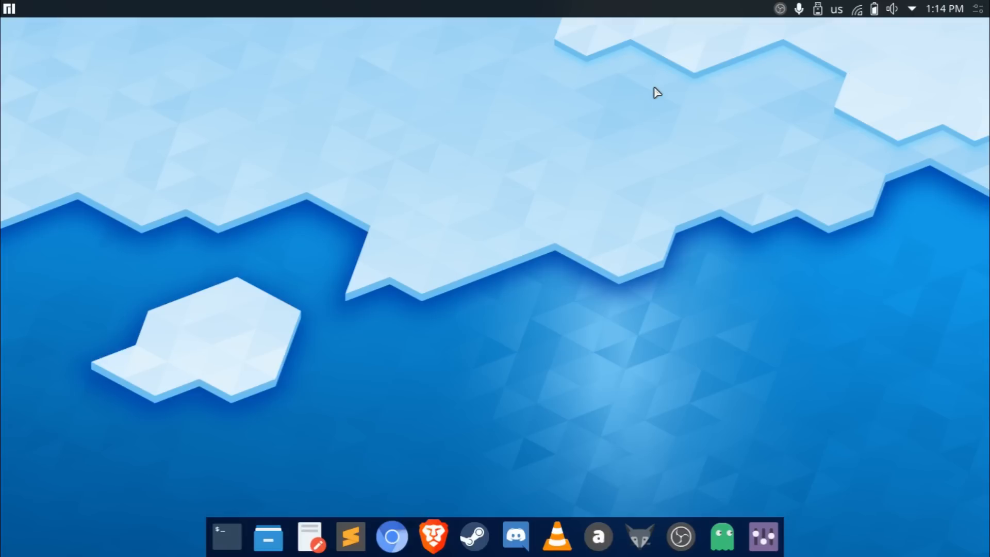
mouse_move(545, 154)
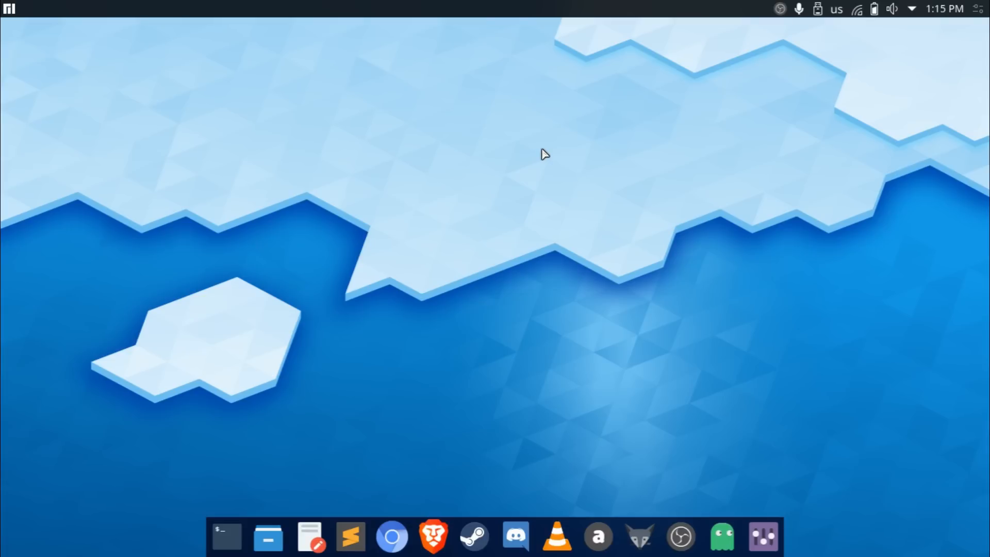
mouse_move(460, 184)
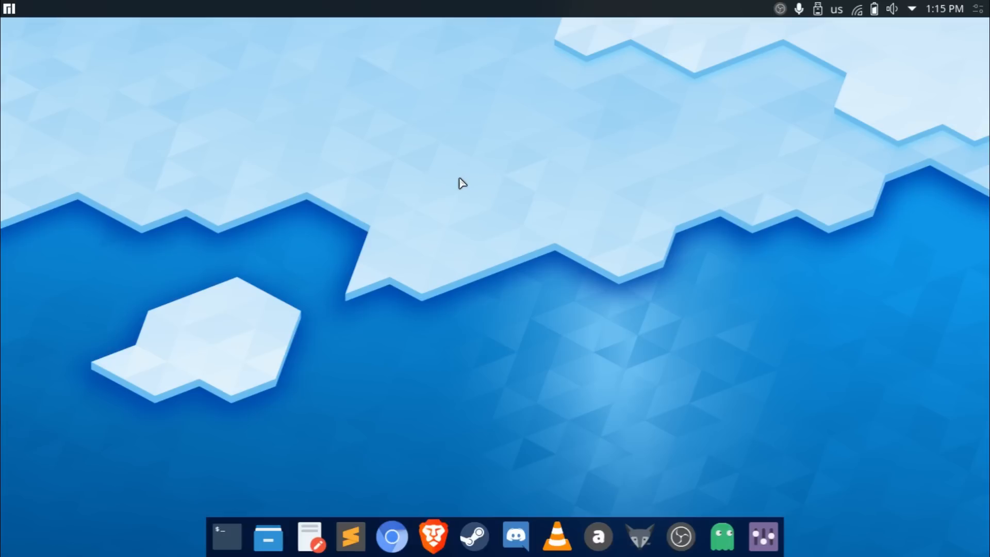
mouse_move(452, 266)
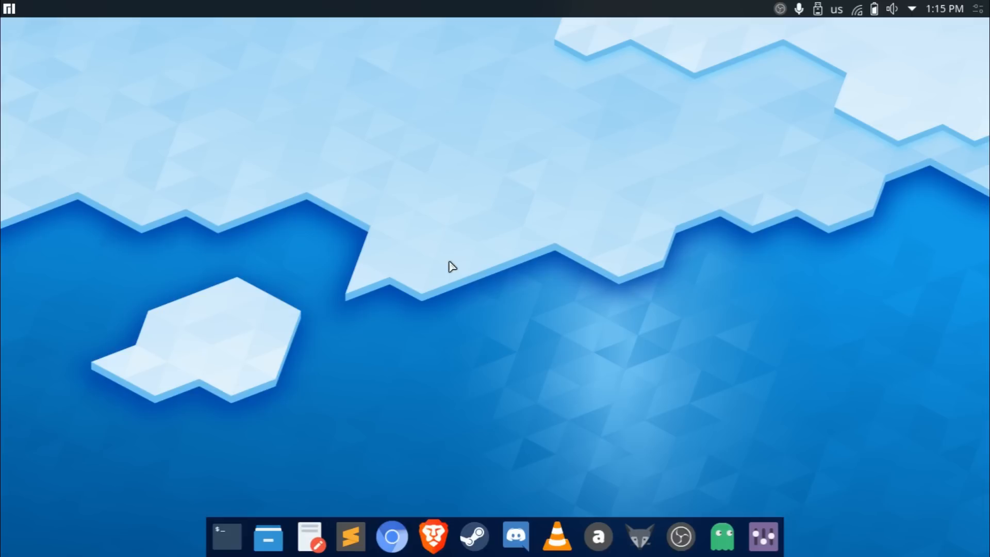
mouse_move(627, 285)
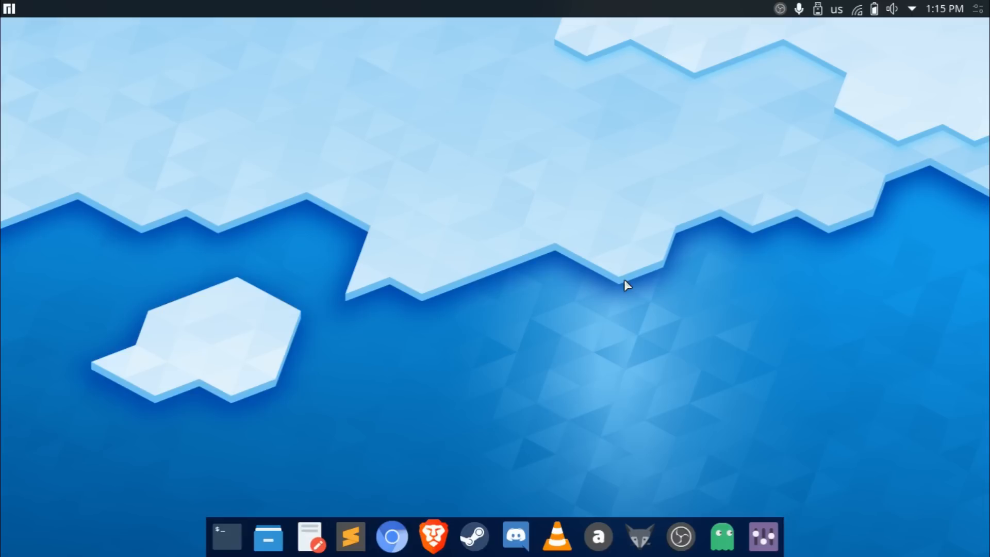
mouse_move(706, 208)
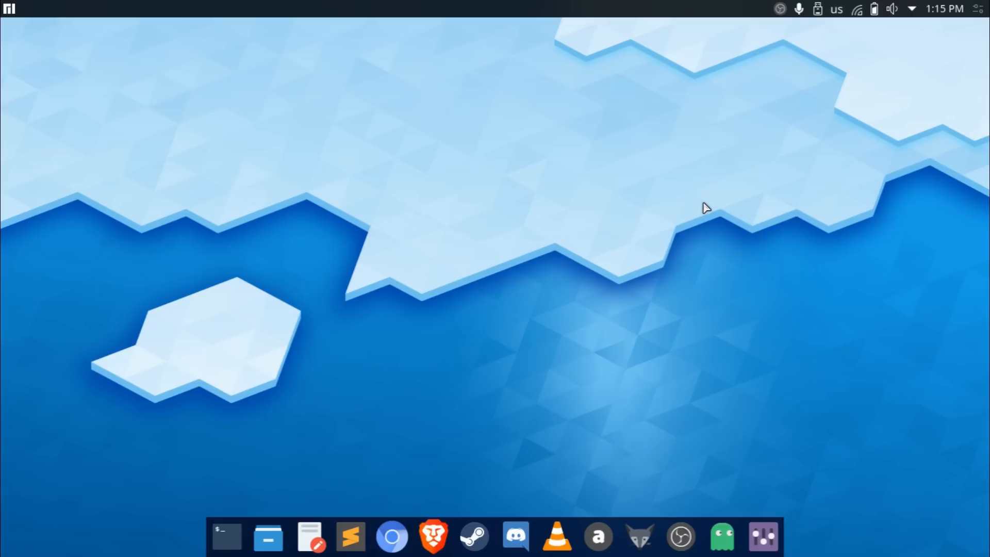
mouse_move(810, 22)
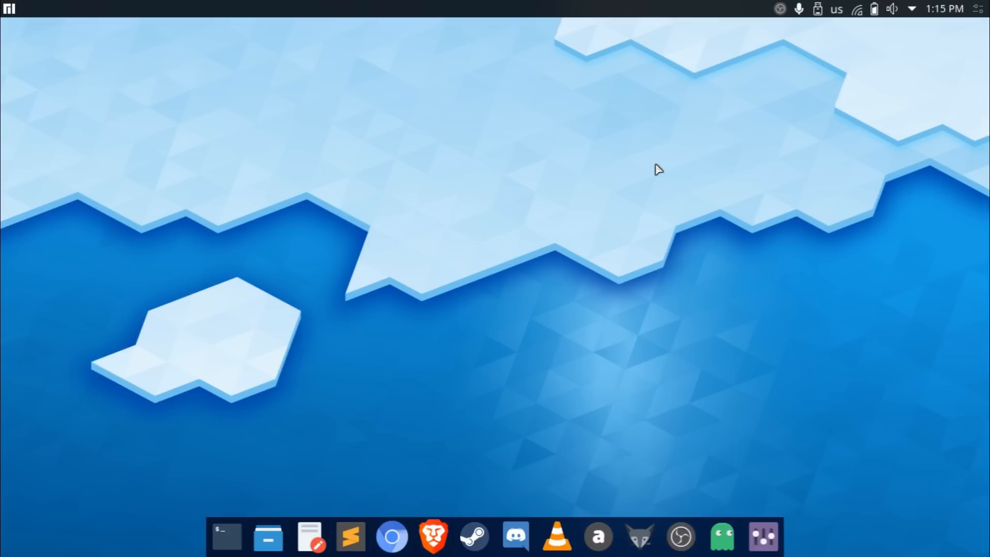
mouse_move(811, 22)
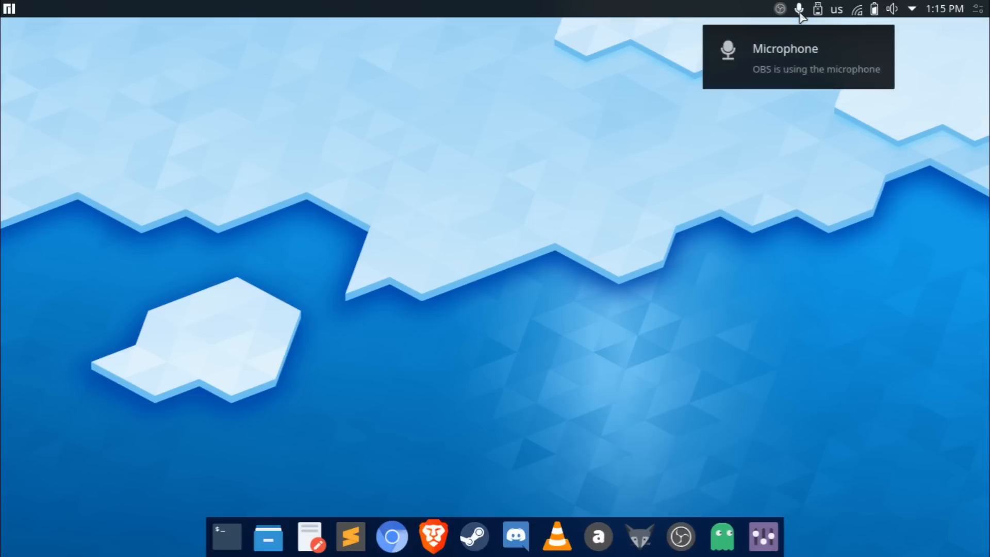
mouse_move(694, 62)
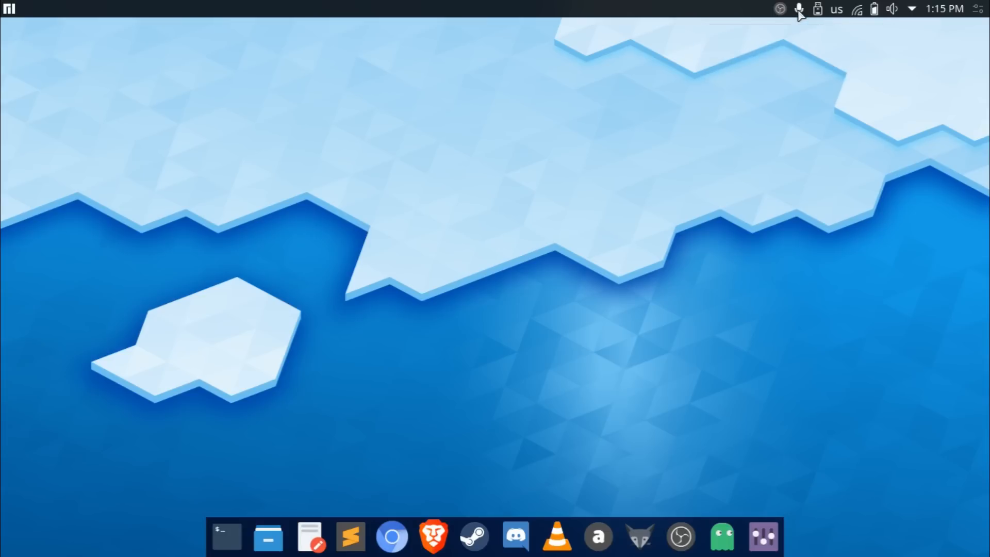
mouse_move(586, 150)
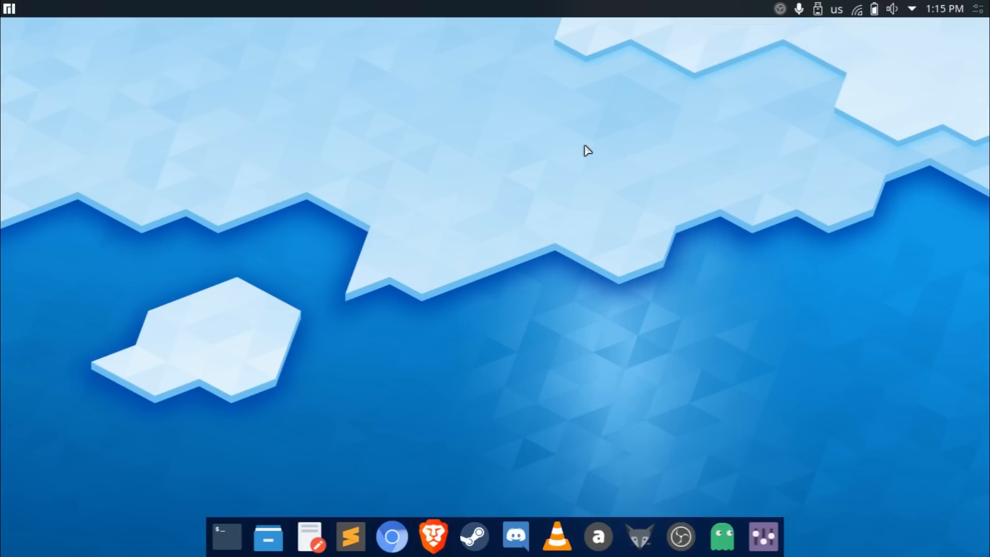
mouse_move(814, 32)
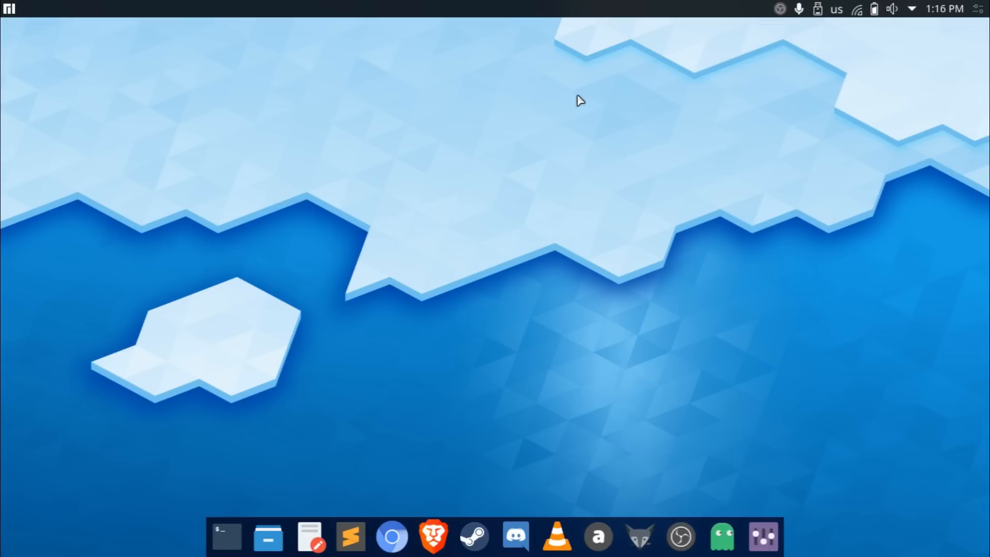
mouse_move(369, 168)
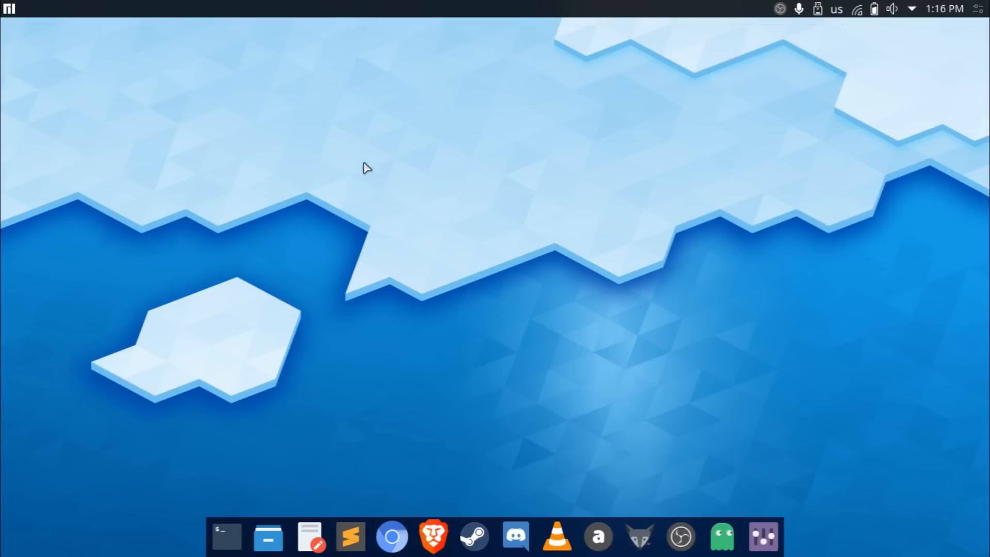
mouse_move(375, 178)
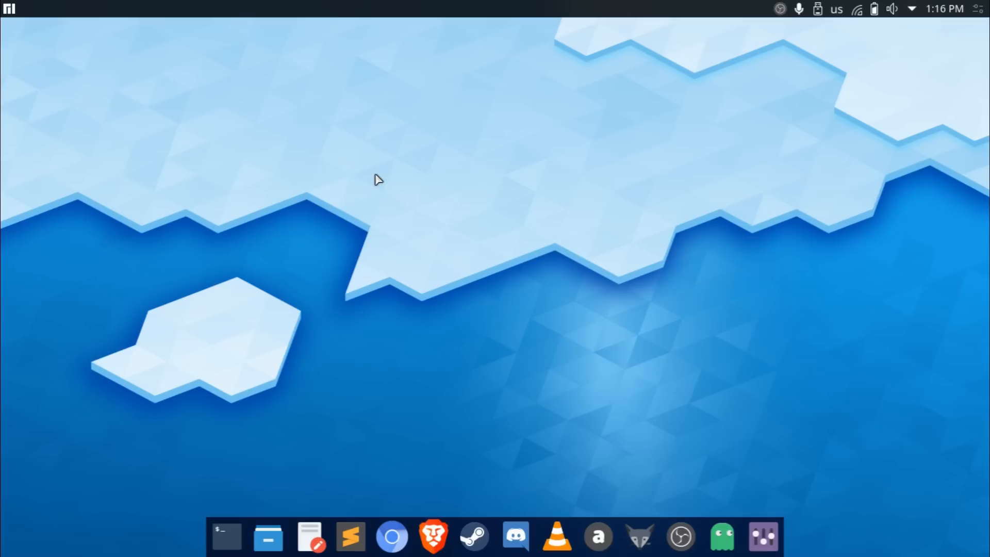
mouse_move(319, 142)
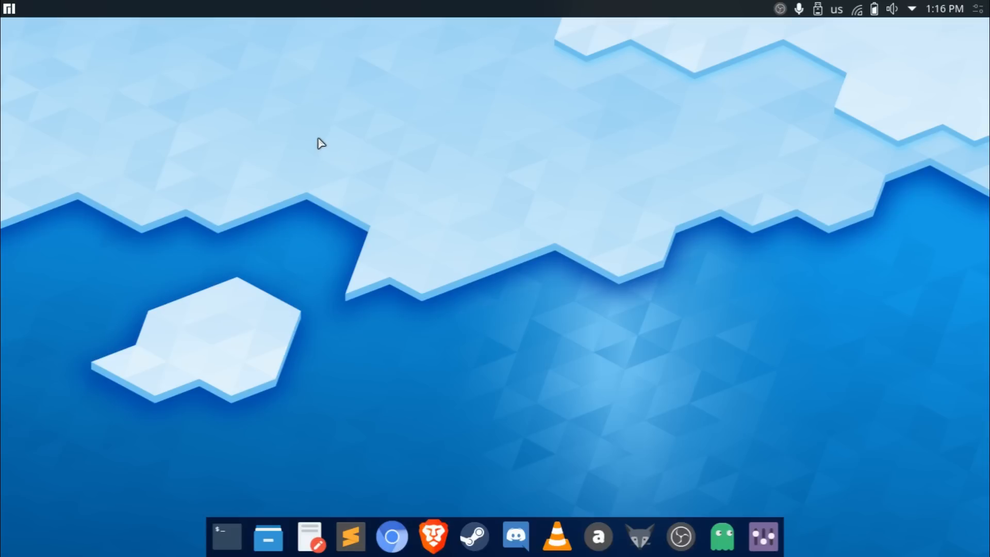
mouse_move(298, 98)
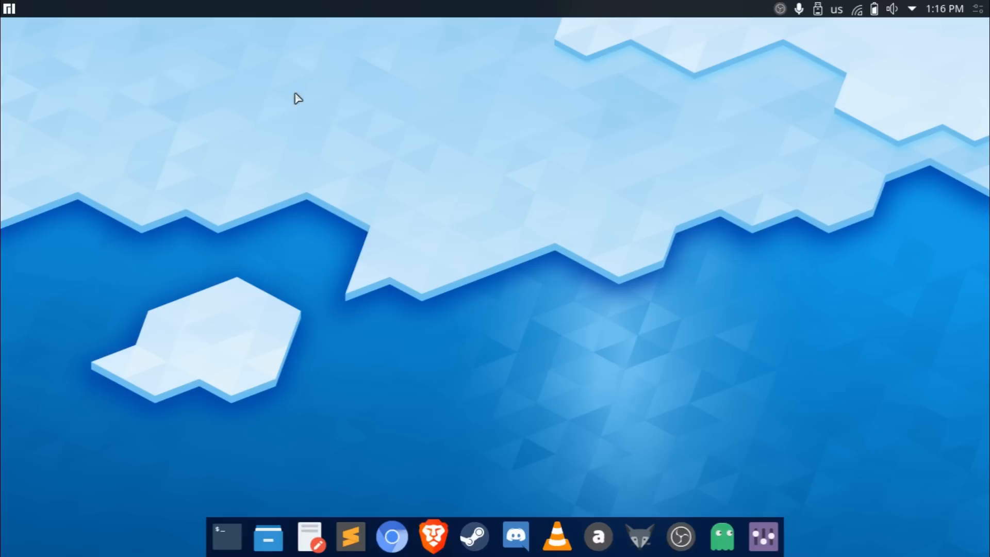
mouse_move(551, 33)
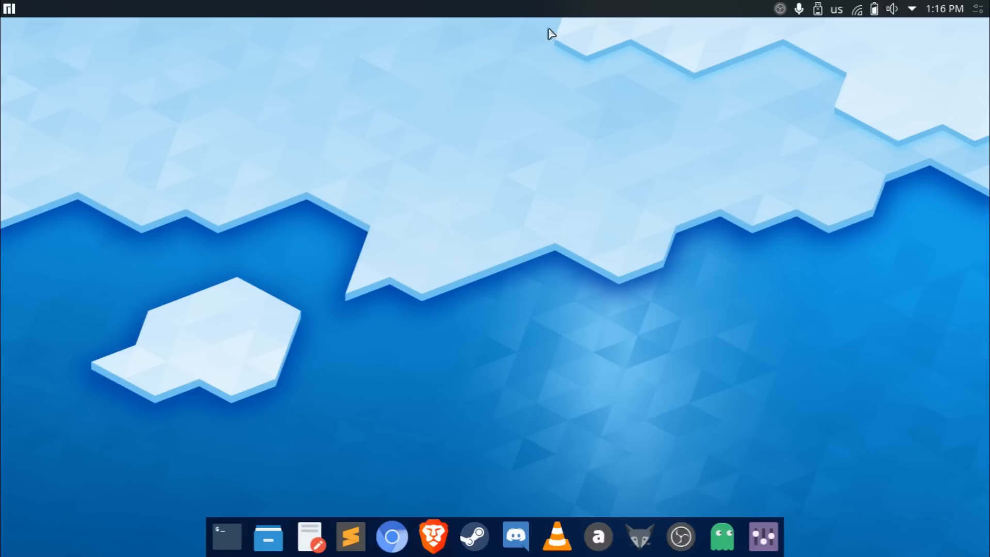
mouse_move(494, 274)
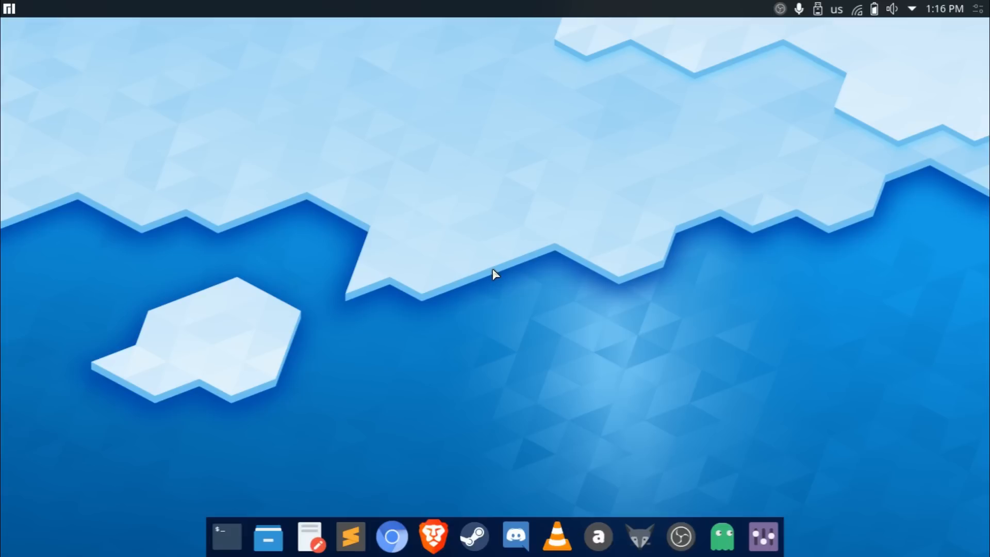
mouse_move(404, 226)
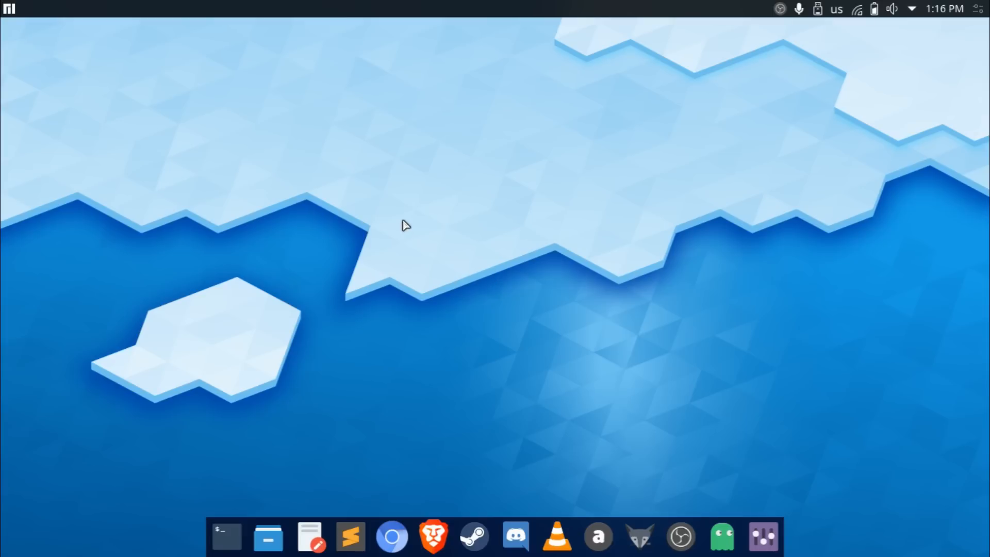
In Configure Desktop's Wallpaper page, try the XQ9Lbas gradient and scatter-dark images
right_click(404, 226)
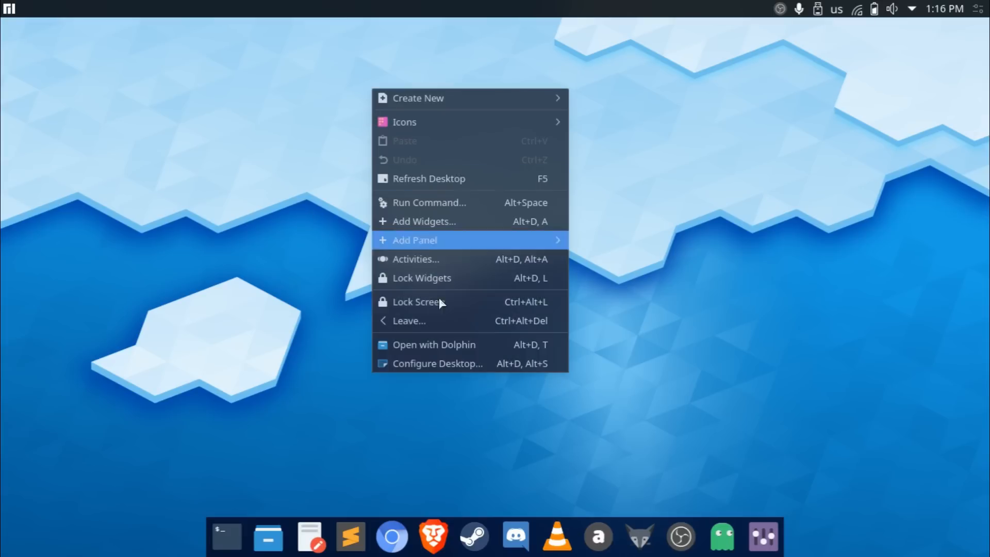
left_click(438, 363)
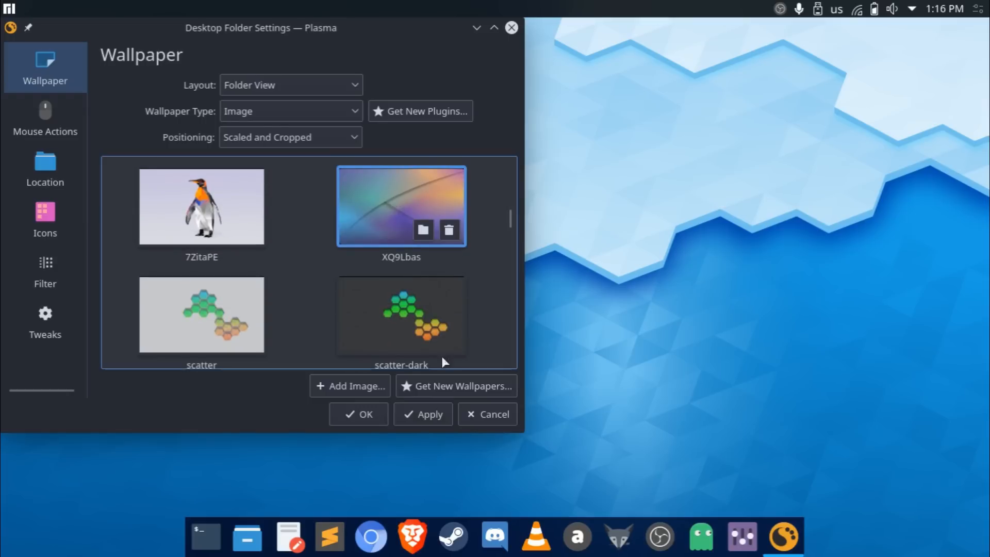
left_click(358, 414)
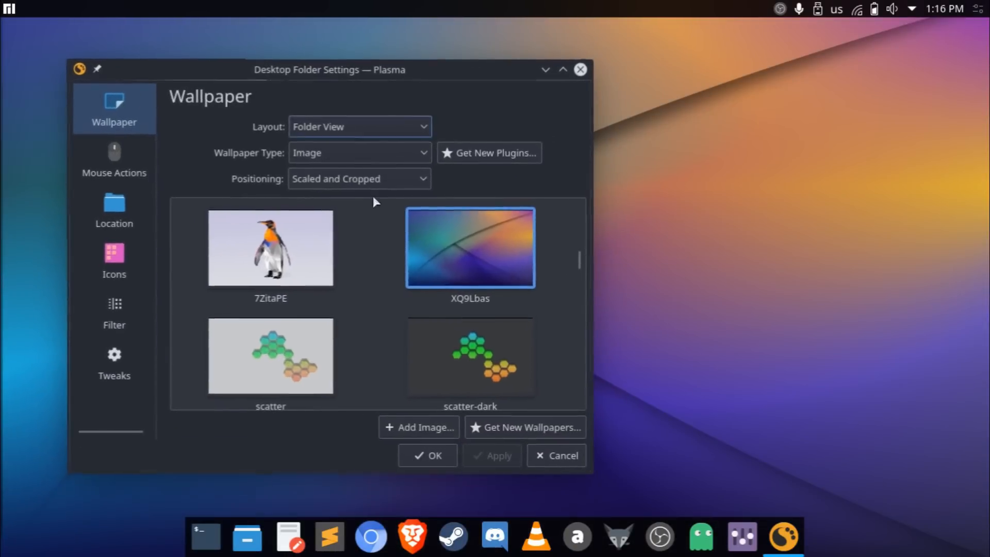
left_click(470, 349)
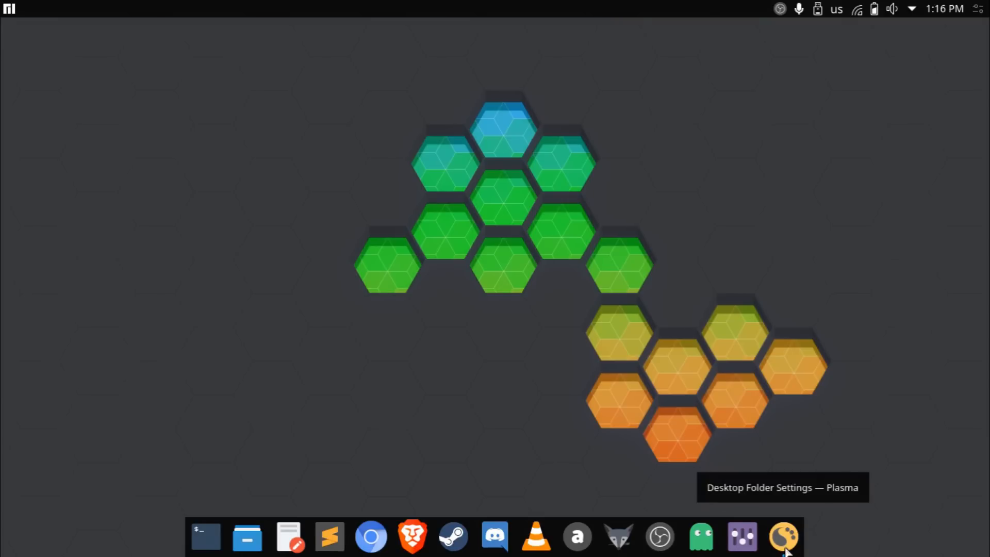
Choose the blue icecold2 image further down the list and confirm it as the wallpaper
left_click(782, 538)
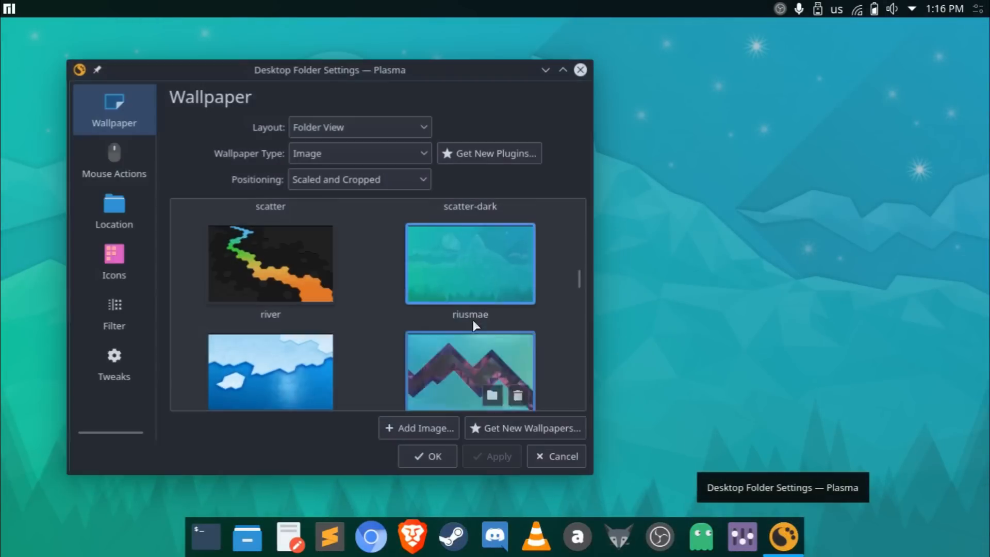
scroll("down", 3)
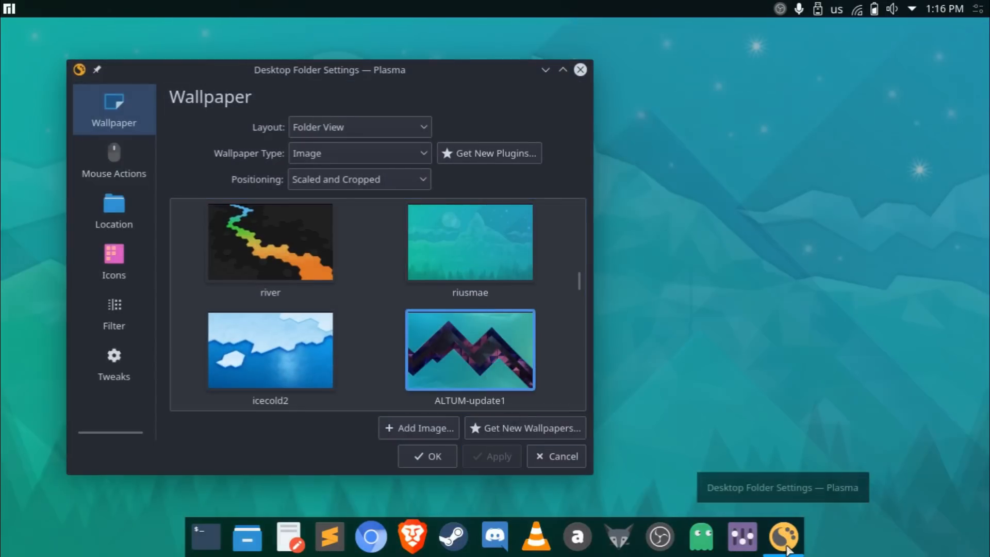
left_click(427, 456)
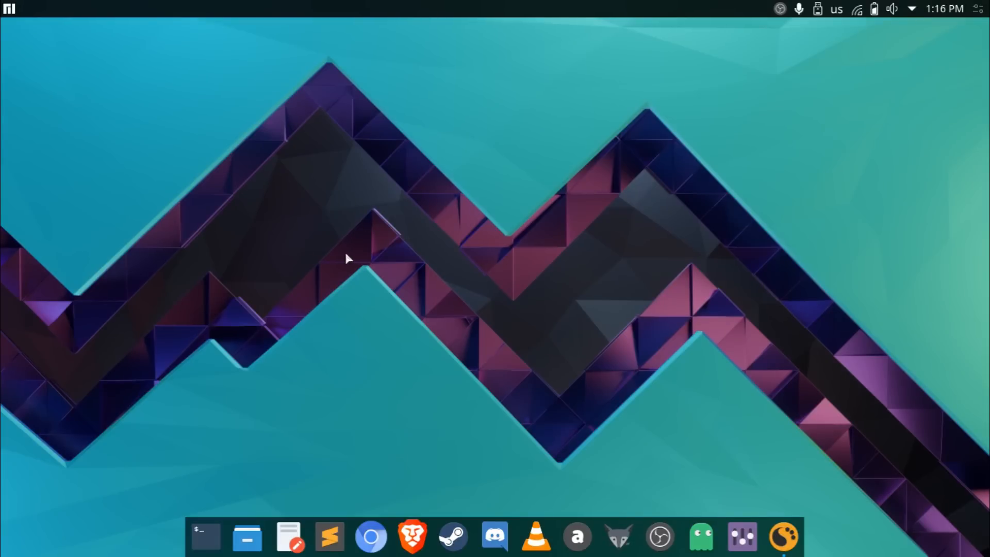
mouse_move(264, 175)
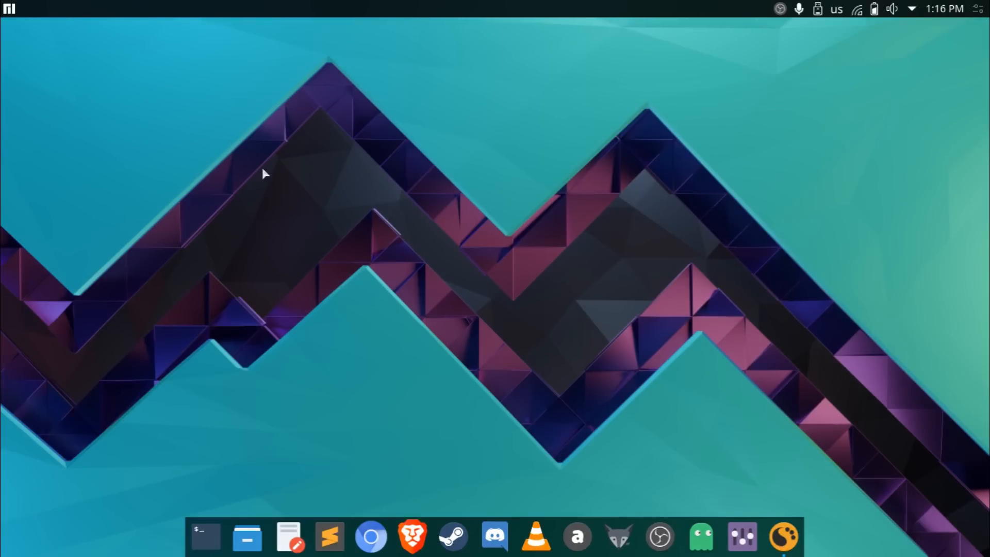
mouse_move(812, 422)
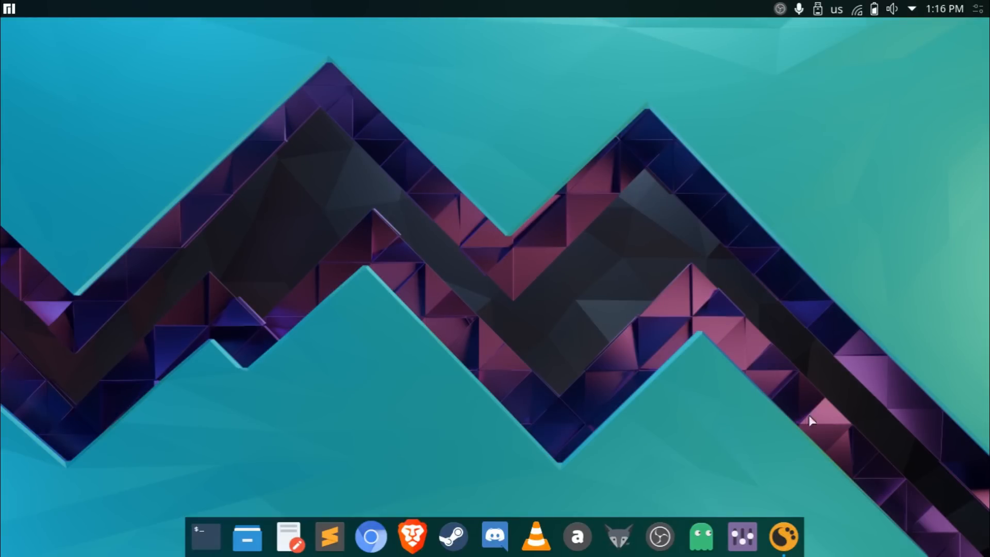
mouse_move(725, 203)
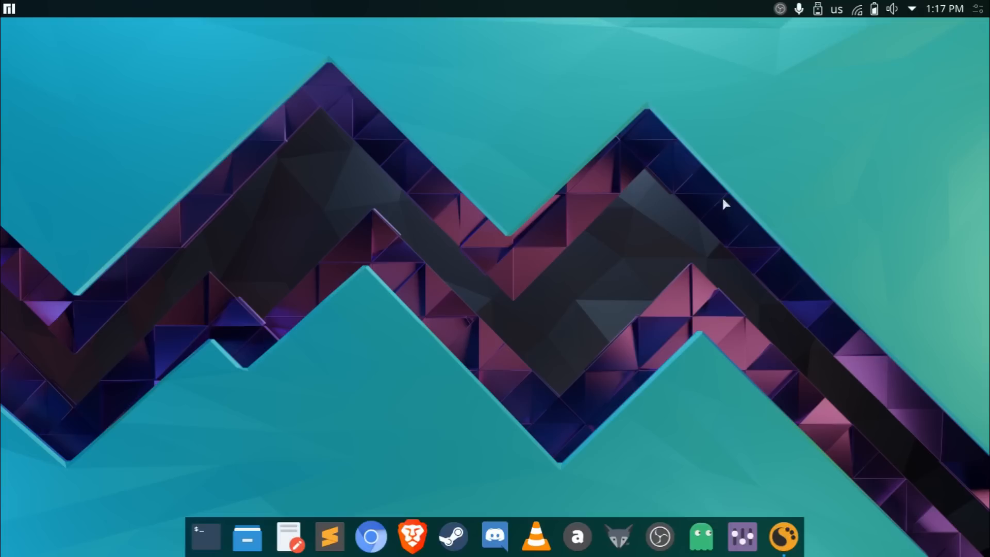
mouse_move(895, 493)
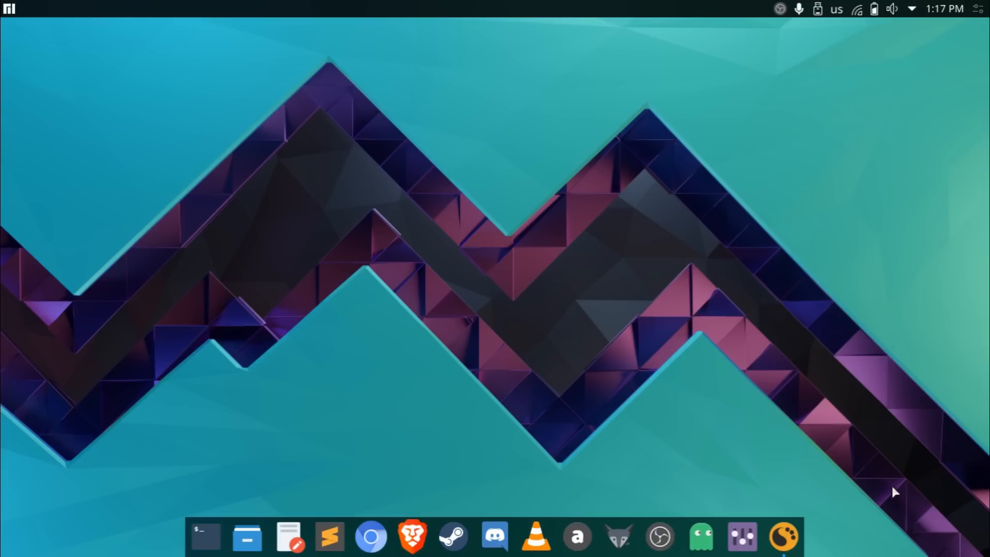
mouse_move(544, 72)
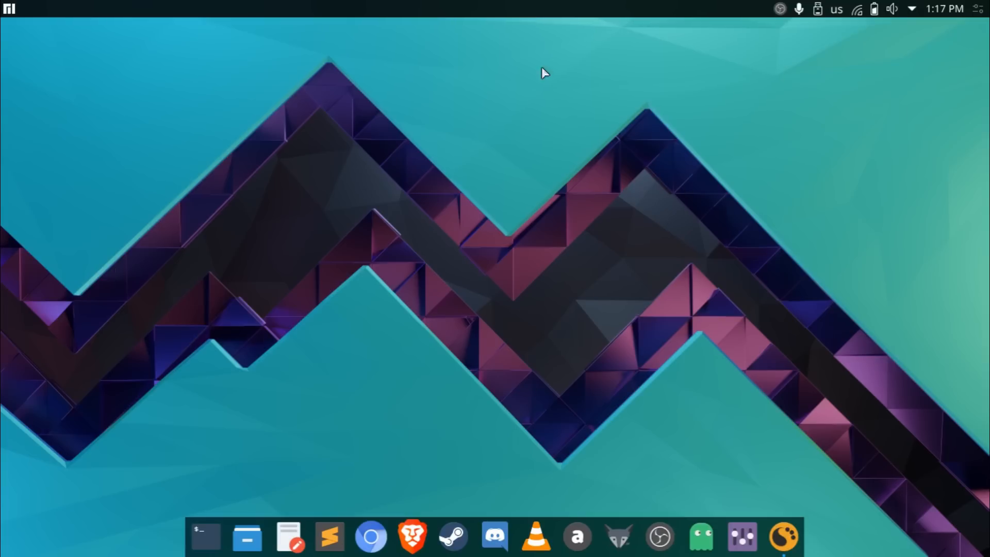
left_click(782, 536)
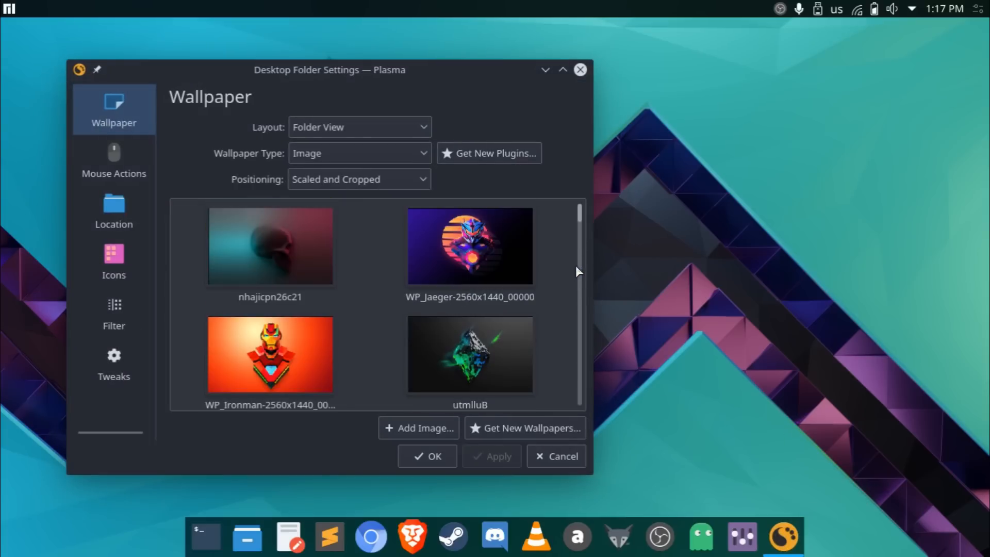
scroll("down", 3)
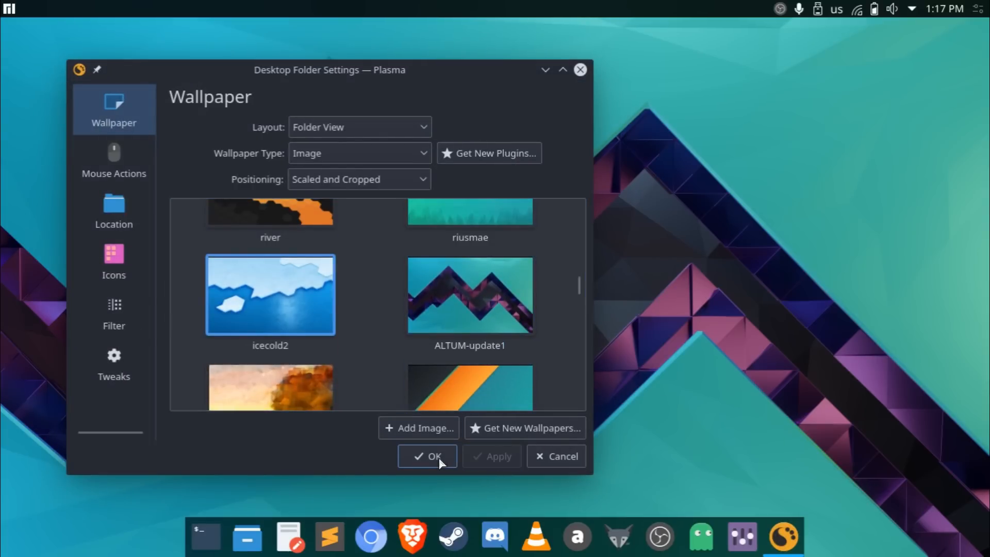
left_click(427, 456)
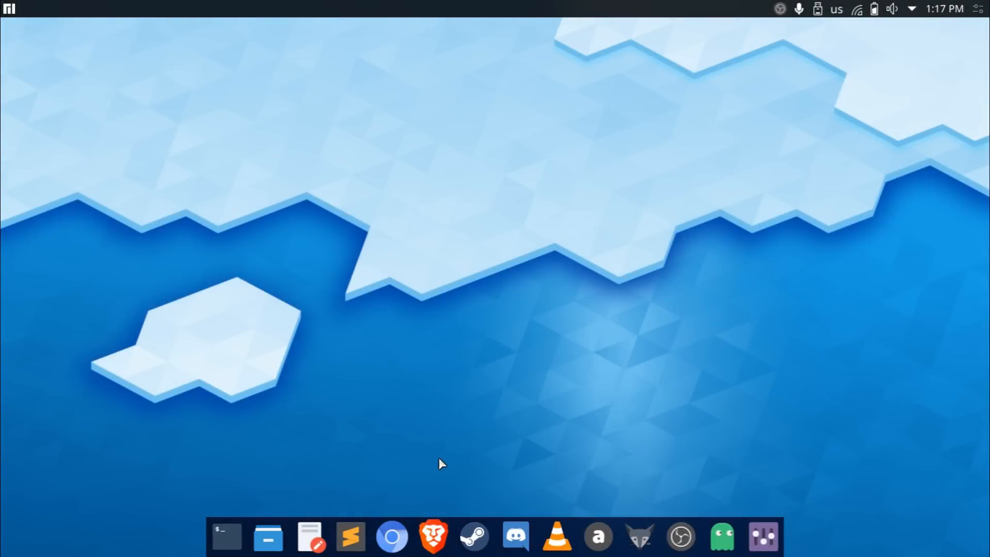
Set the Safe Landing rocket illustration as the wallpaper and hide the settings window
right_click(441, 463)
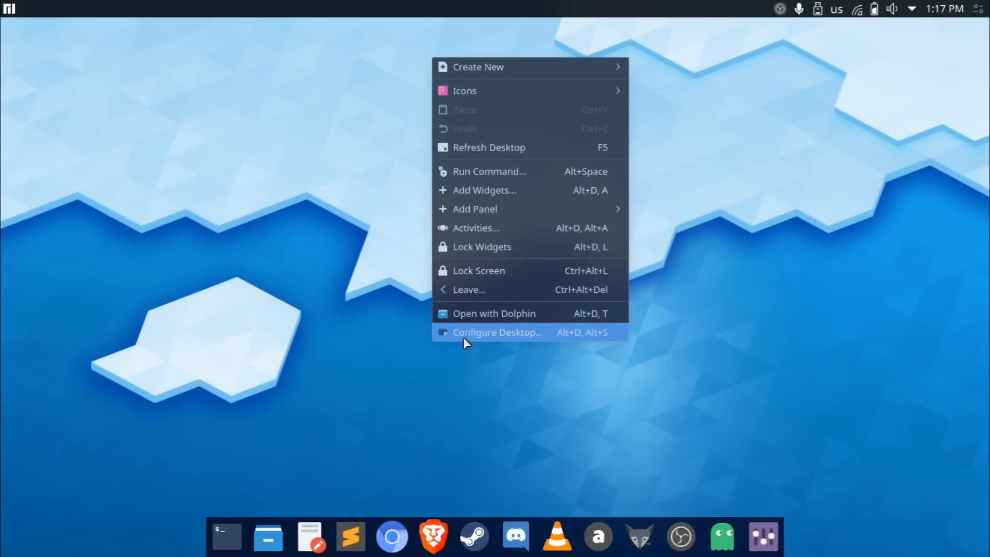
left_click(498, 332)
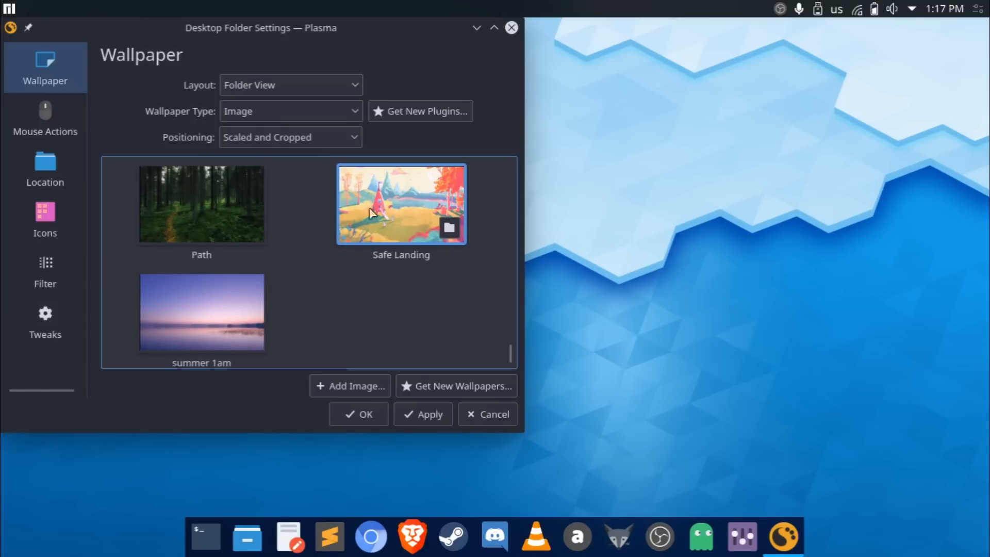
left_click(422, 415)
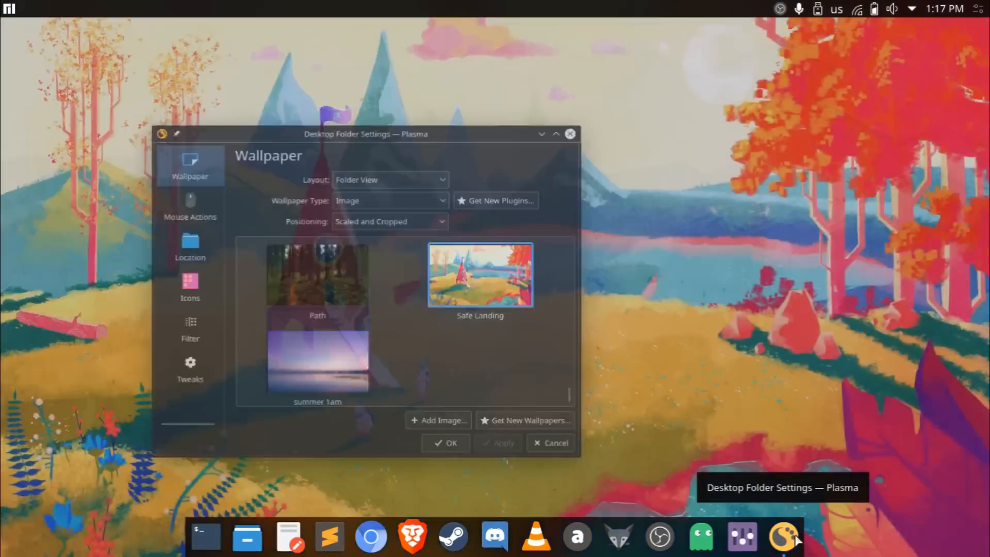
left_click(445, 442)
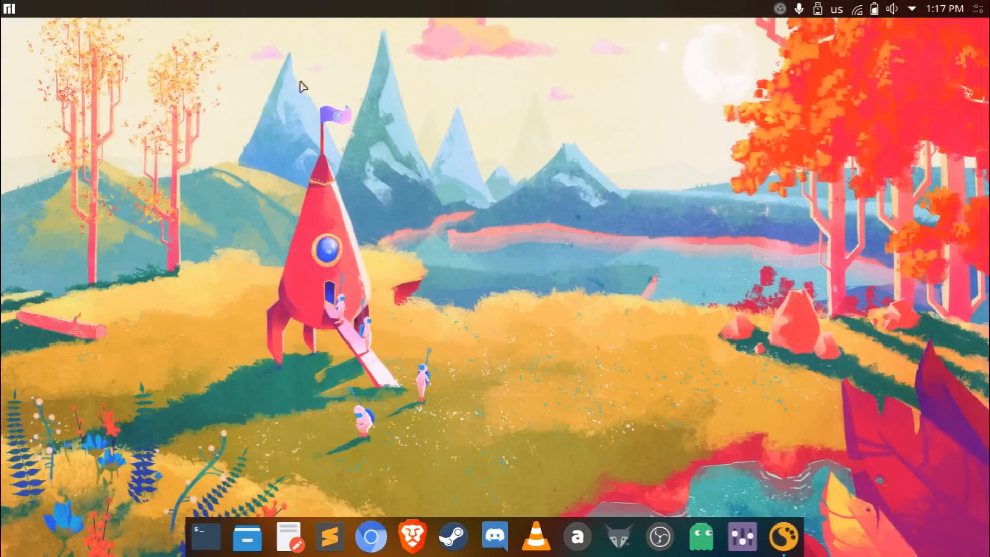
mouse_move(498, 337)
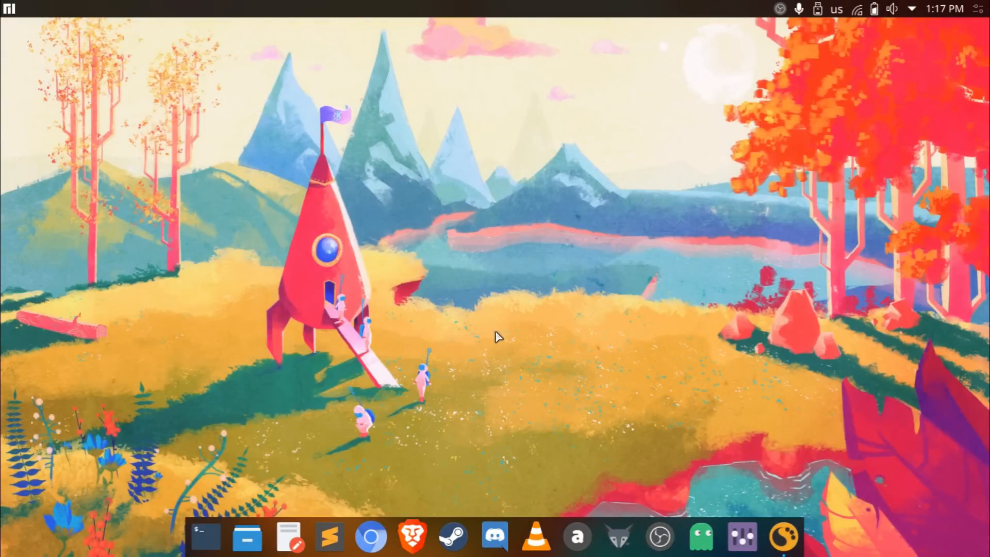
mouse_move(494, 536)
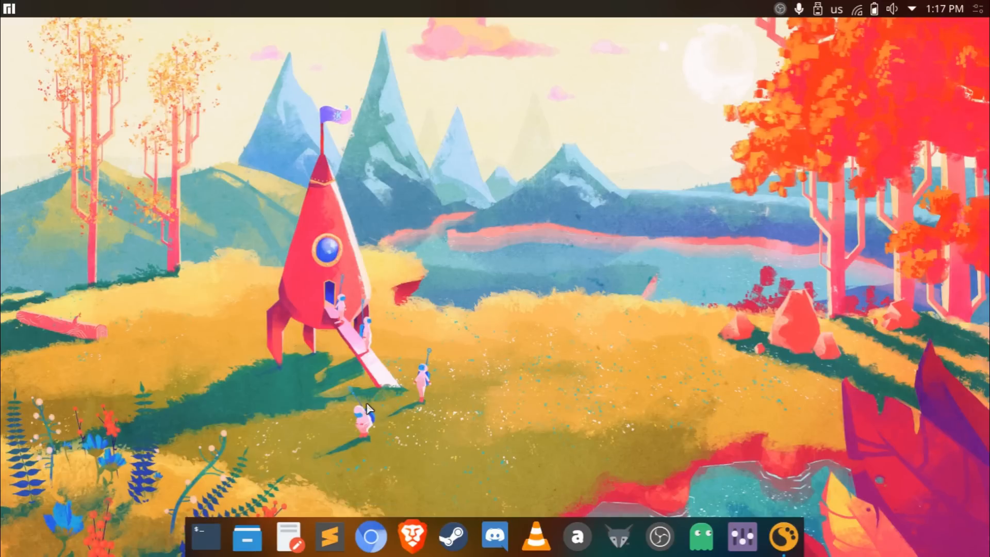
Look at the Shell profile's White on Black colour scheme, then move the terminal window aside
left_click(203, 537)
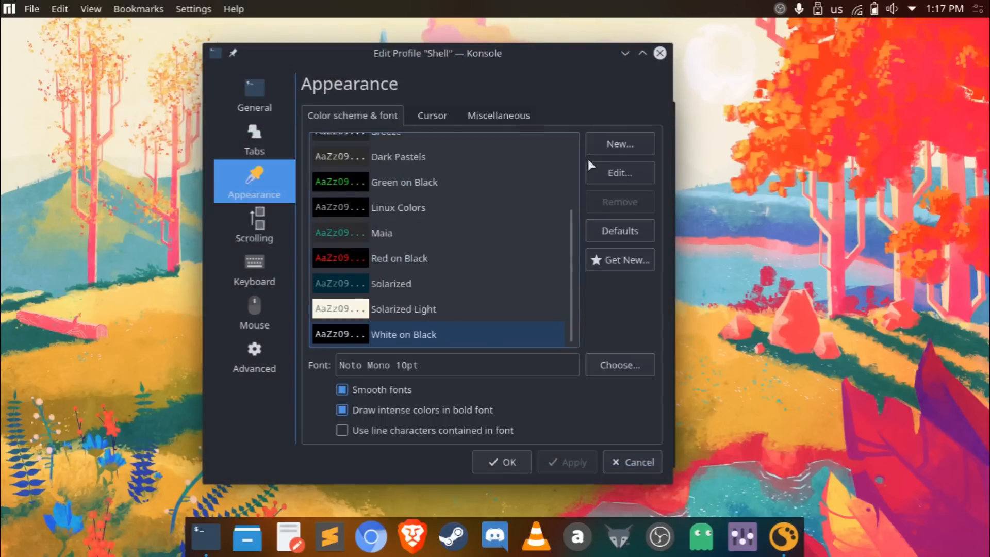
left_click(619, 173)
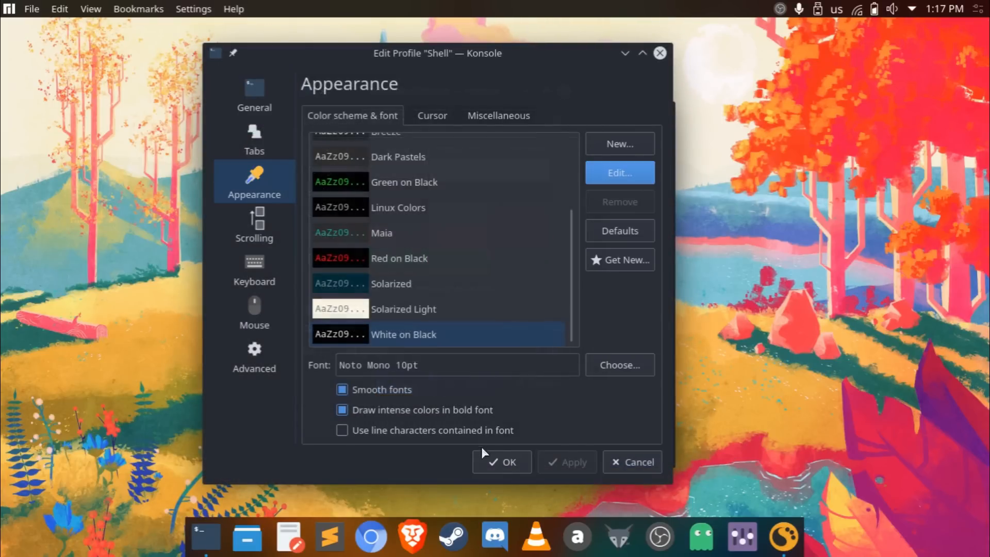
left_click(508, 462)
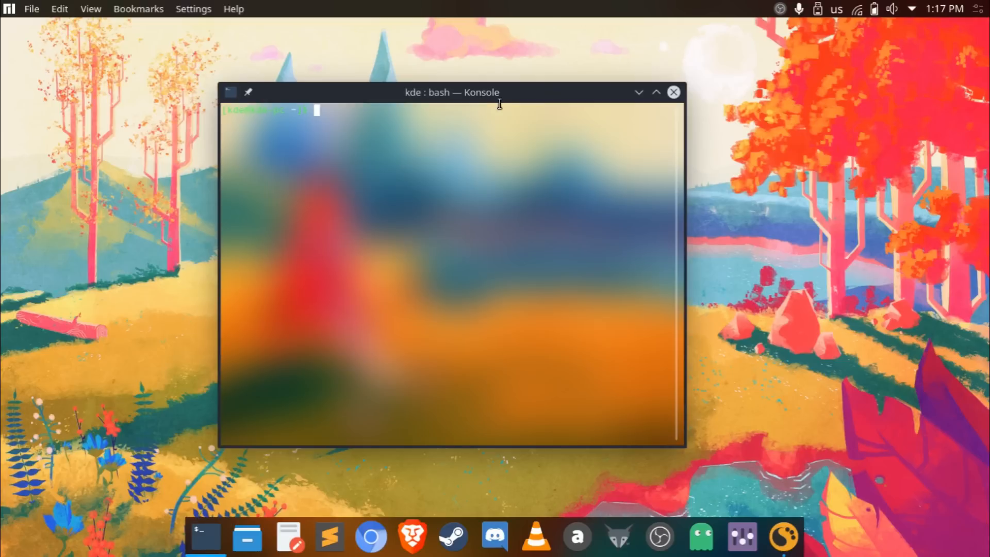
mouse_move(518, 100)
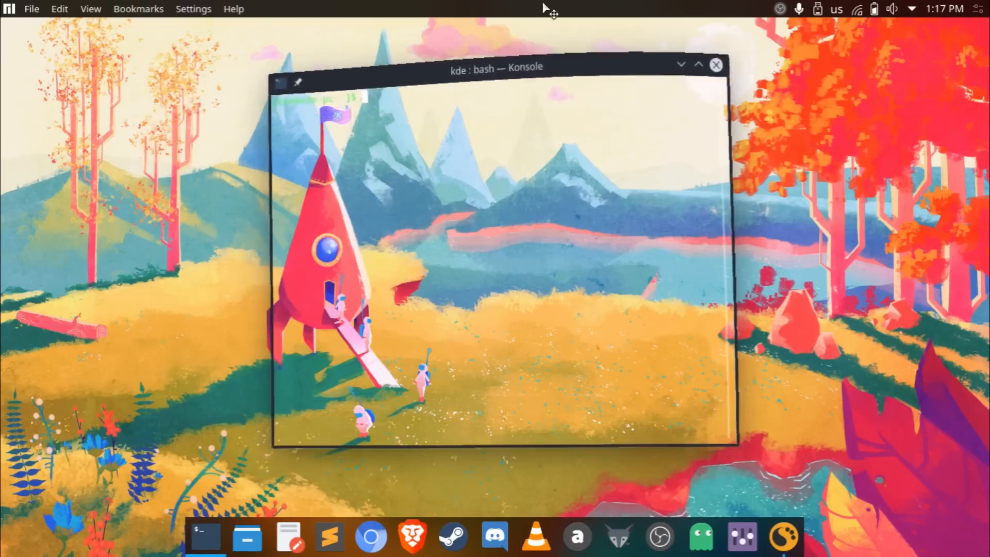
left_click_drag(497, 68, 462, 101)
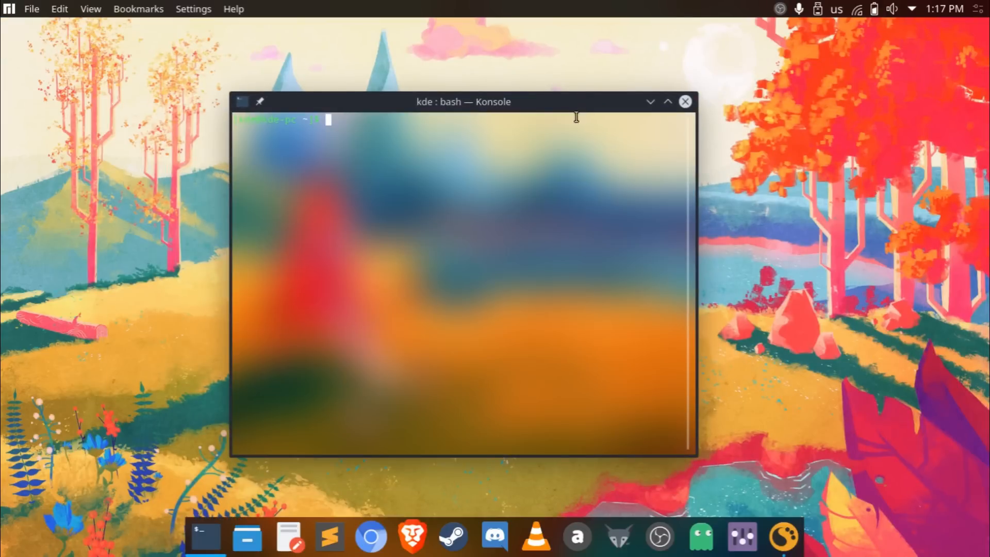
mouse_move(227, 458)
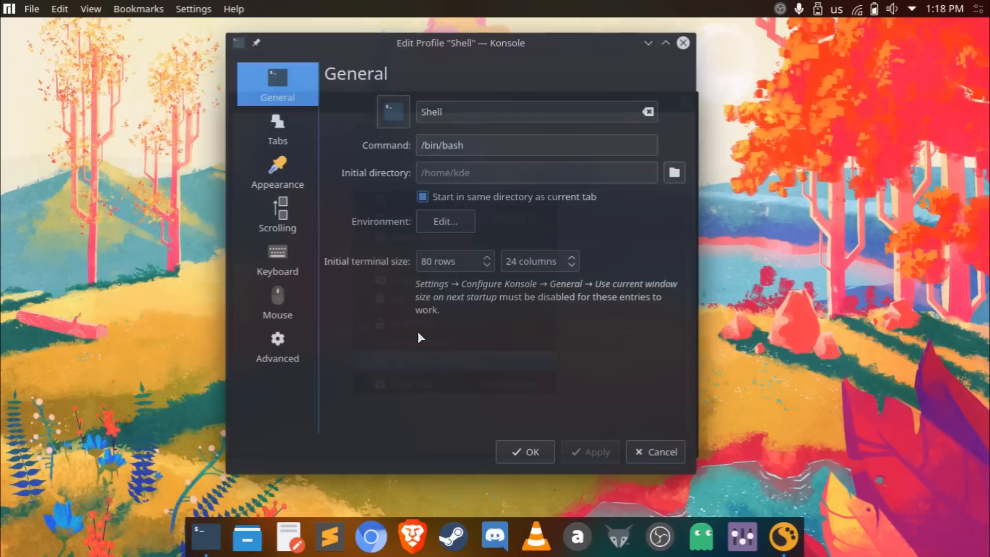
Lower the White on Black background transparency to about 60%, confirm, and close Konsole
left_click(277, 170)
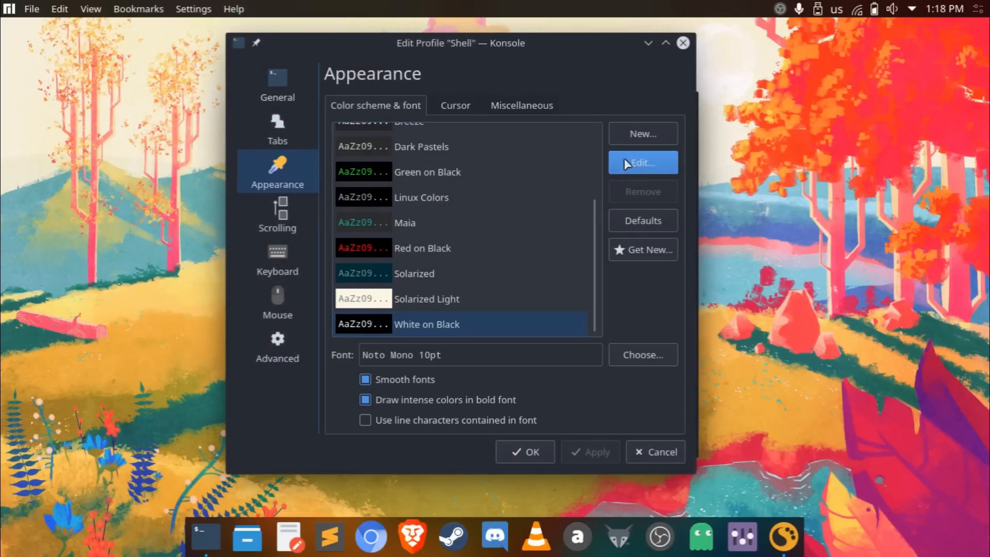
left_click(642, 162)
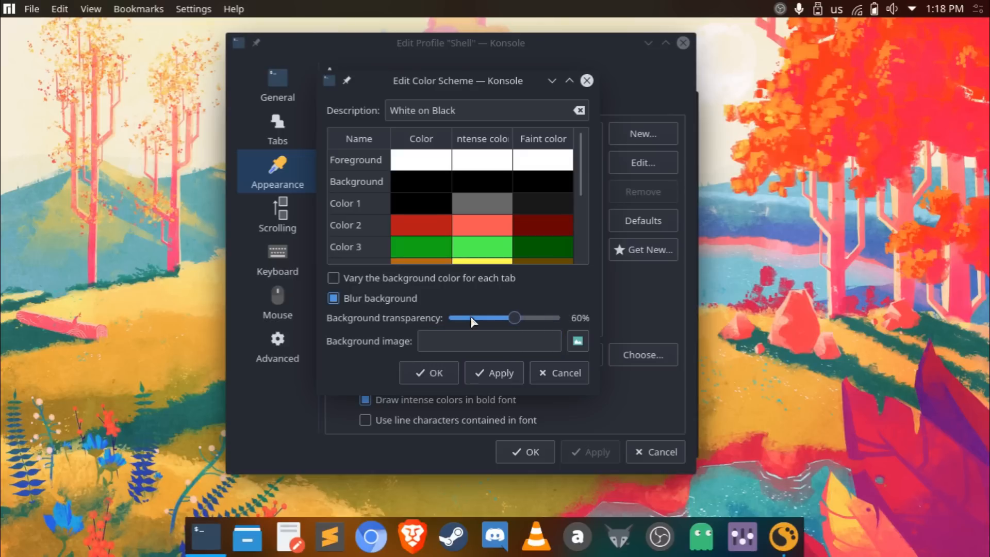
left_click_drag(515, 318, 473, 317)
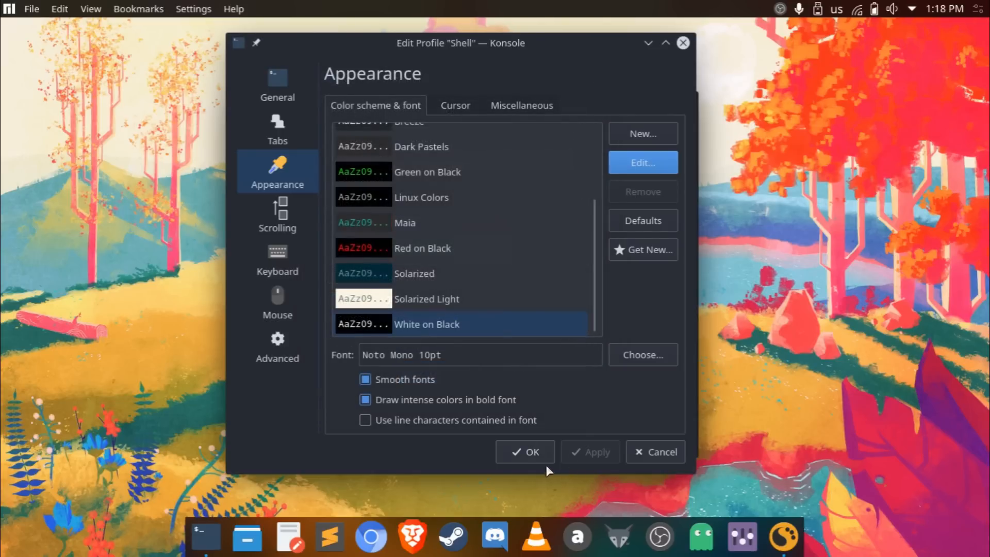
left_click(525, 451)
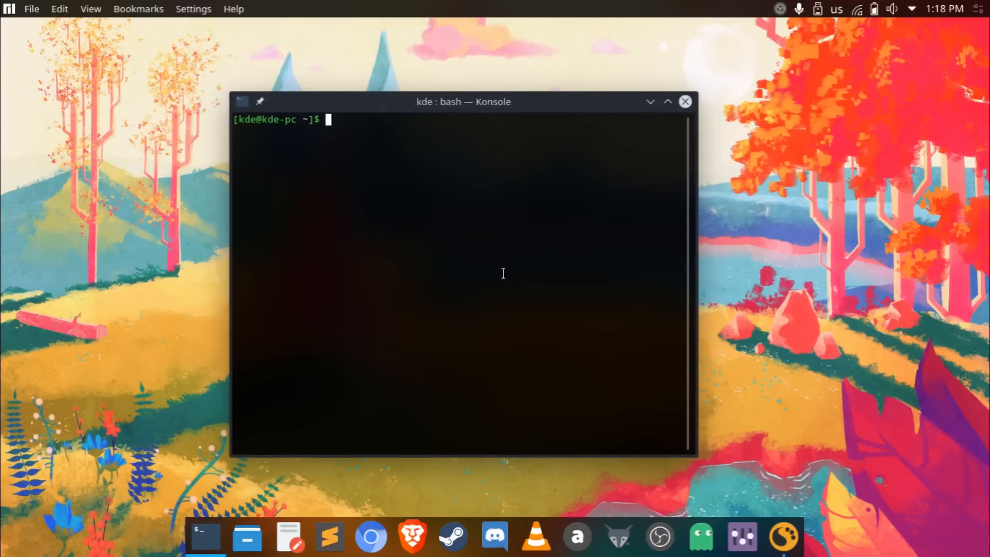
mouse_move(504, 265)
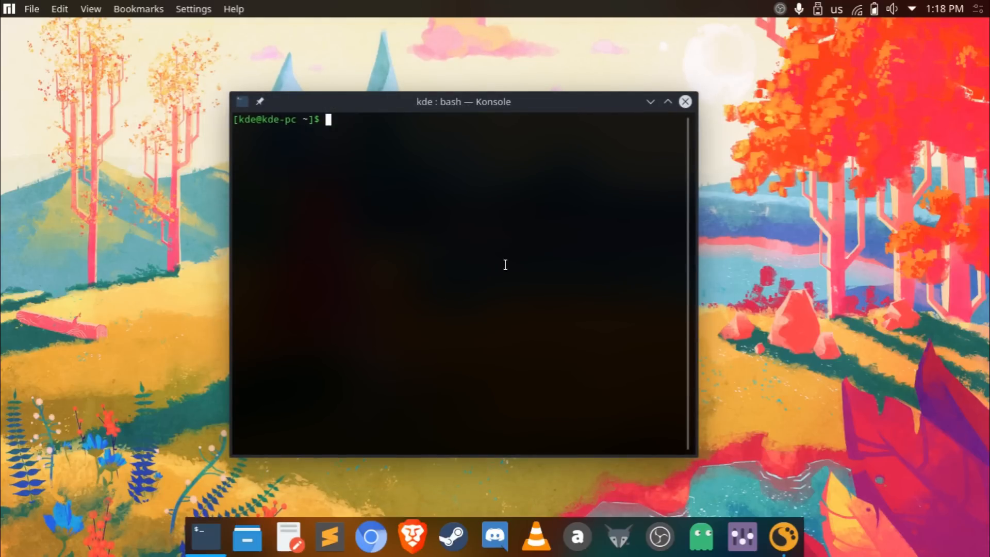
mouse_move(685, 102)
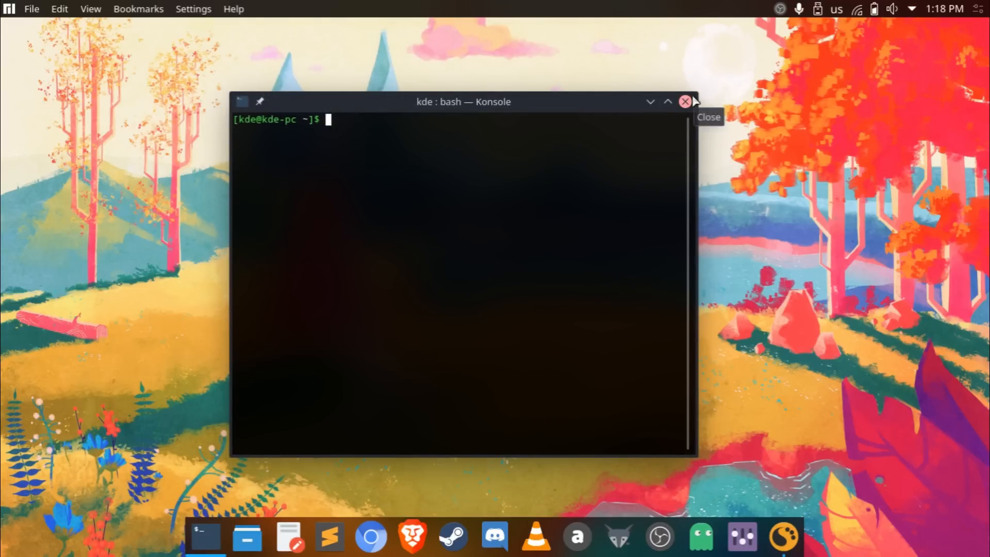
left_click(686, 102)
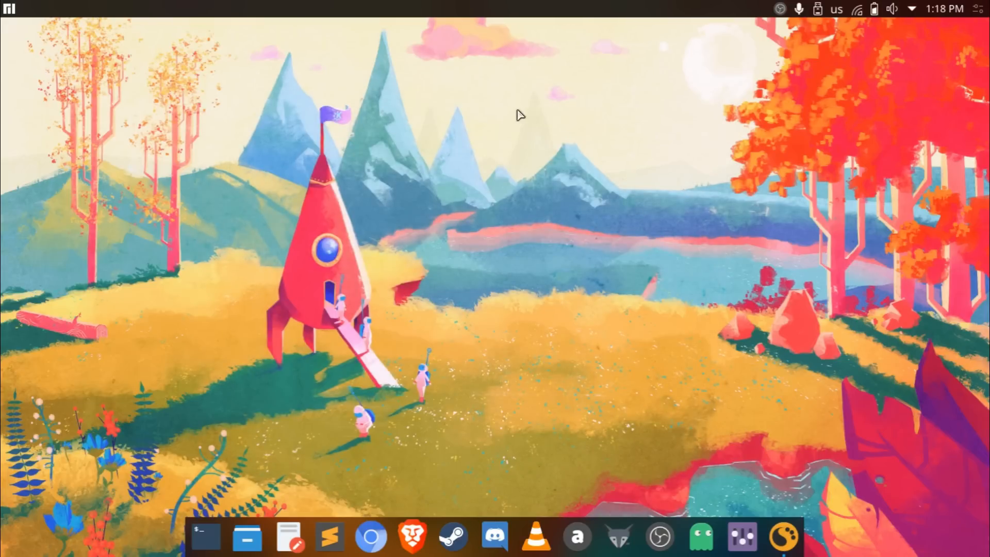
mouse_move(669, 213)
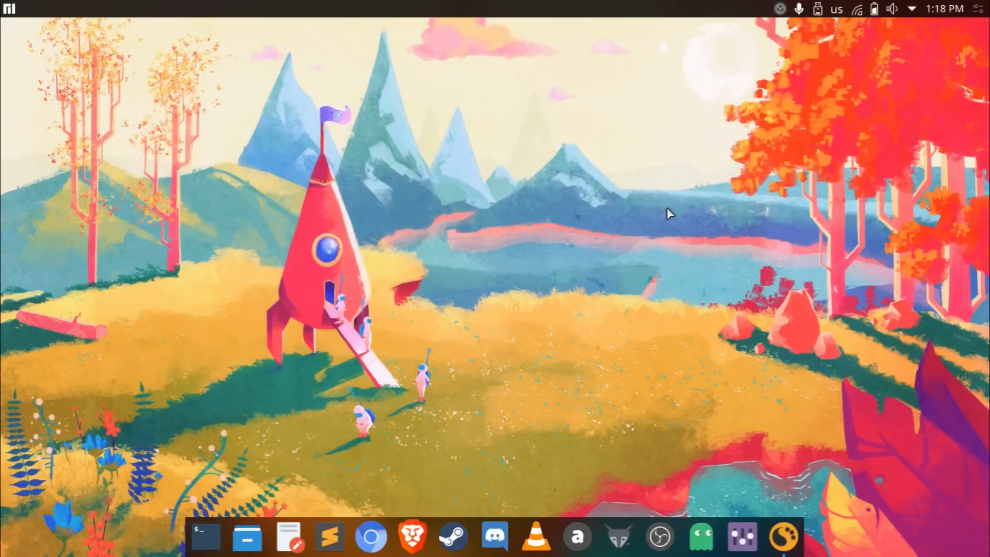
mouse_move(693, 389)
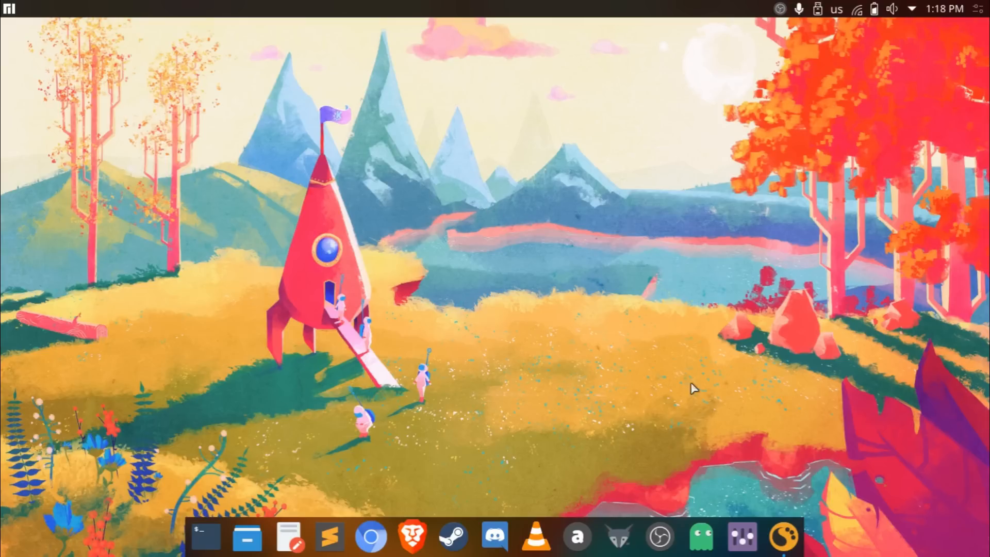
mouse_move(741, 536)
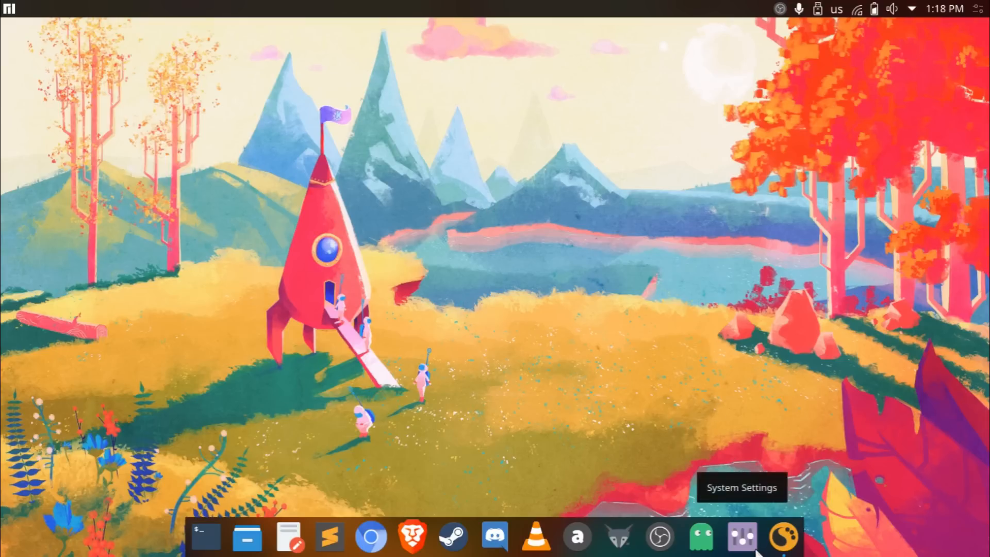
Switch back to the blue hexagon wallpaper and launch Konsole from the dock
left_click(741, 537)
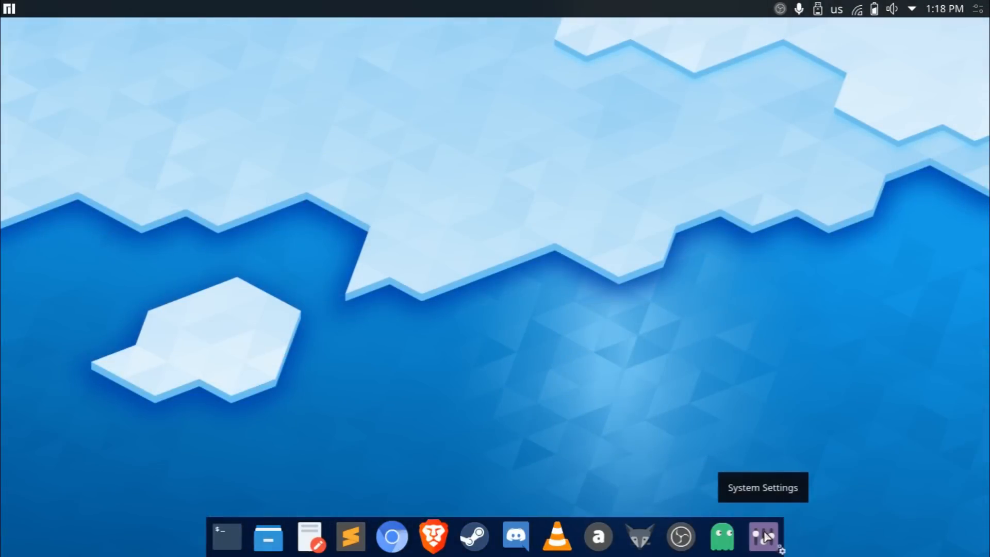
left_click(763, 537)
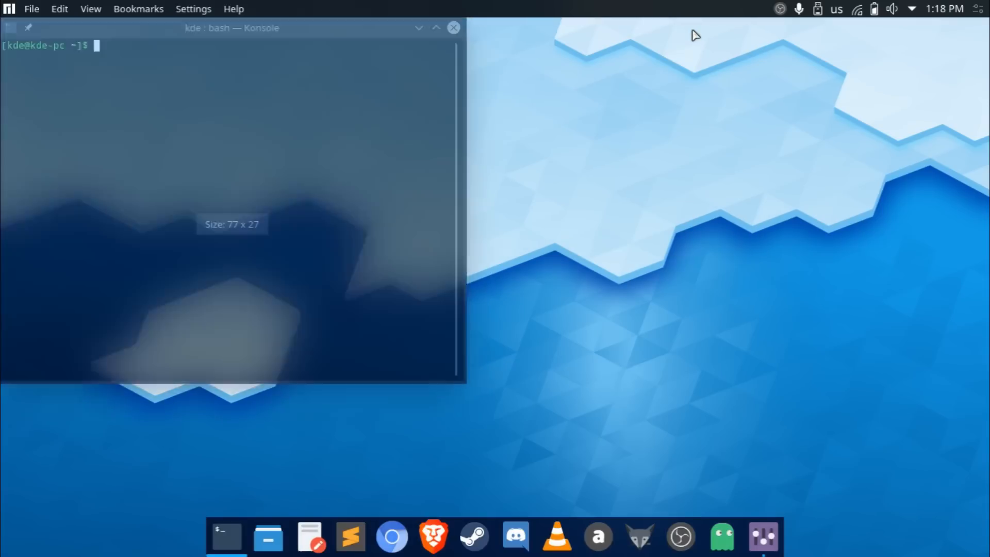
Run notify-send 'notification message' in Konsole to raise a test notification
type("notif")
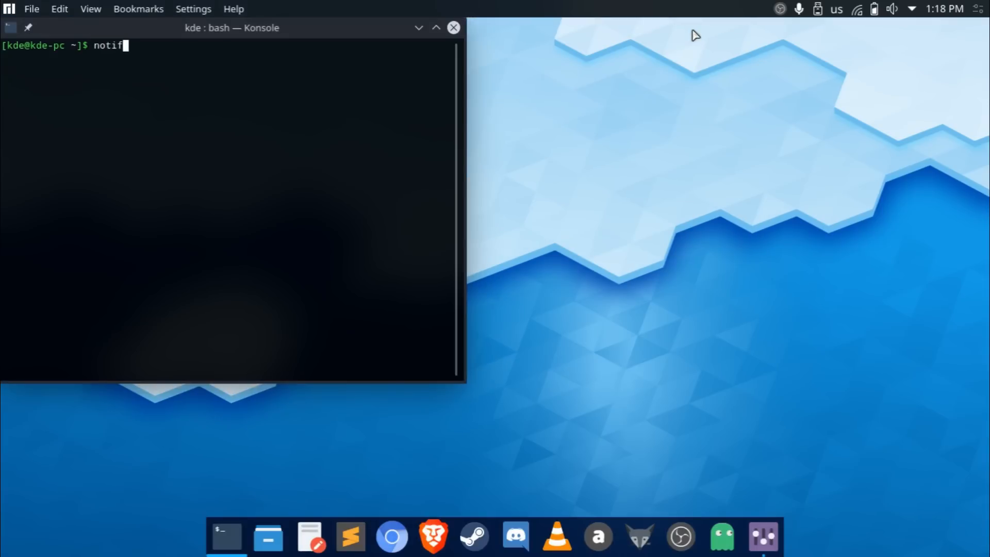
type("y-send '")
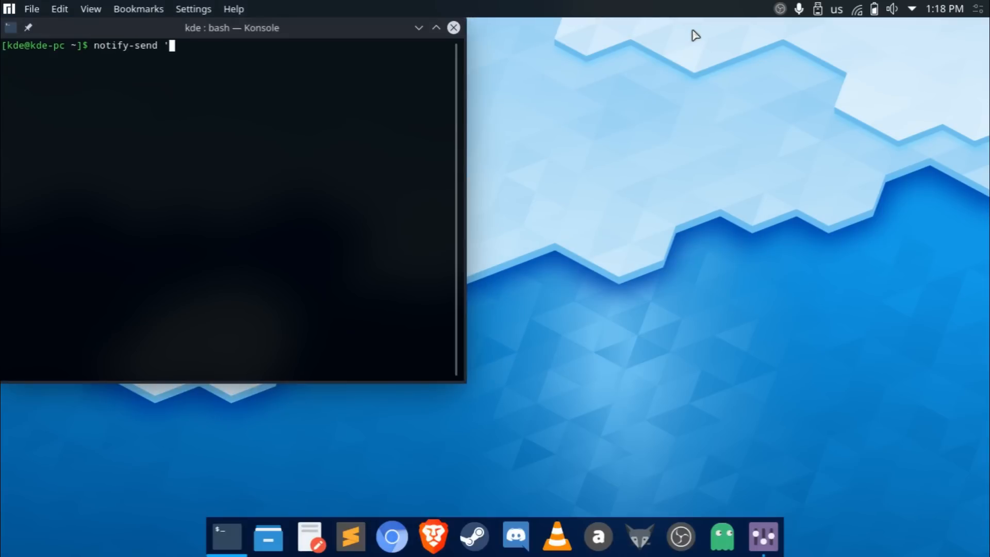
type("notification men")
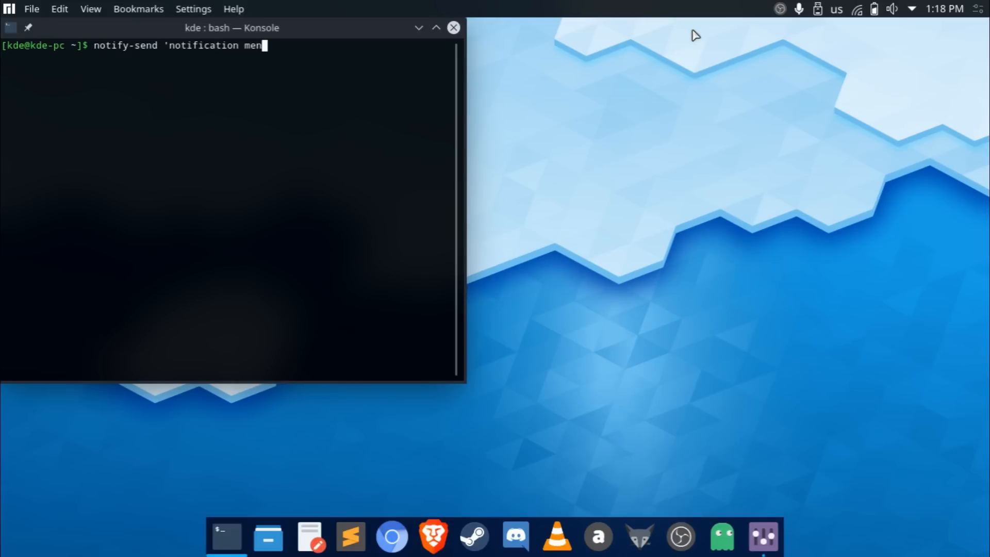
type("sage")
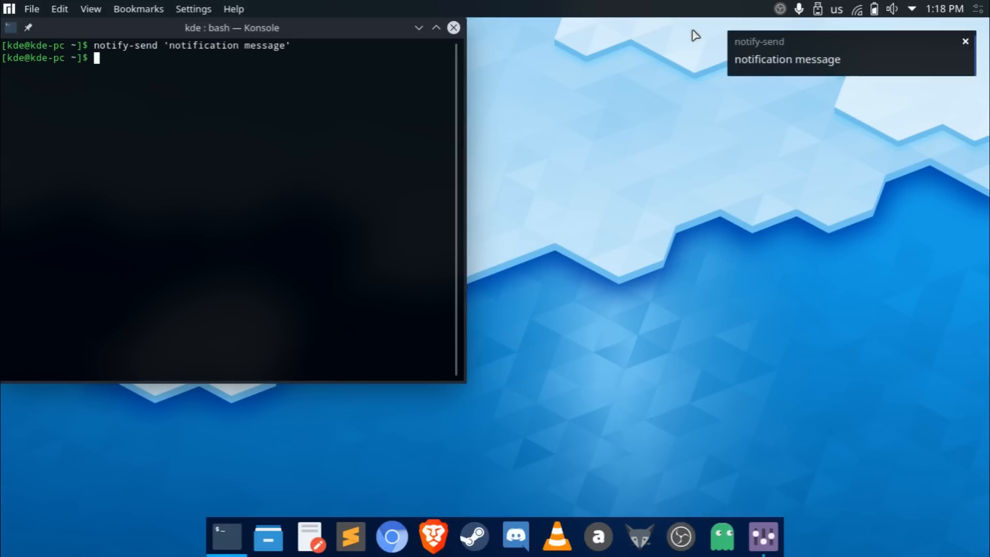
mouse_move(945, 54)
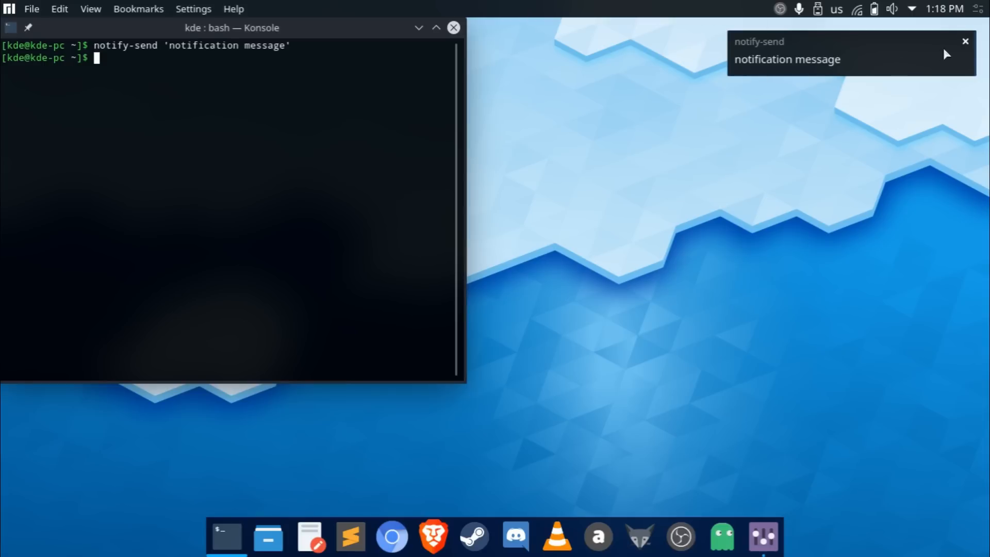
mouse_move(875, 97)
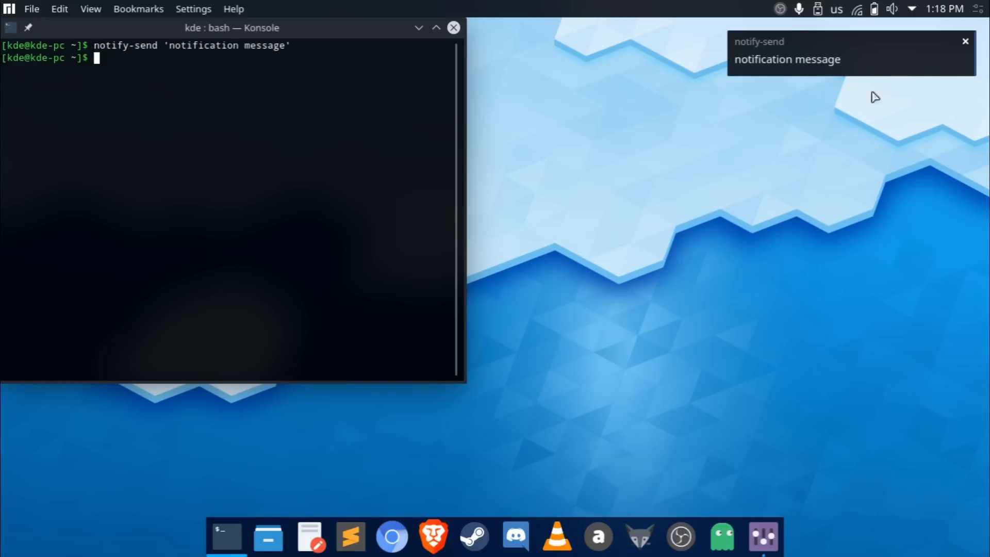
Move the terminal aside, dismiss the test notification and close Konsole
left_click_drag(230, 27, 339, 65)
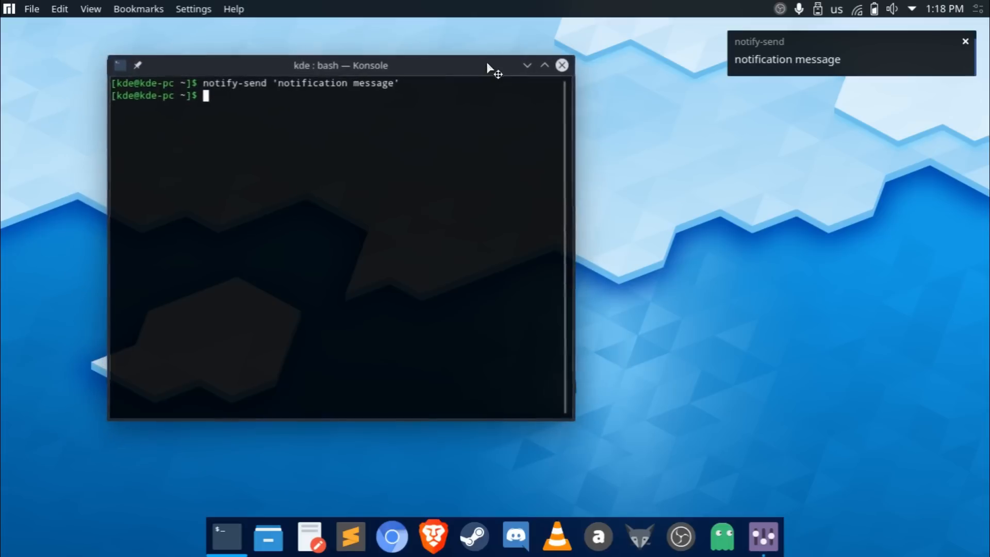
mouse_move(972, 47)
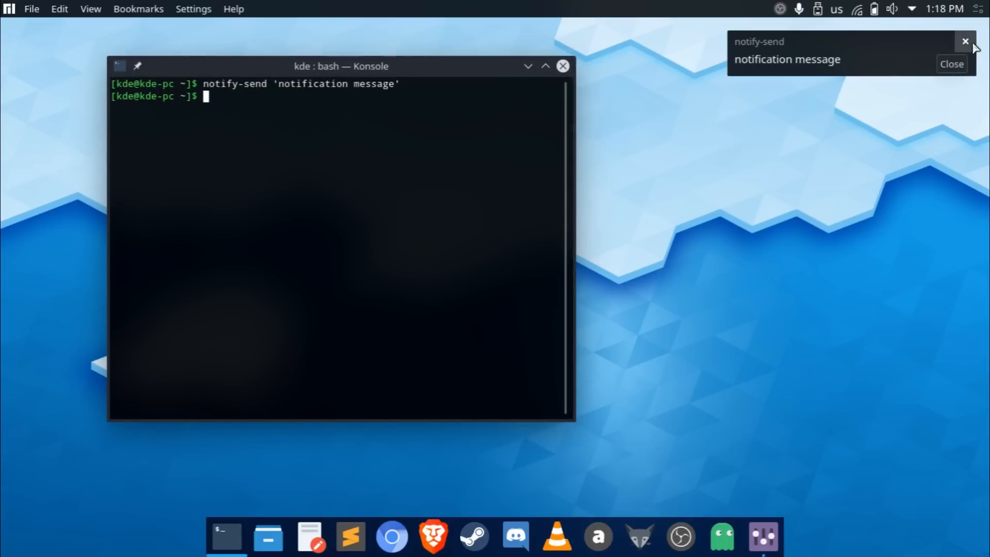
left_click(965, 41)
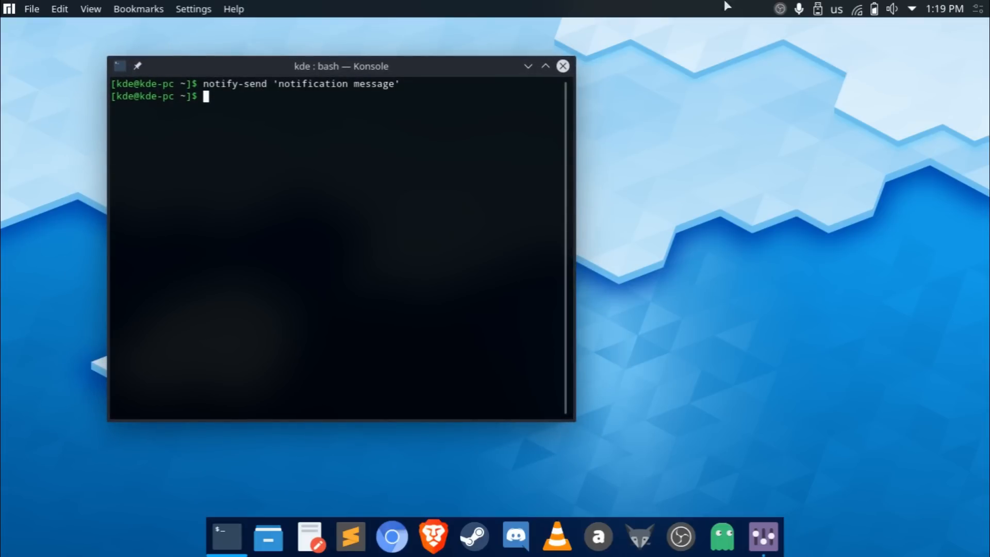
mouse_move(562, 66)
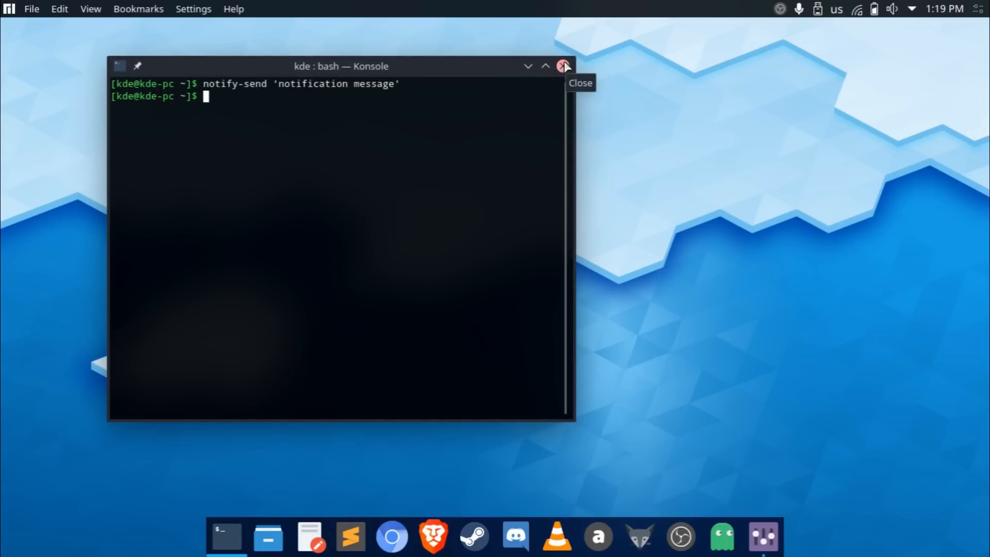
left_click(563, 66)
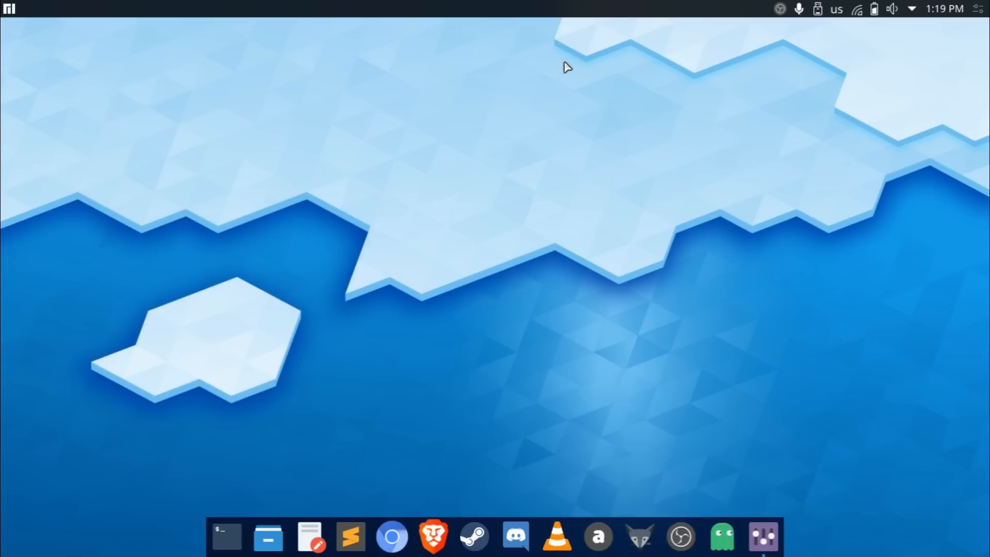
mouse_move(876, 29)
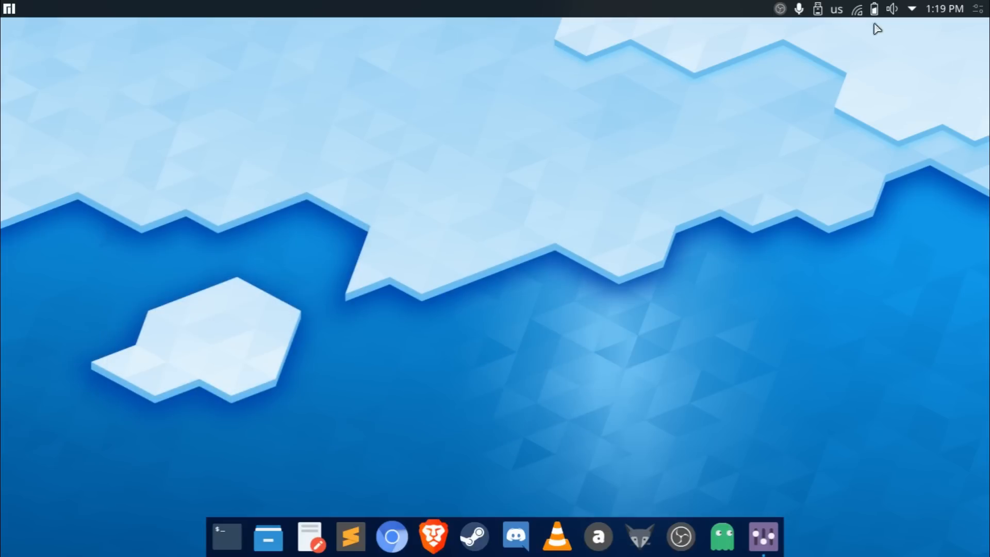
mouse_move(910, 152)
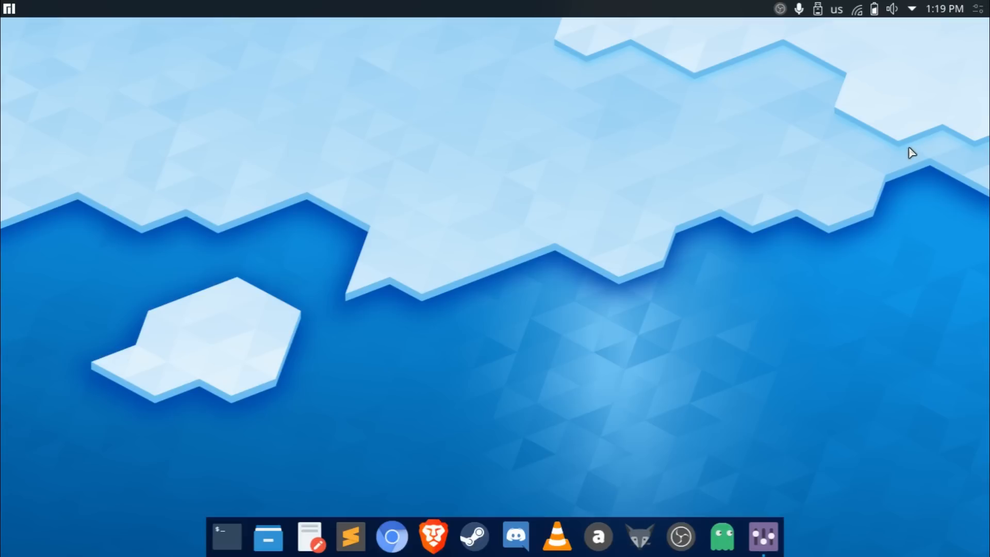
mouse_move(802, 421)
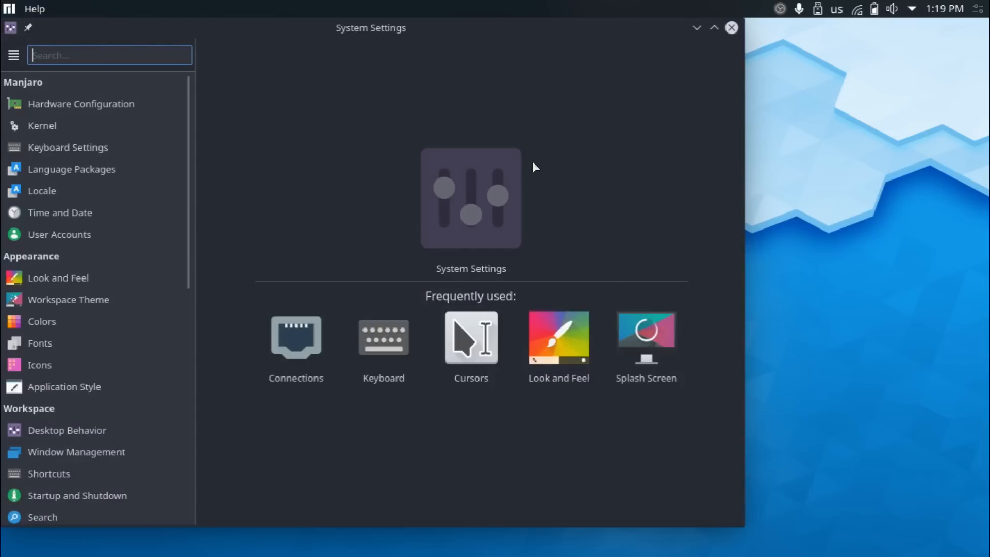
mouse_move(329, 218)
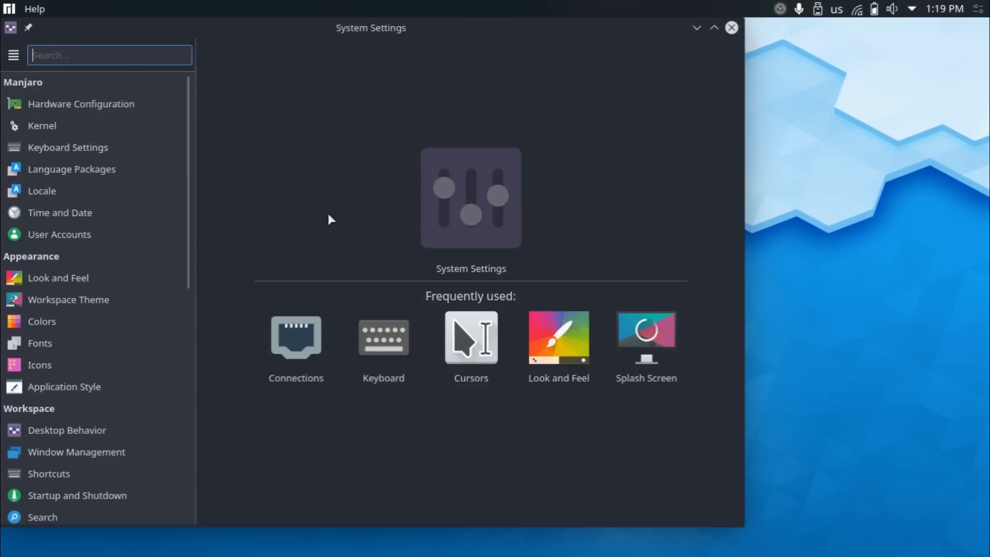
mouse_move(201, 223)
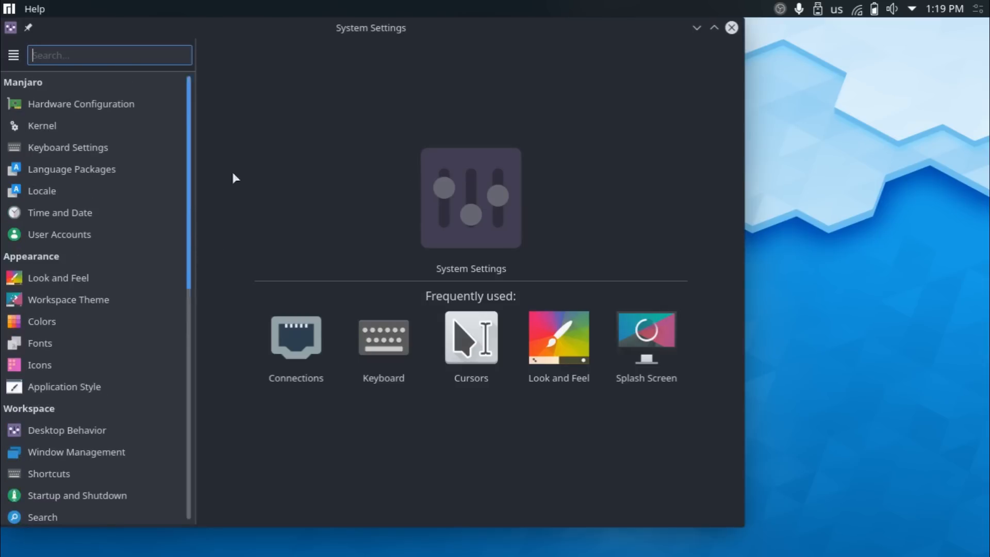
Go to the Notifications page under Personalization in the System Settings sidebar
scroll("down", 3)
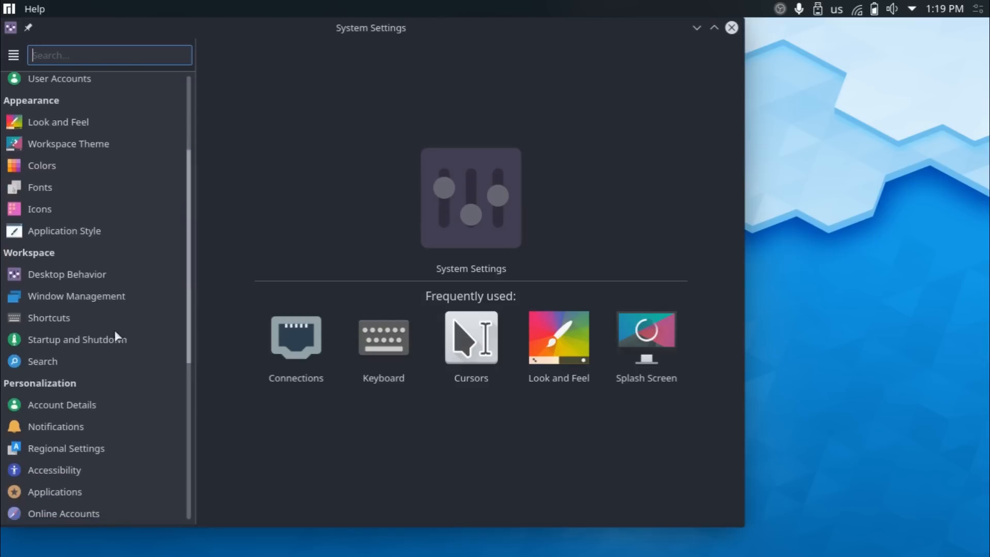
left_click(56, 426)
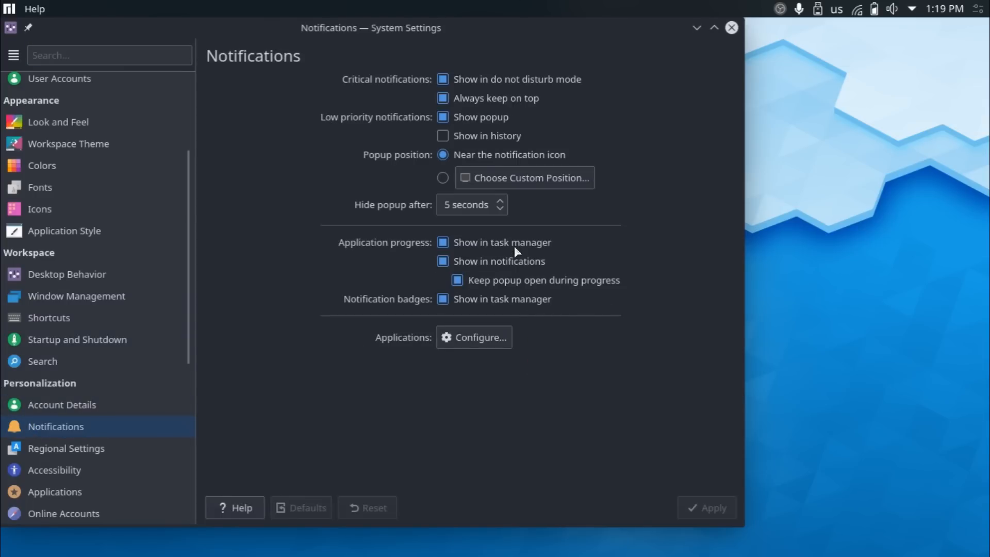
mouse_move(317, 120)
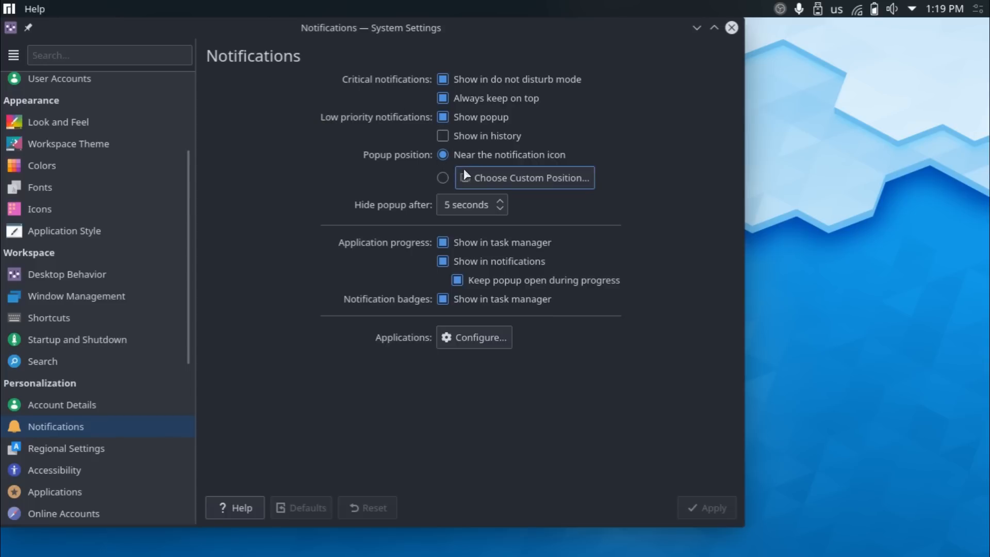
Bring up the Choose Custom Position page for notification popups
left_click(523, 177)
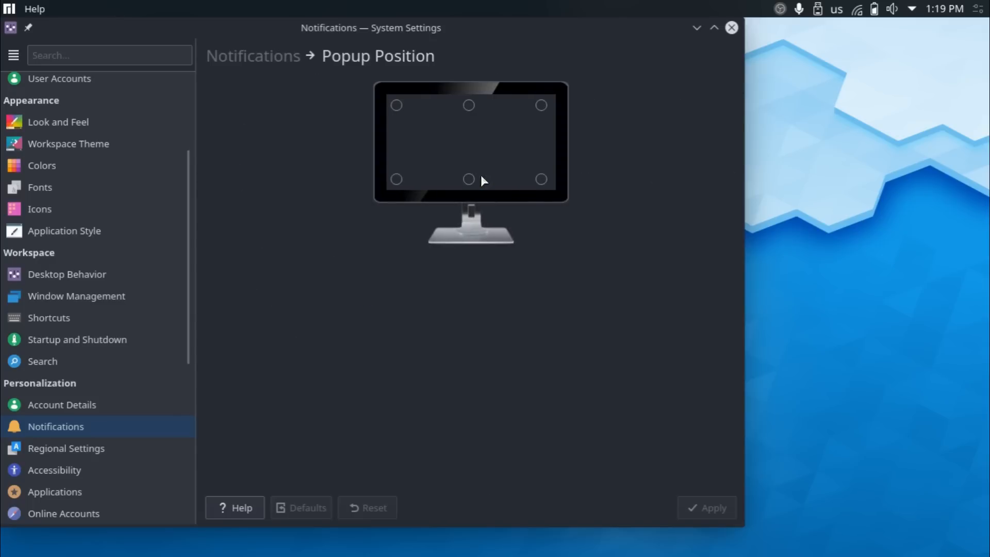
Place notification popups in the bottom-right corner and apply the new position
left_click(541, 178)
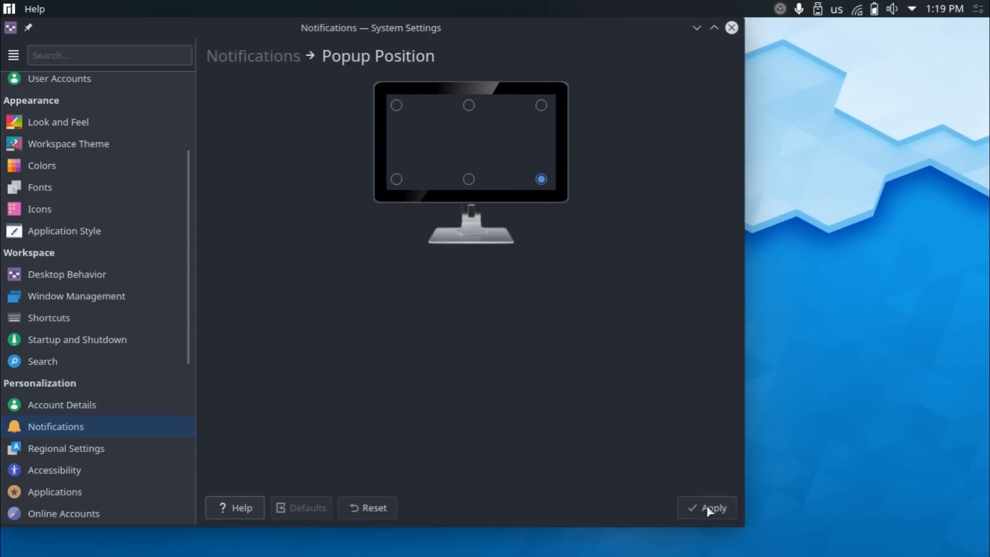
left_click(713, 507)
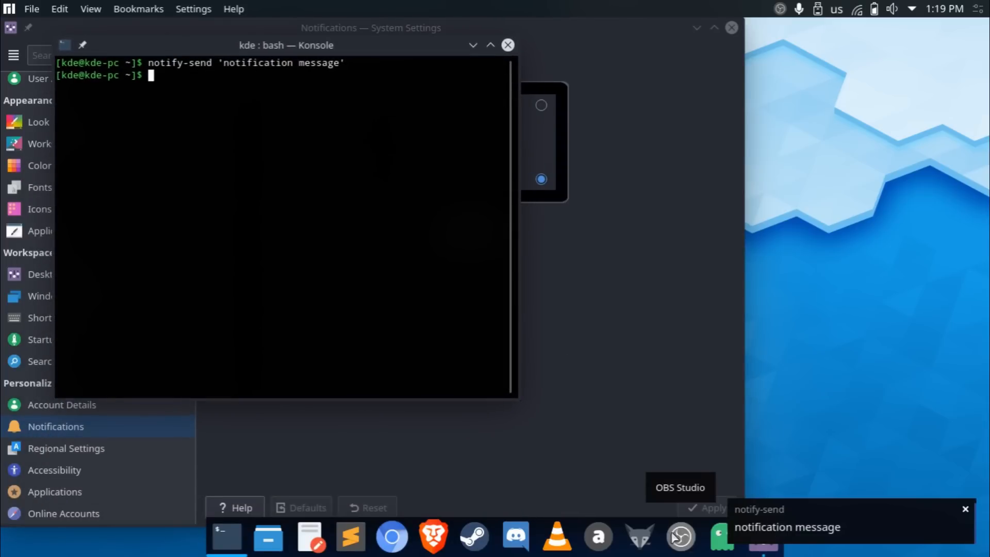
mouse_move(853, 389)
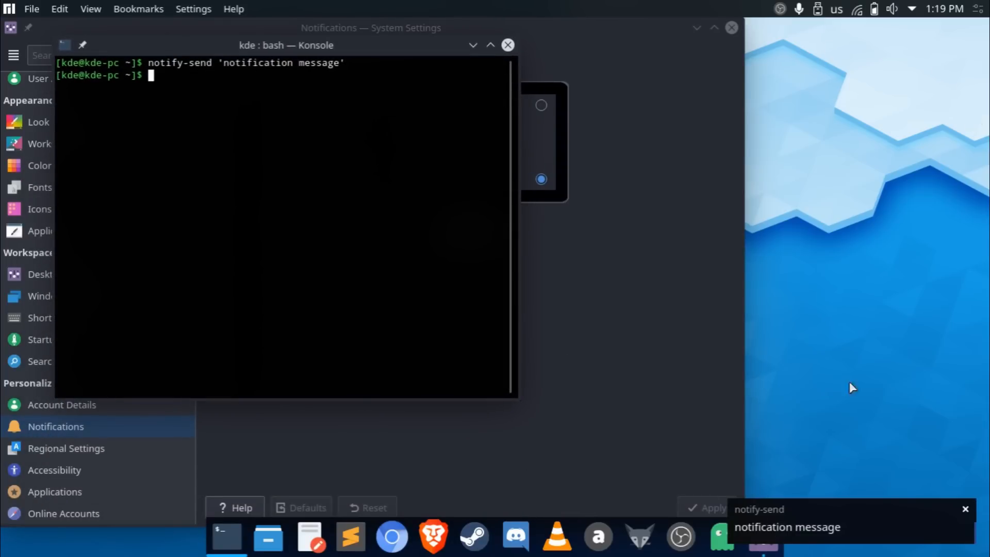
mouse_move(581, 154)
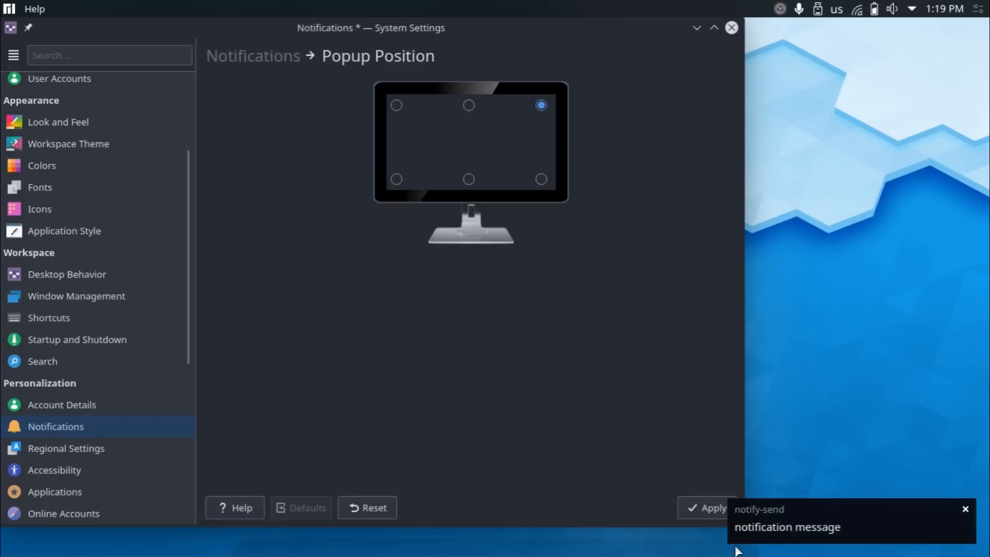
left_click(709, 507)
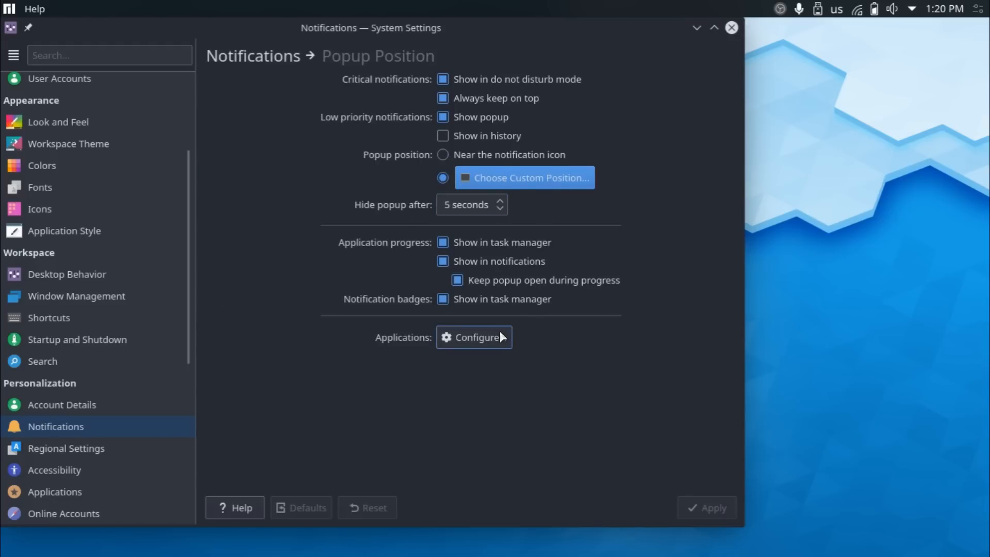
View the per-application notification list, then move to the Application Style page
left_click(474, 337)
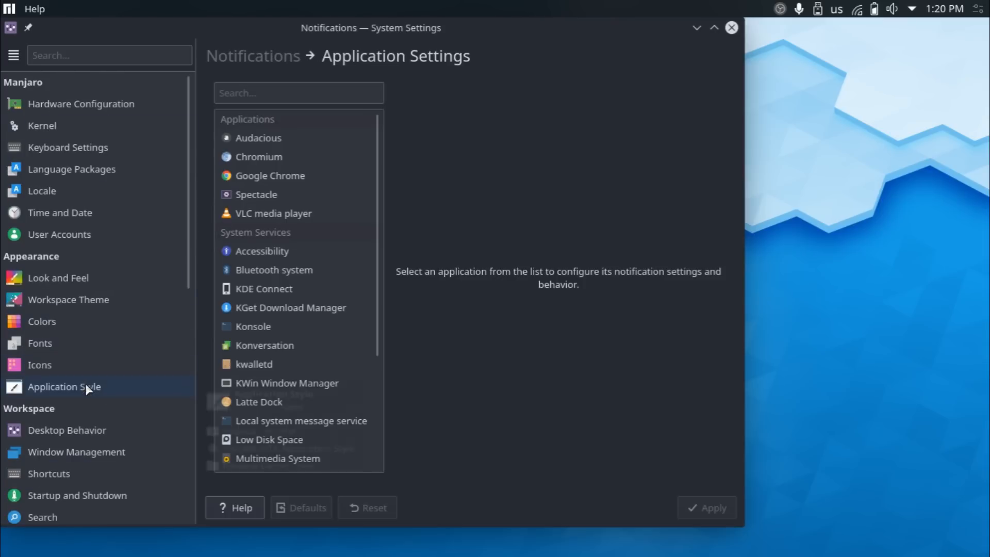
left_click(64, 386)
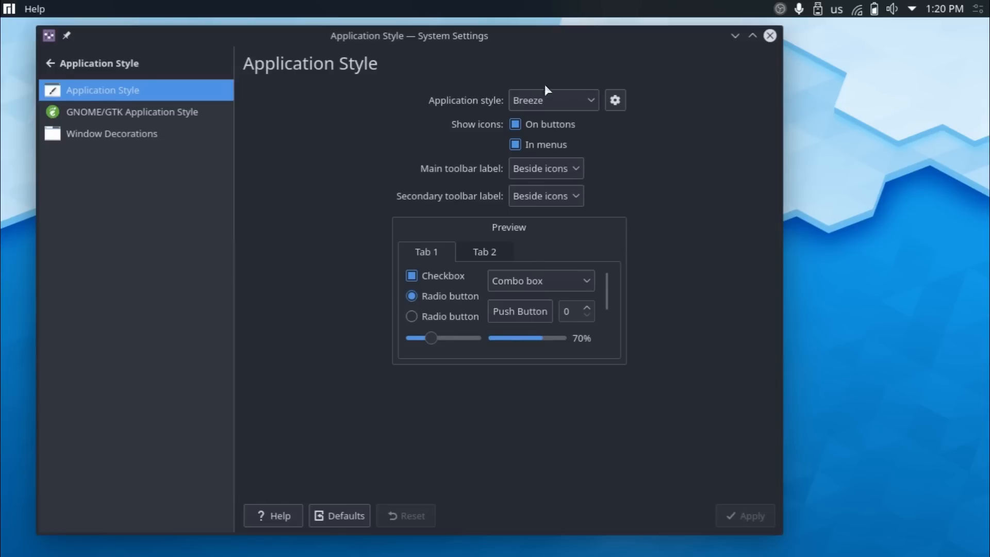
mouse_move(341, 368)
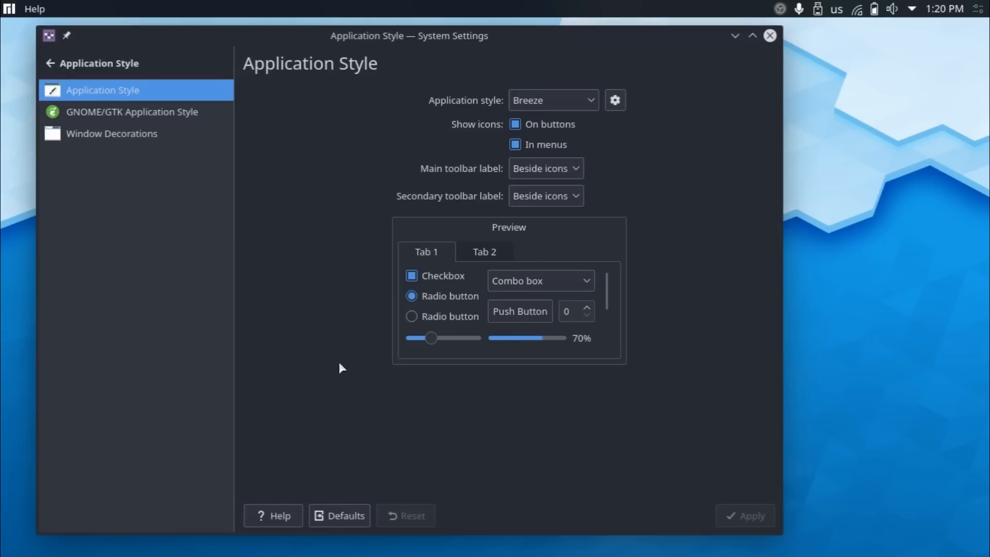
mouse_move(387, 361)
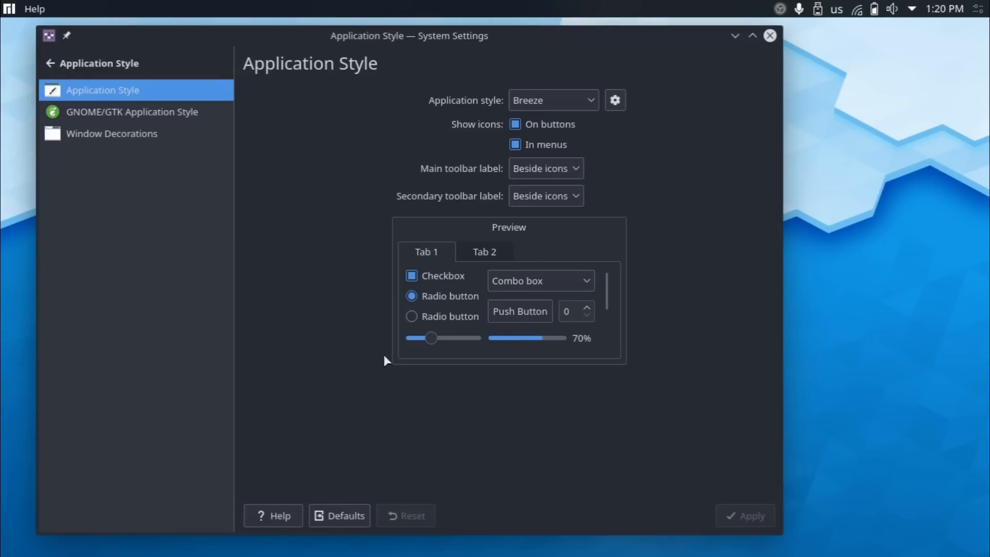
mouse_move(783, 533)
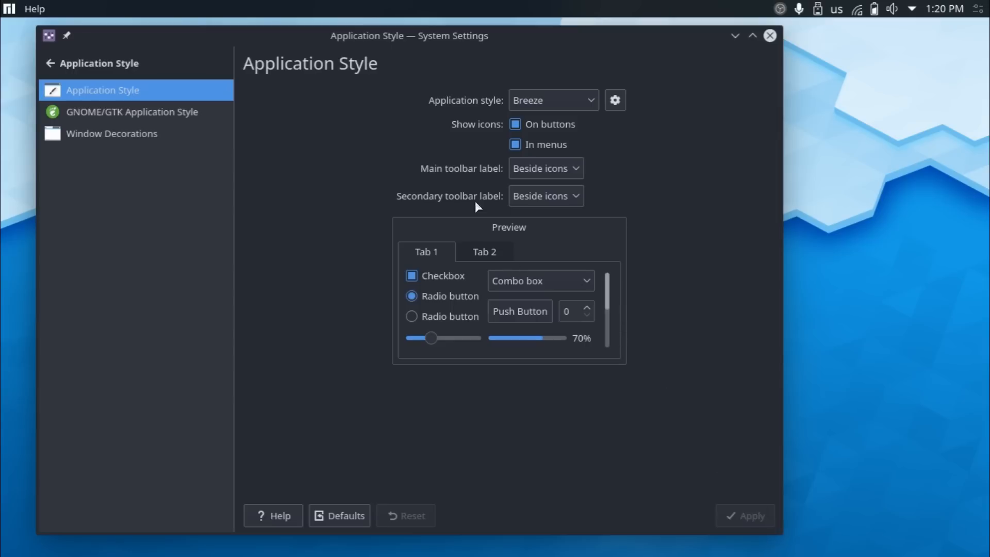
mouse_move(466, 207)
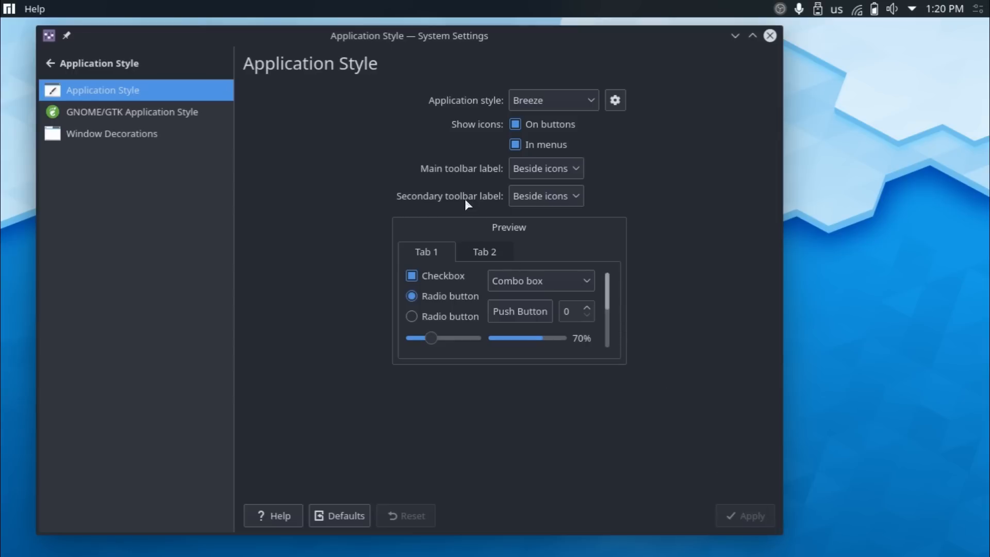
mouse_move(343, 124)
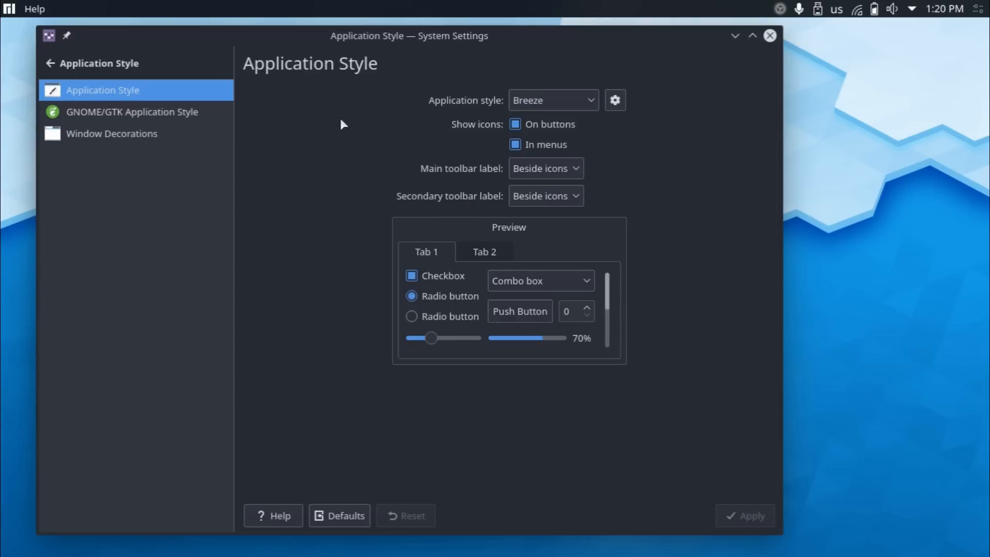
mouse_move(99, 277)
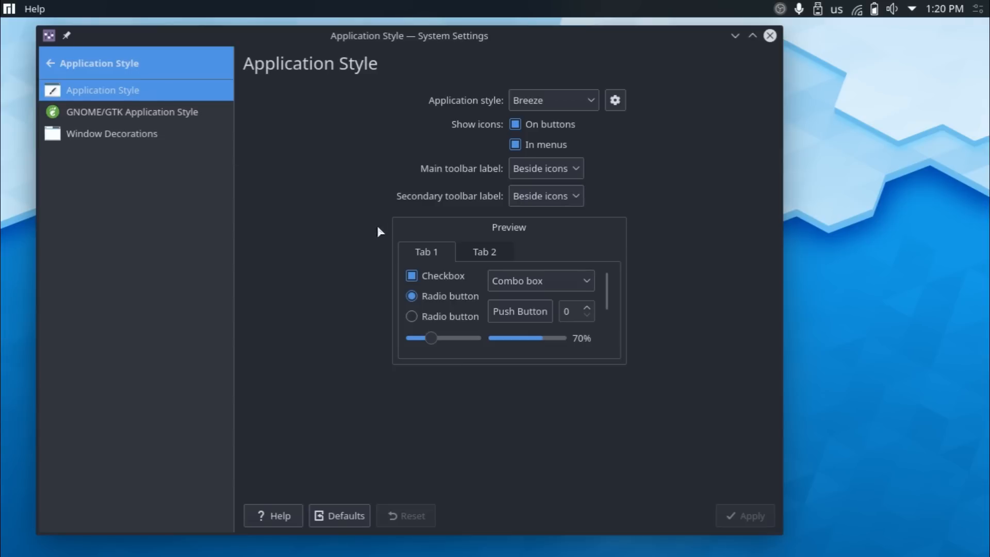
mouse_move(366, 62)
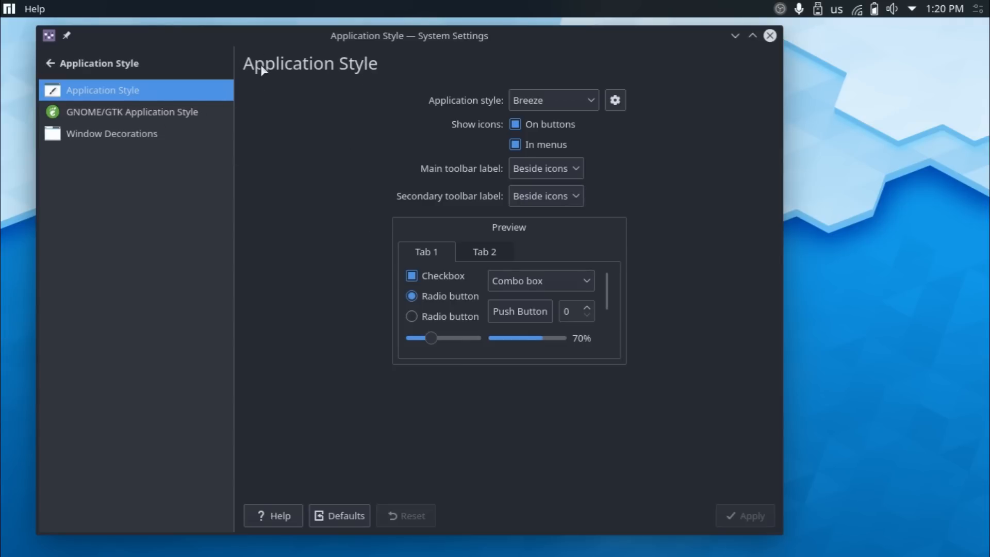
Show the Window Decorations Titlebar Buttons tab and move the settings window across the desktop
left_click(111, 133)
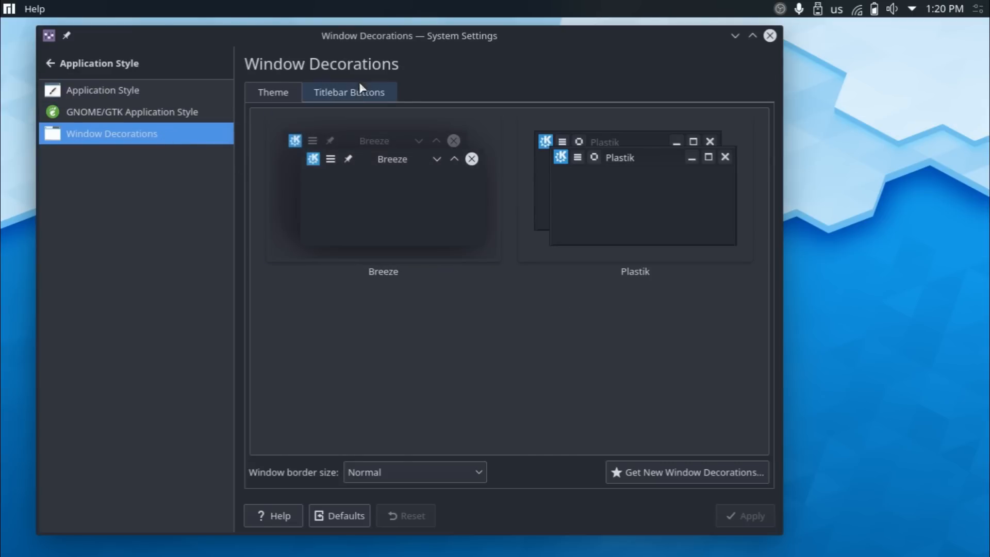
left_click(350, 92)
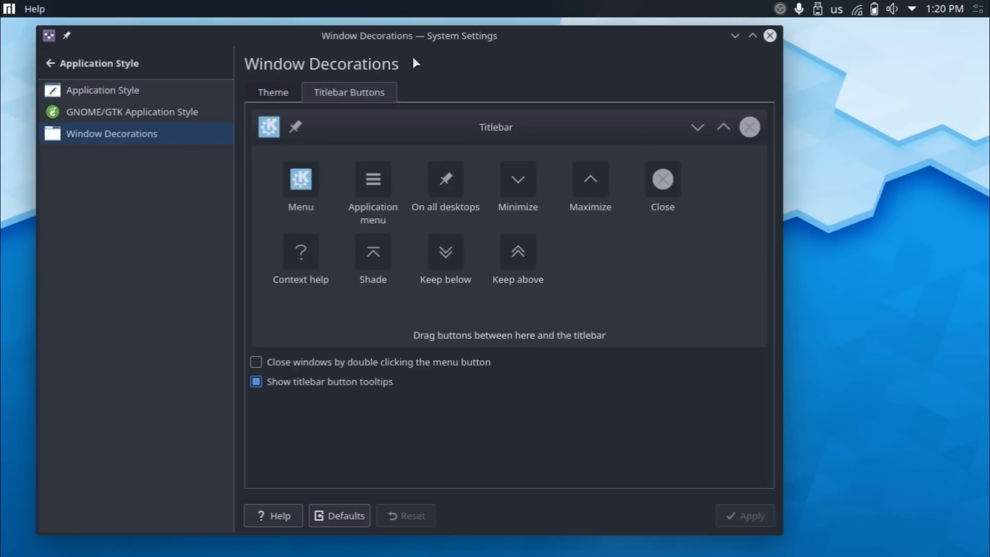
left_click_drag(409, 36, 496, 49)
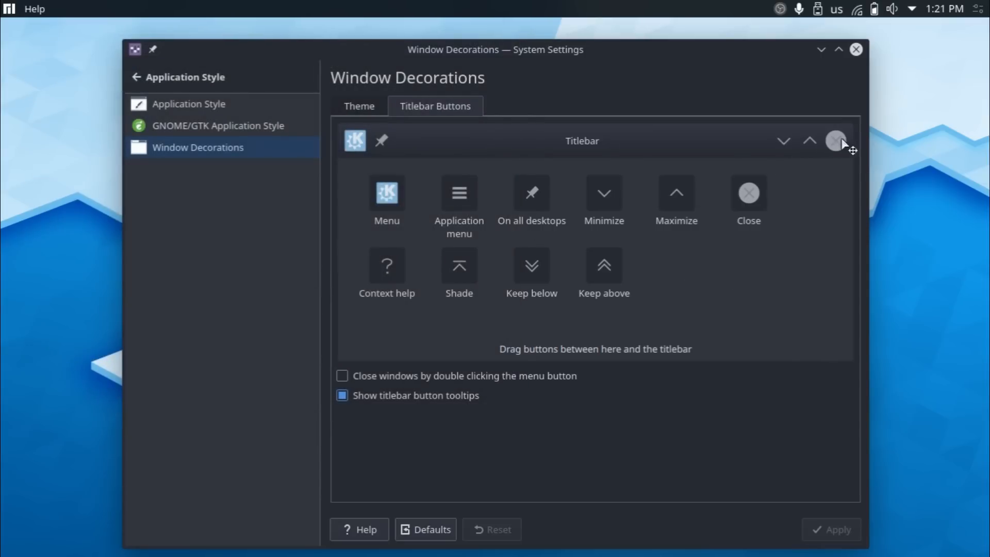
mouse_move(475, 325)
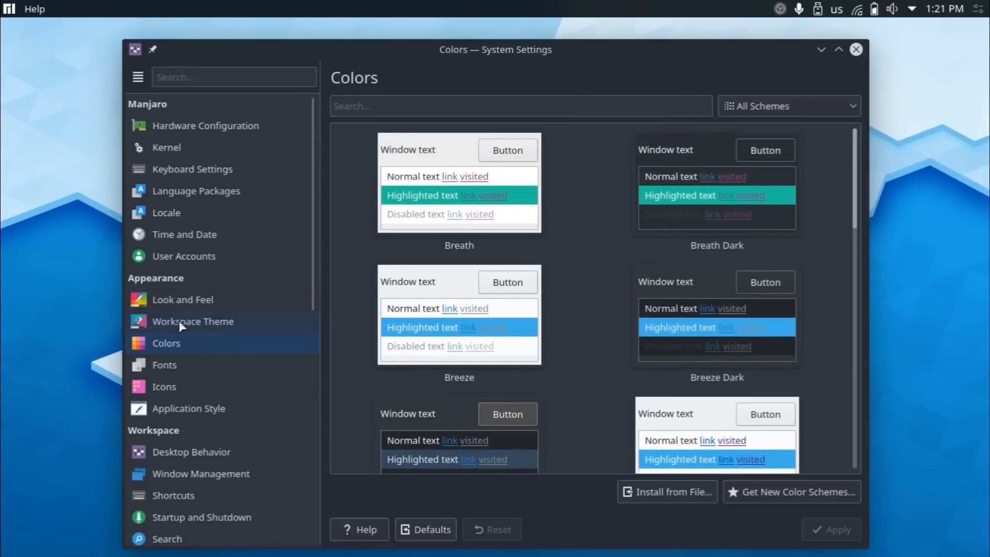
Browse the Workspace Theme, Cursors and Look and Feel pages, ending on the Colors page
left_click(193, 321)
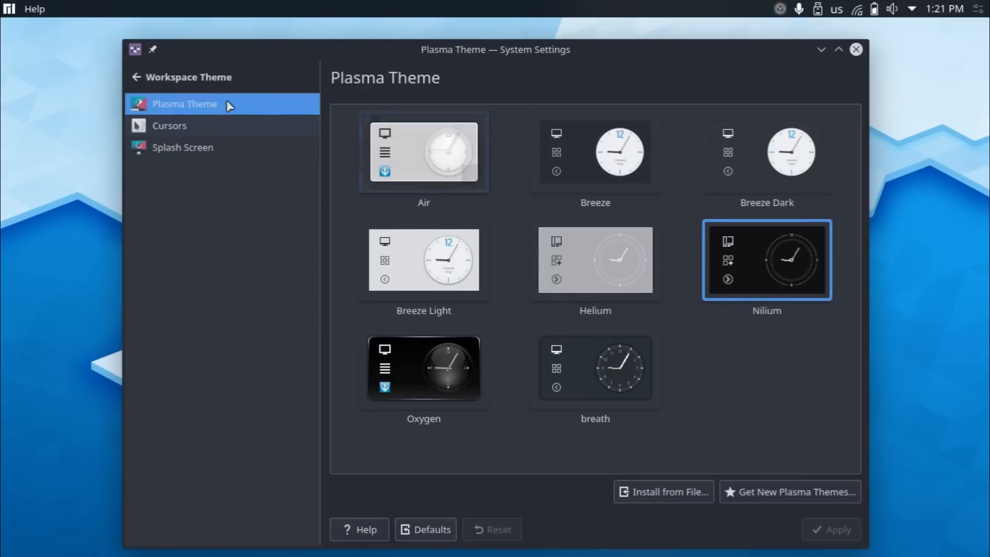
left_click(169, 126)
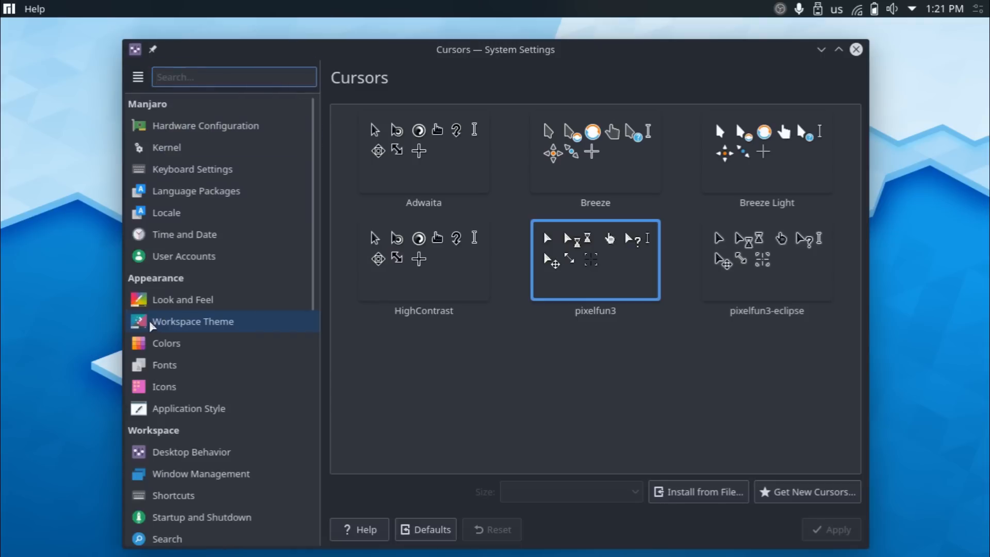
left_click(182, 299)
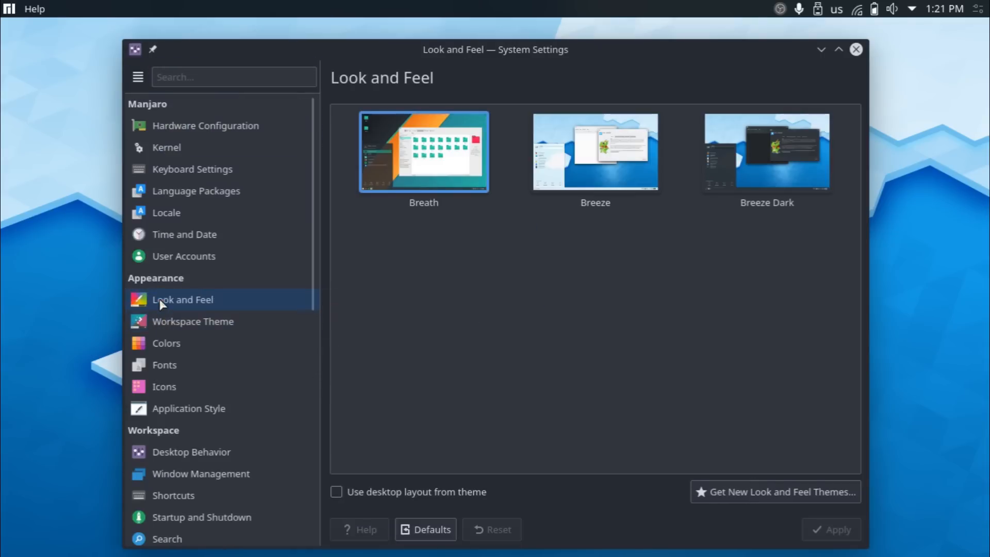
mouse_move(166, 342)
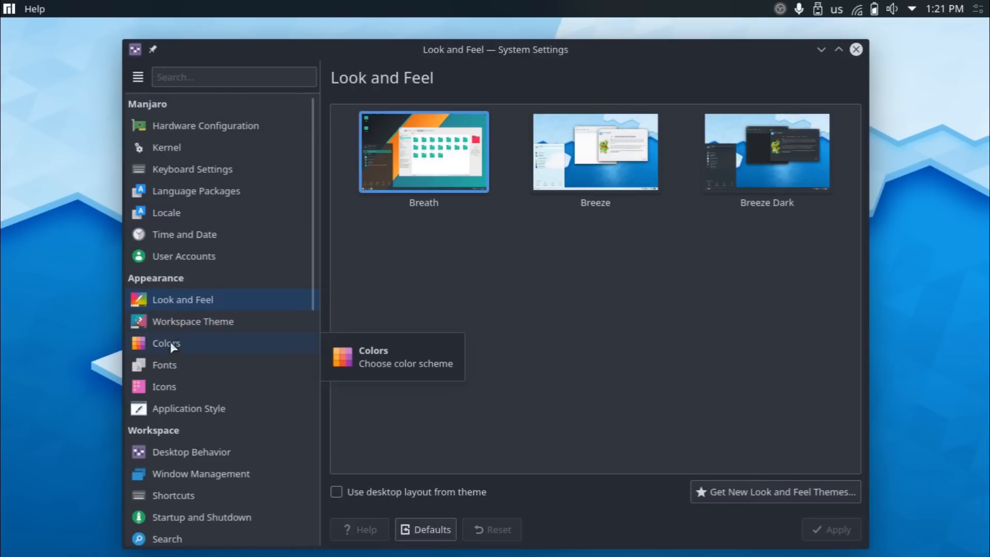
left_click(166, 342)
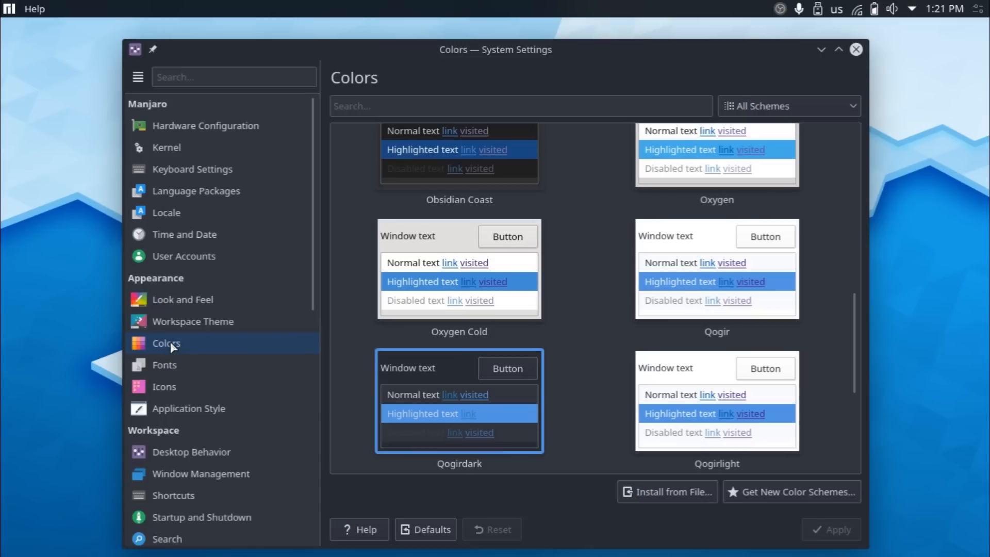
Filter the color schemes to Light Schemes, then to Dark Schemes, and review the list
left_click(787, 105)
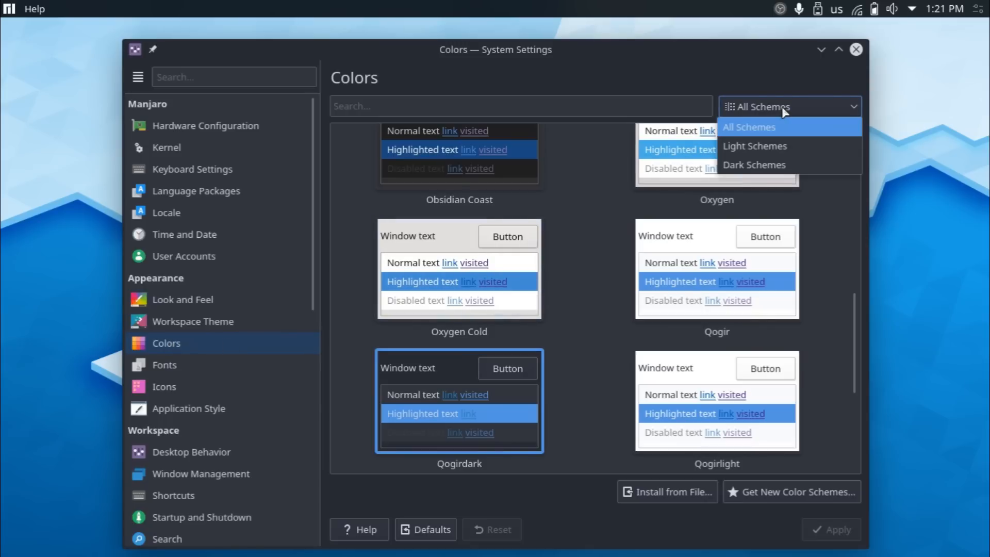
mouse_move(776, 152)
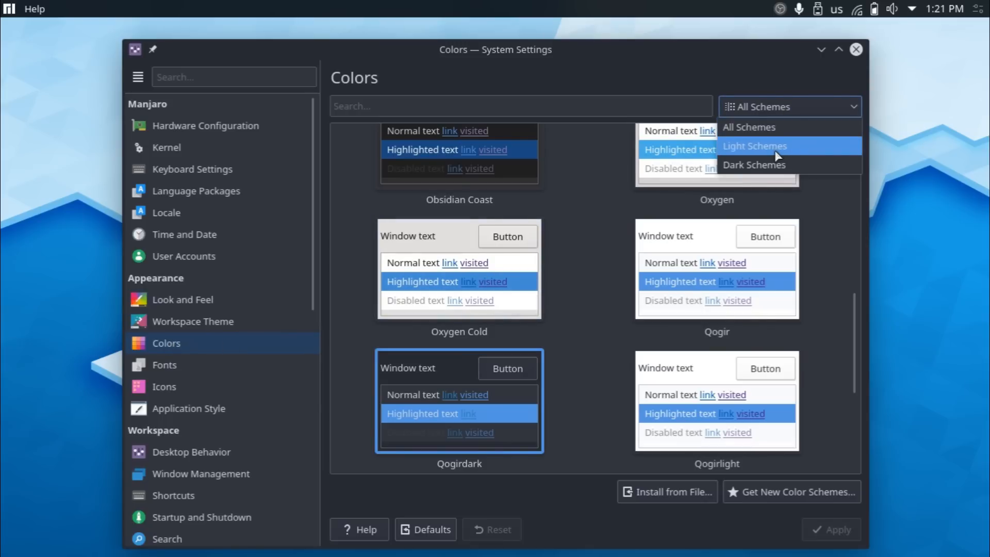
left_click(753, 145)
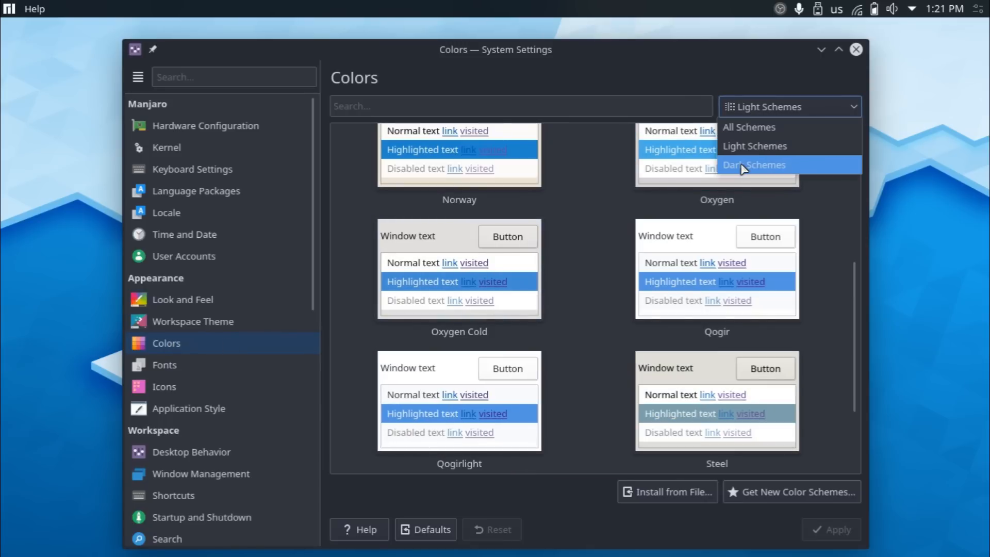
left_click(754, 165)
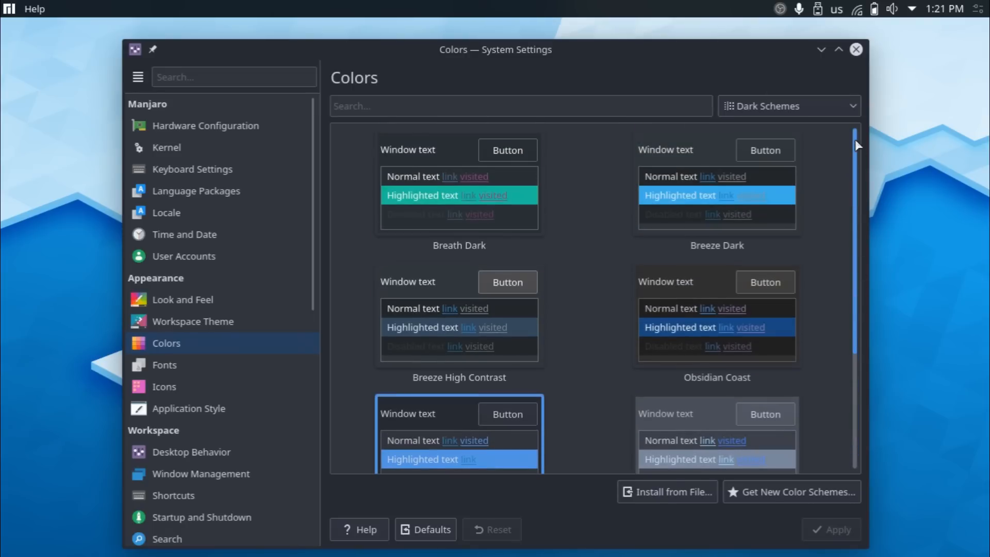
scroll("down", 3)
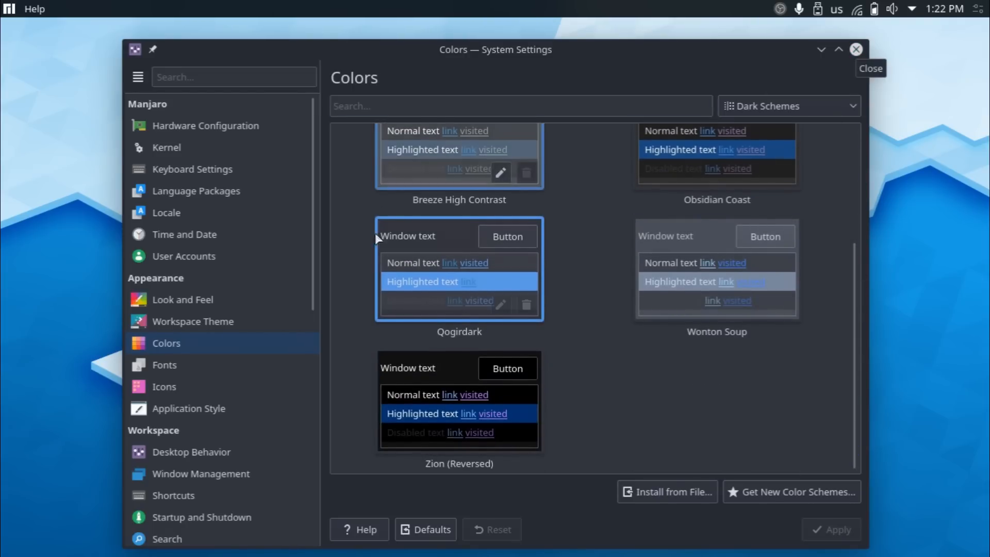
scroll("down", 3)
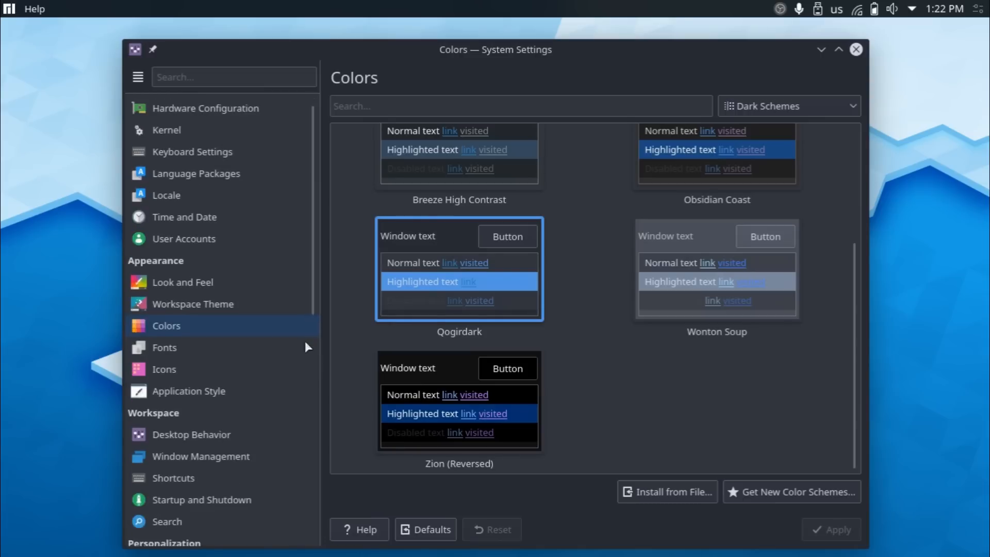
scroll("down", 3)
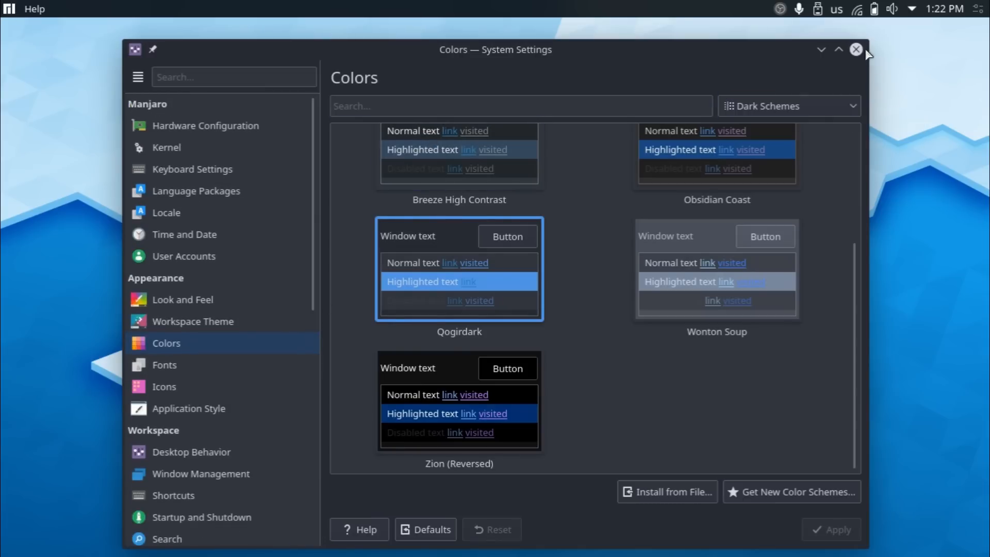
Close System Settings and add the Analog Clock widget to the dock via the widget browser
left_click(857, 50)
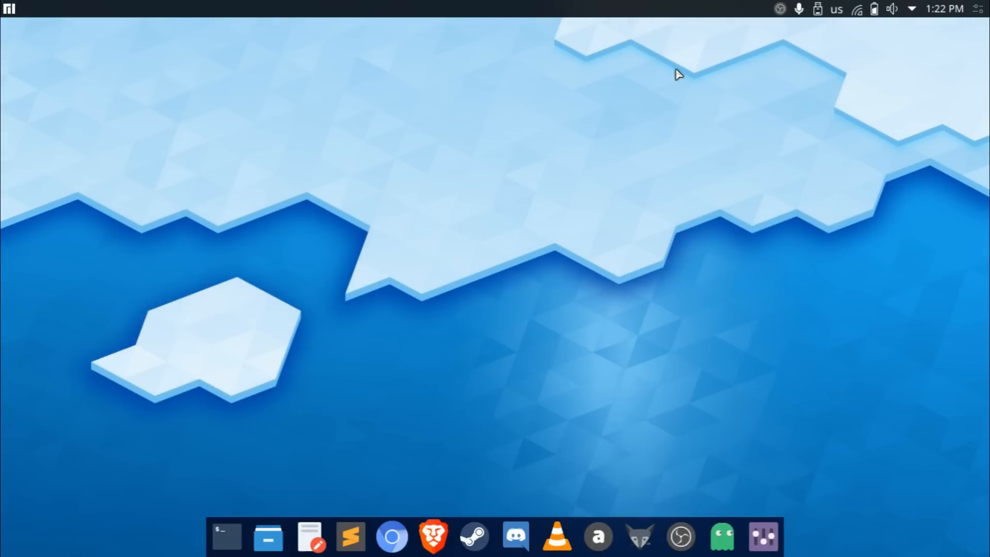
mouse_move(546, 73)
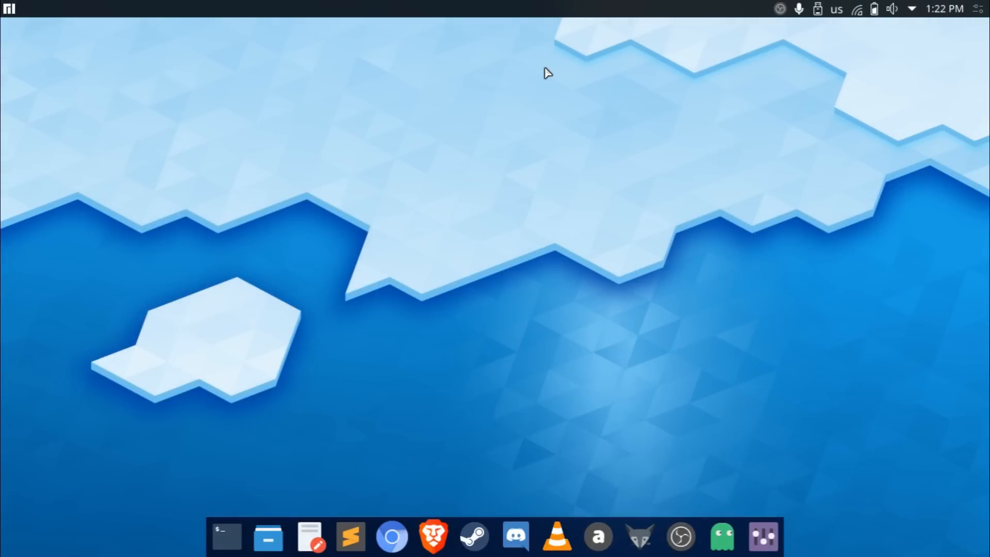
mouse_move(395, 104)
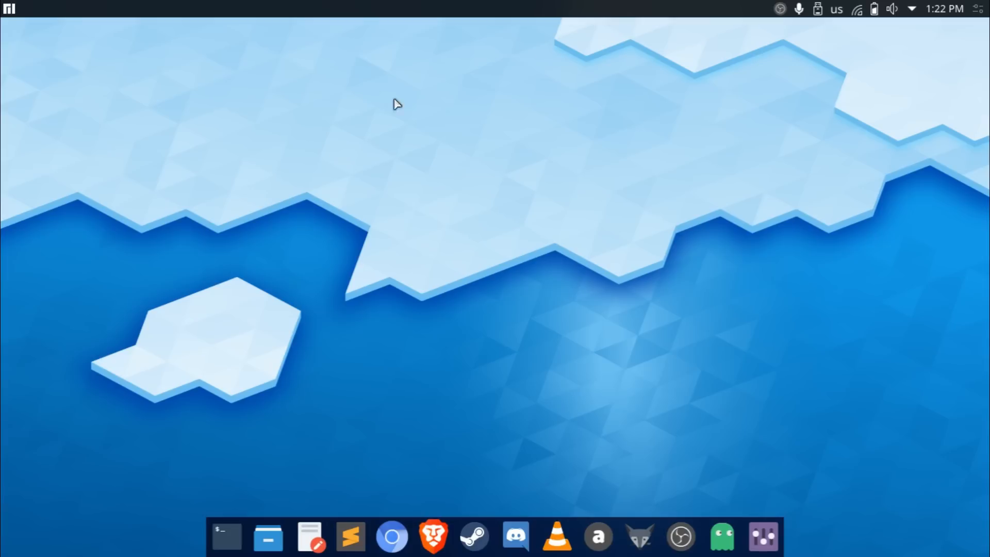
right_click(501, 470)
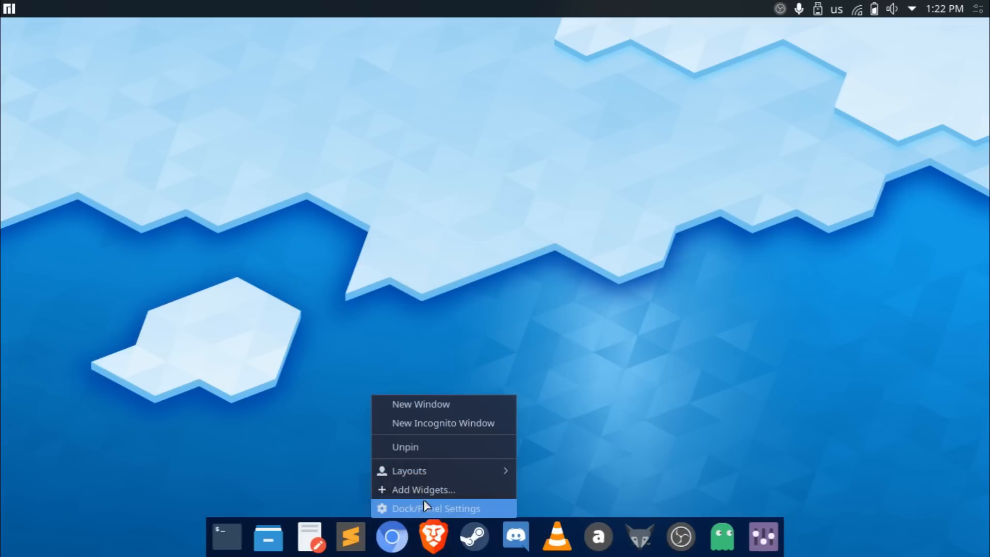
left_click(422, 489)
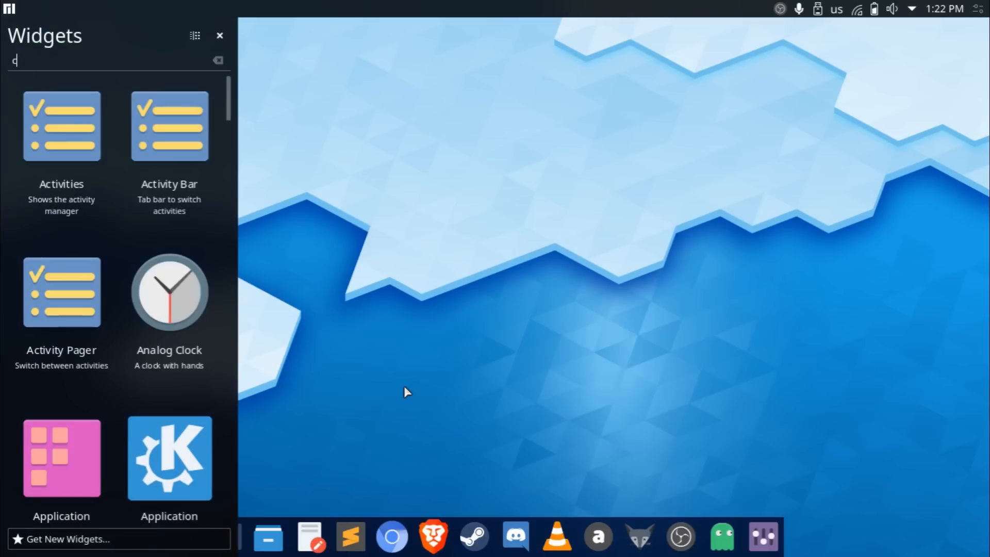
type("lock")
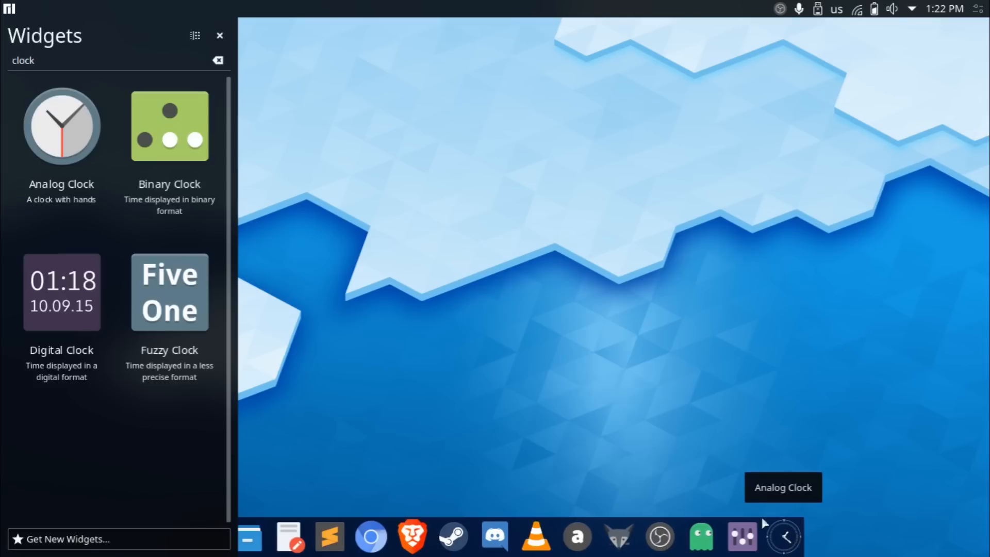
mouse_move(219, 35)
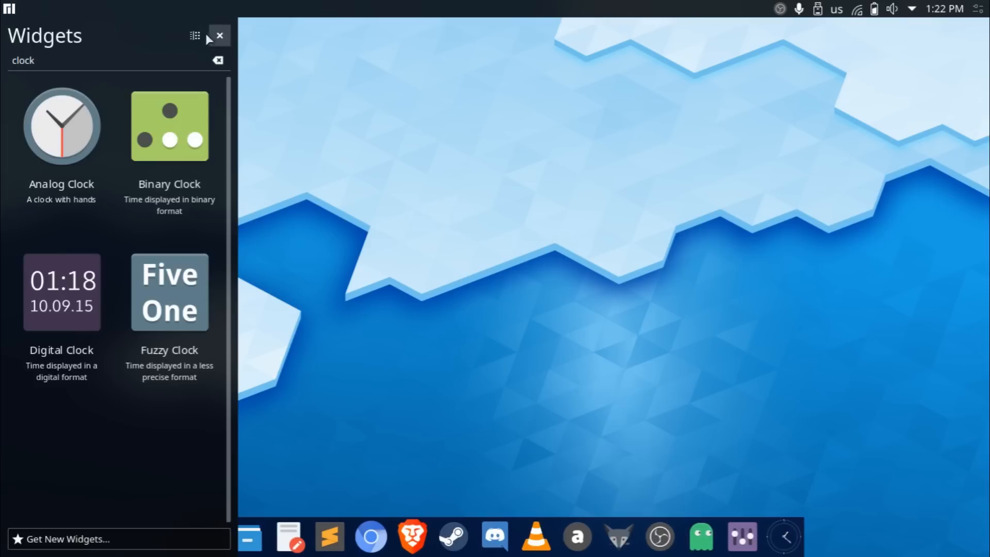
left_click(219, 35)
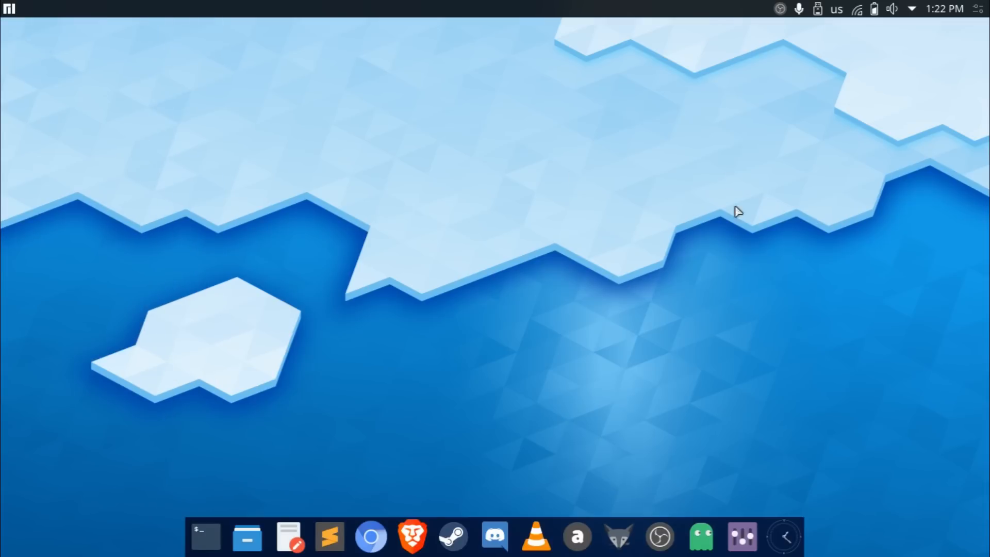
mouse_move(783, 536)
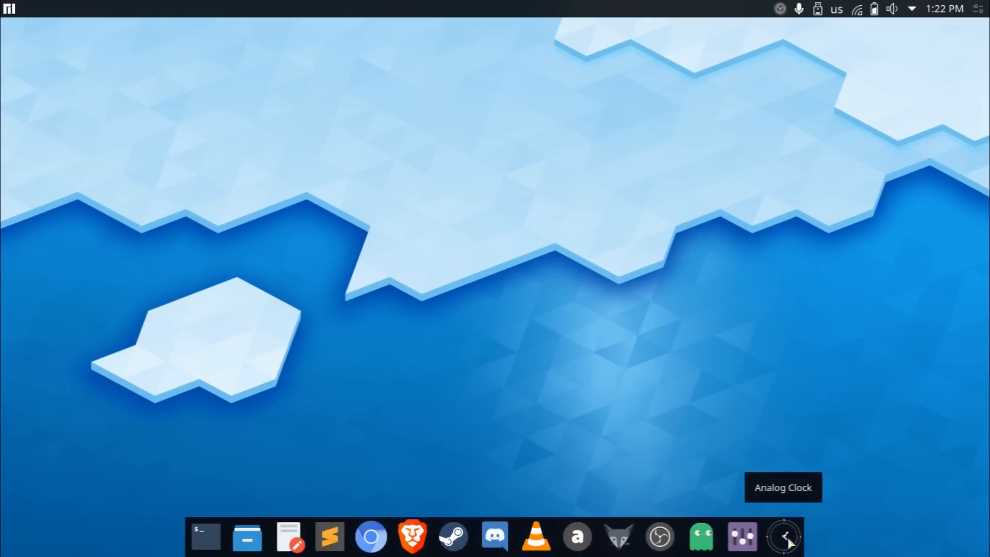
mouse_move(494, 536)
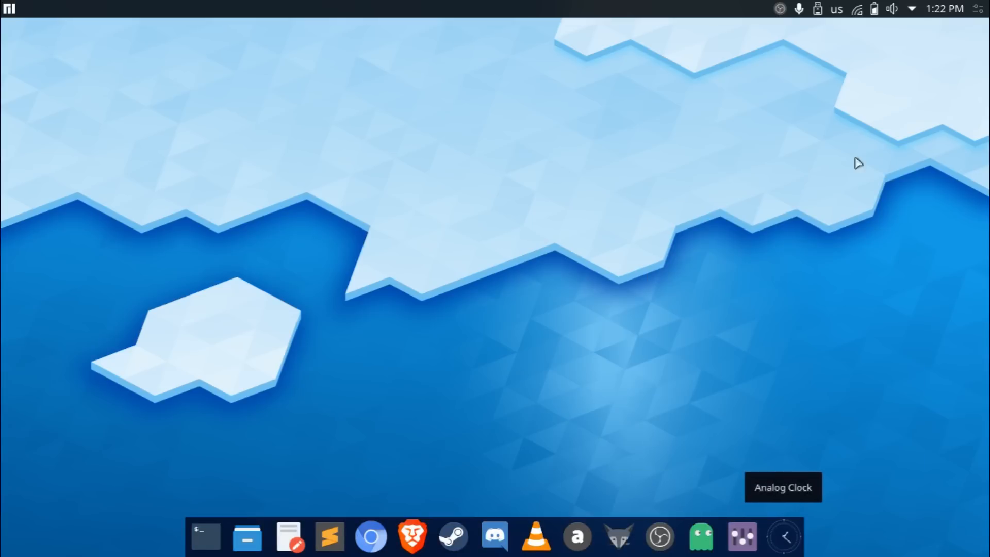
Remove the Analog Clock widget through Dock/Panel Settings and dismiss the Widget Removed notice
right_click(782, 536)
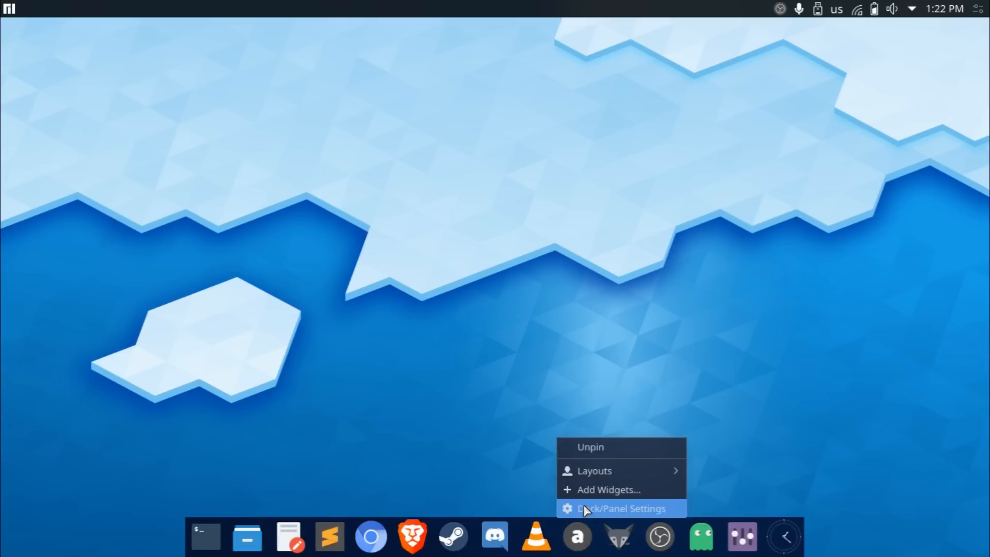
left_click(621, 508)
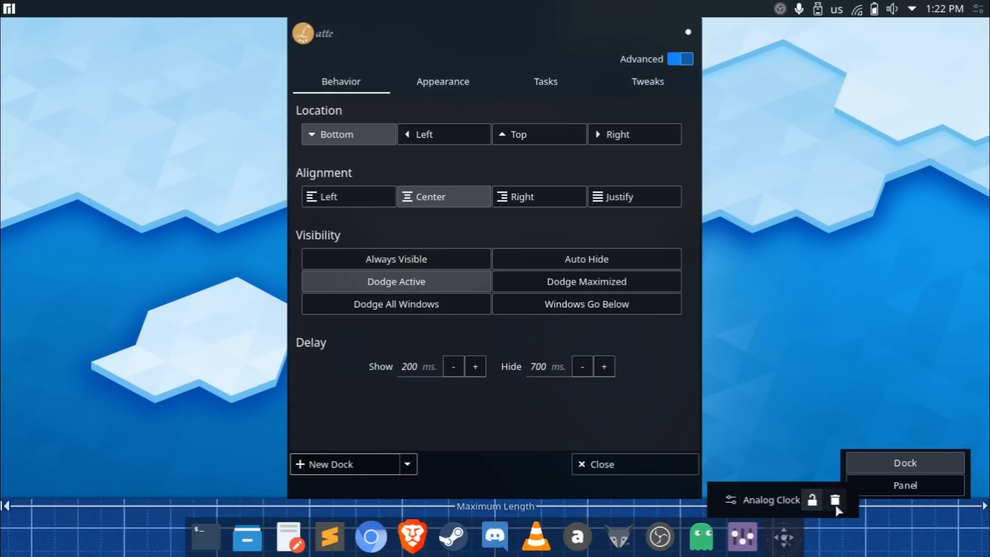
left_click(835, 499)
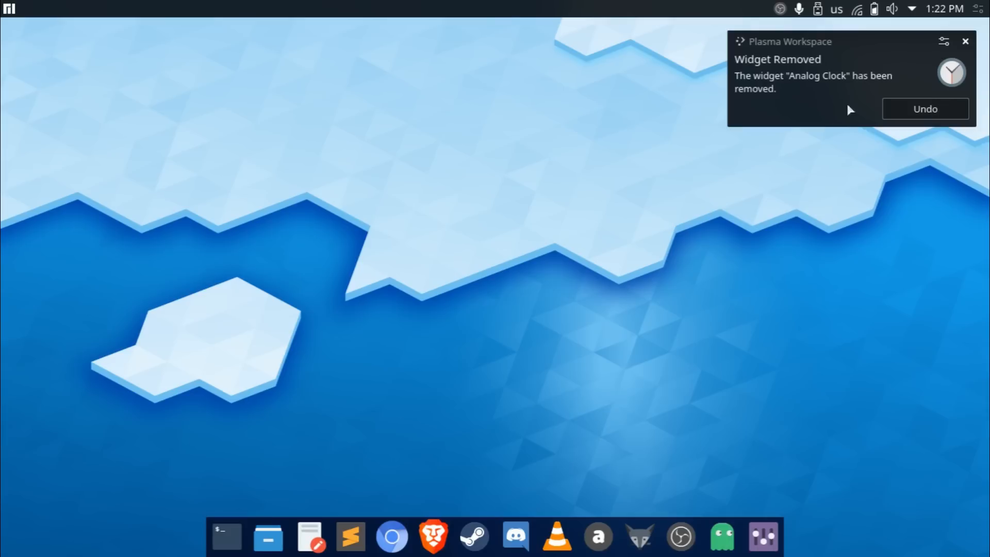
mouse_move(789, 73)
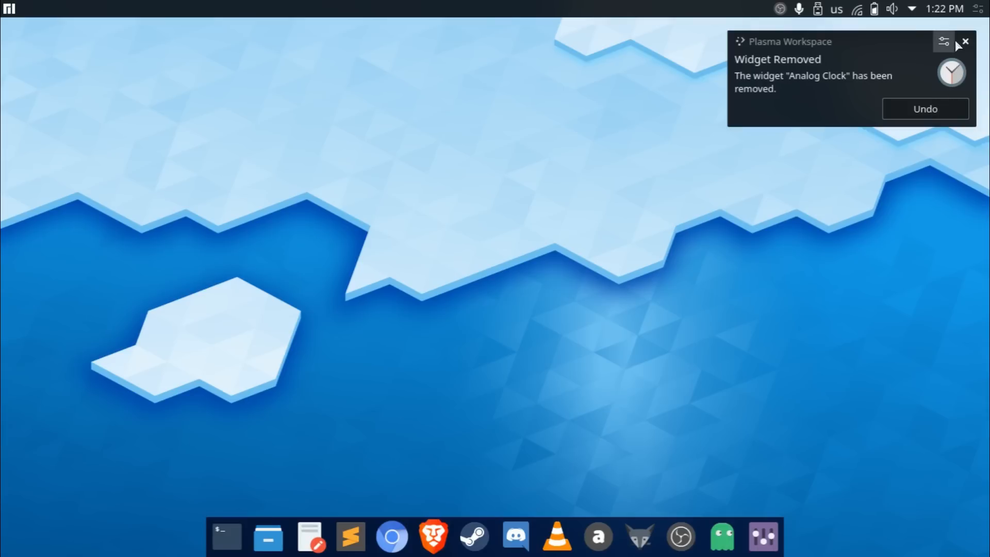
left_click(964, 41)
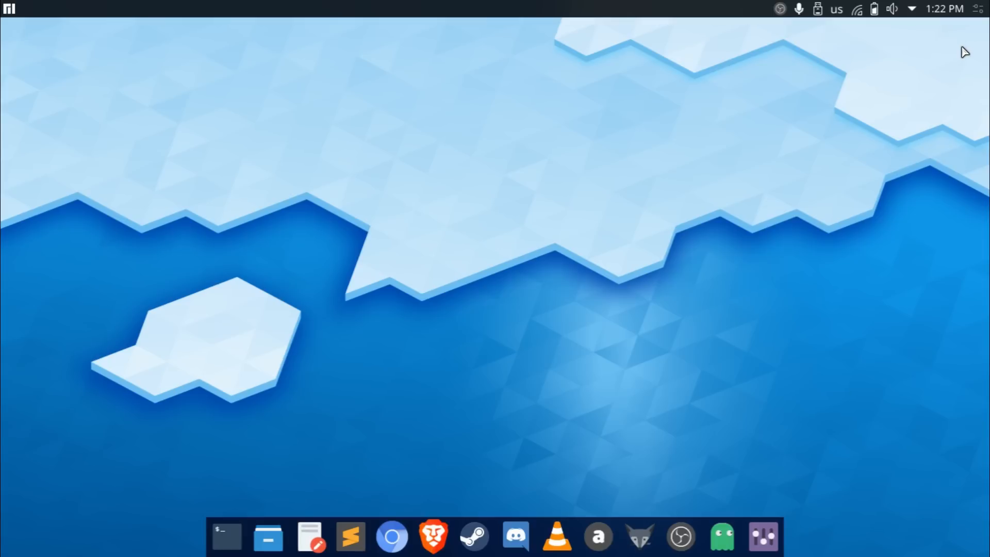
mouse_move(964, 71)
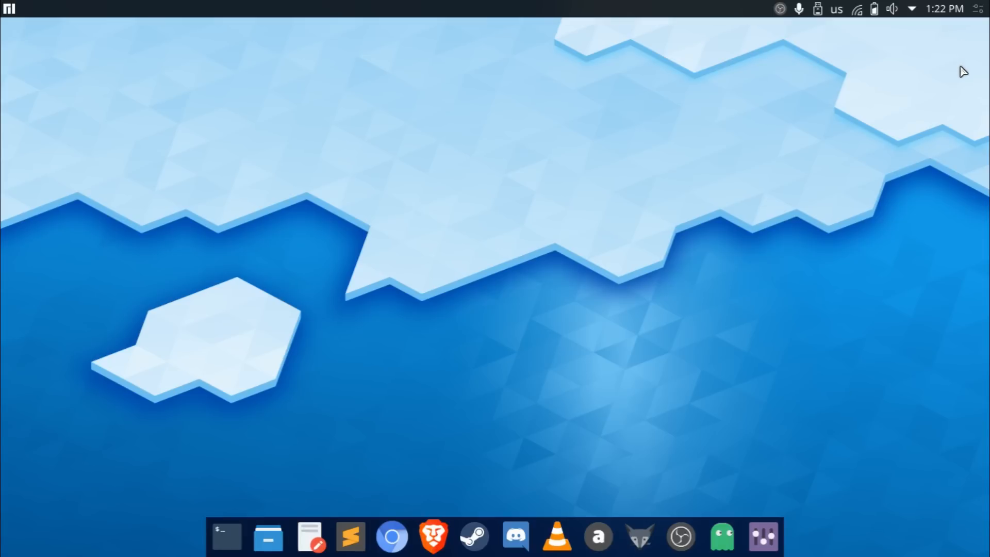
mouse_move(300, 205)
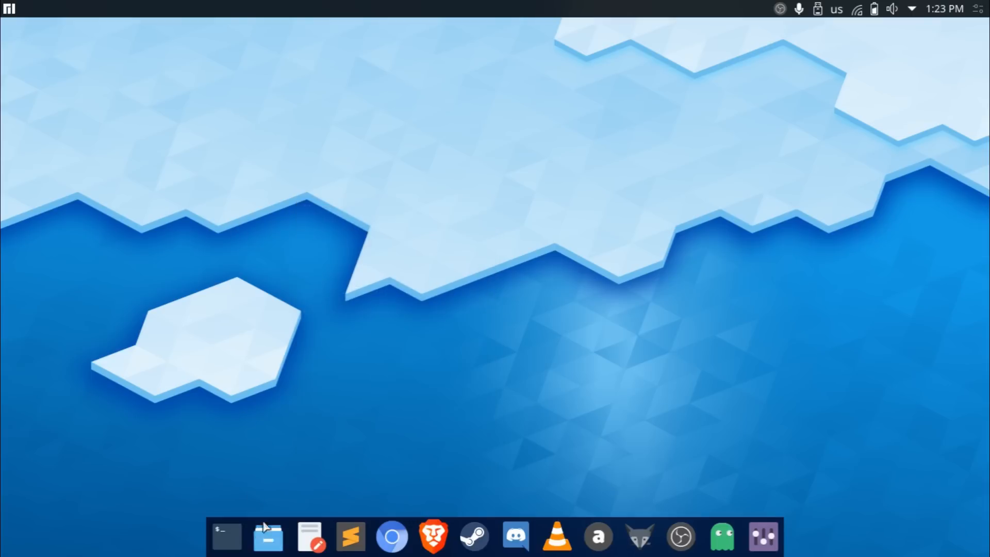
left_click(226, 537)
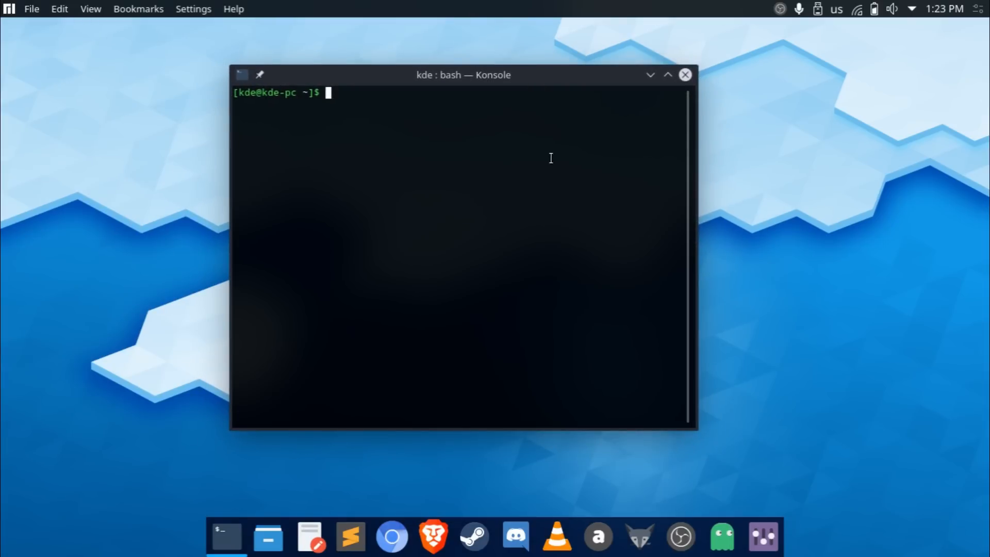
left_click(9, 9)
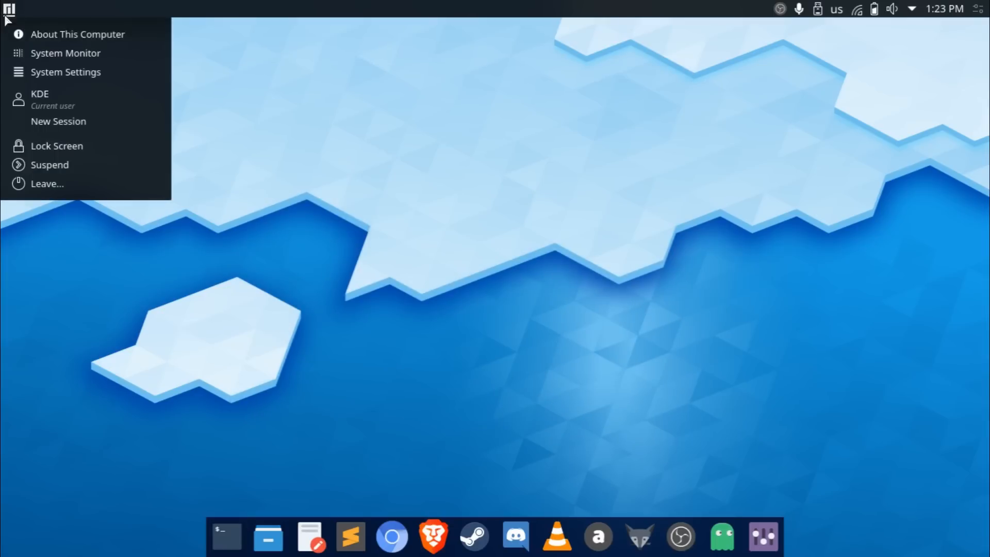
mouse_move(66, 53)
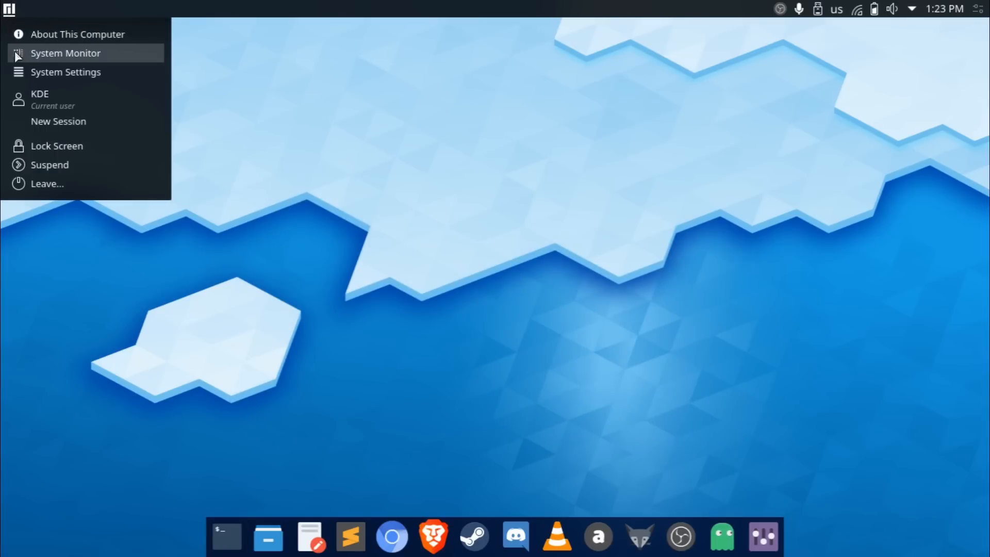
left_click(66, 52)
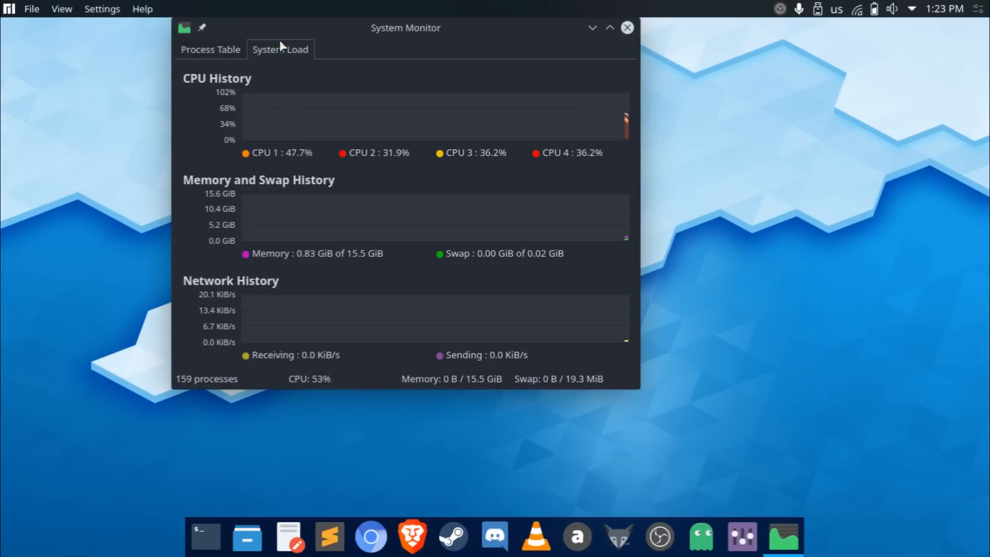
left_click_drag(404, 27, 456, 71)
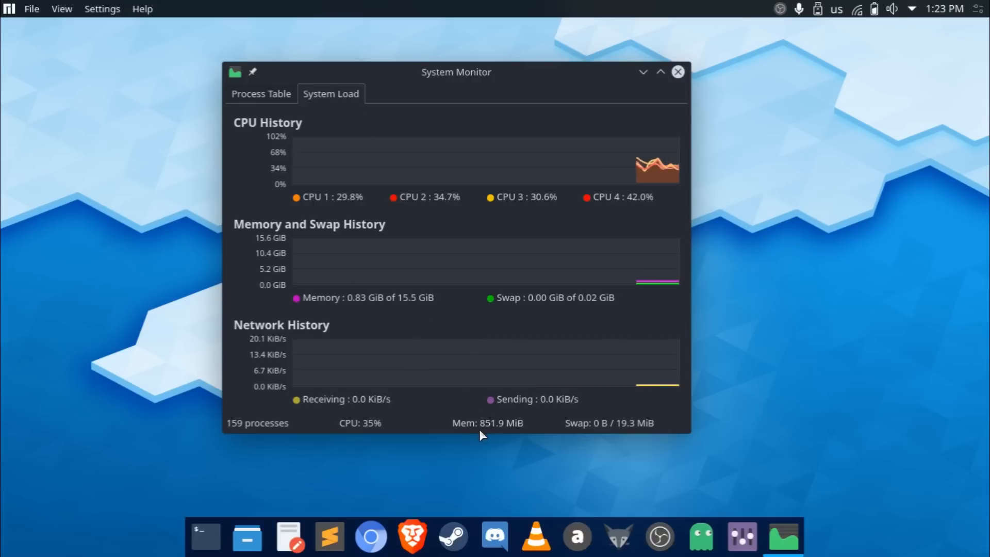
mouse_move(482, 449)
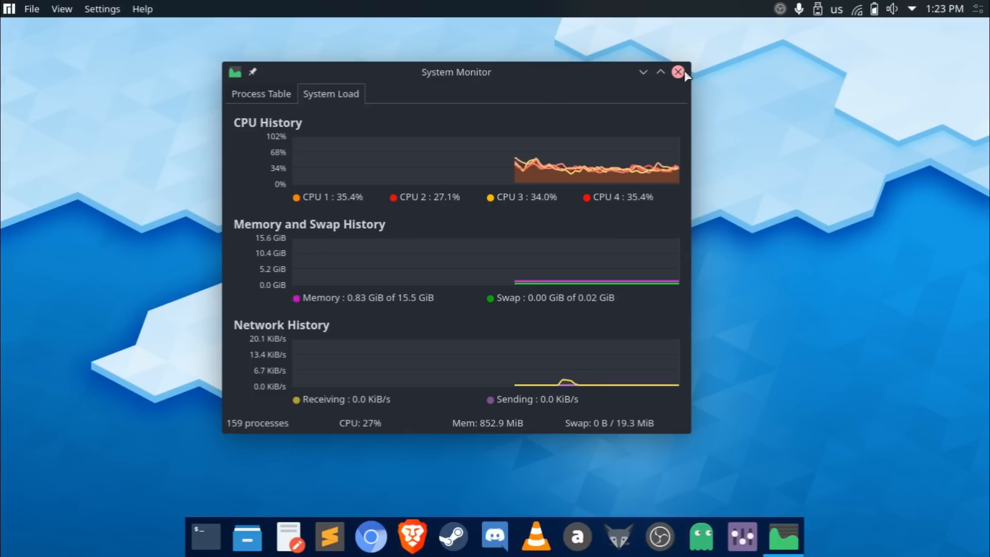
left_click(680, 72)
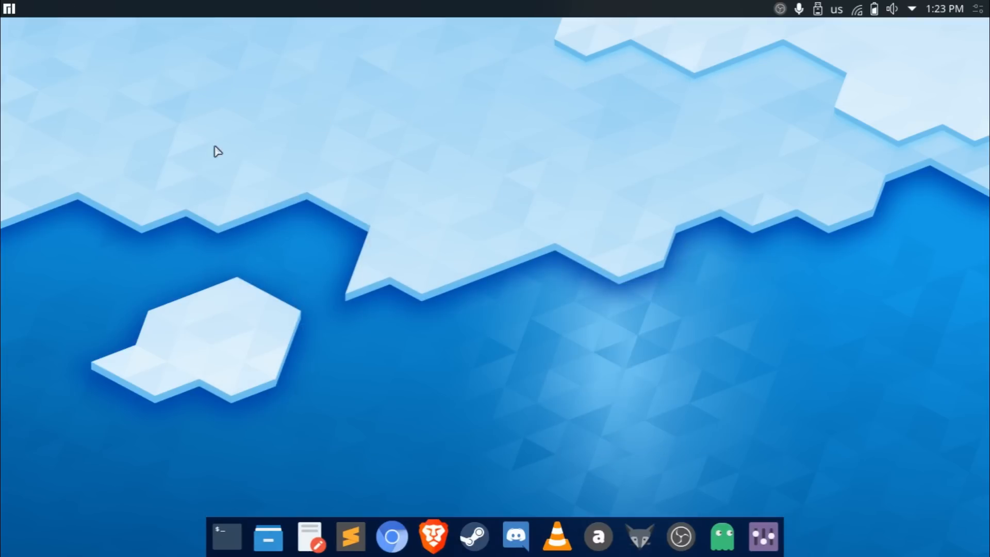
mouse_move(457, 152)
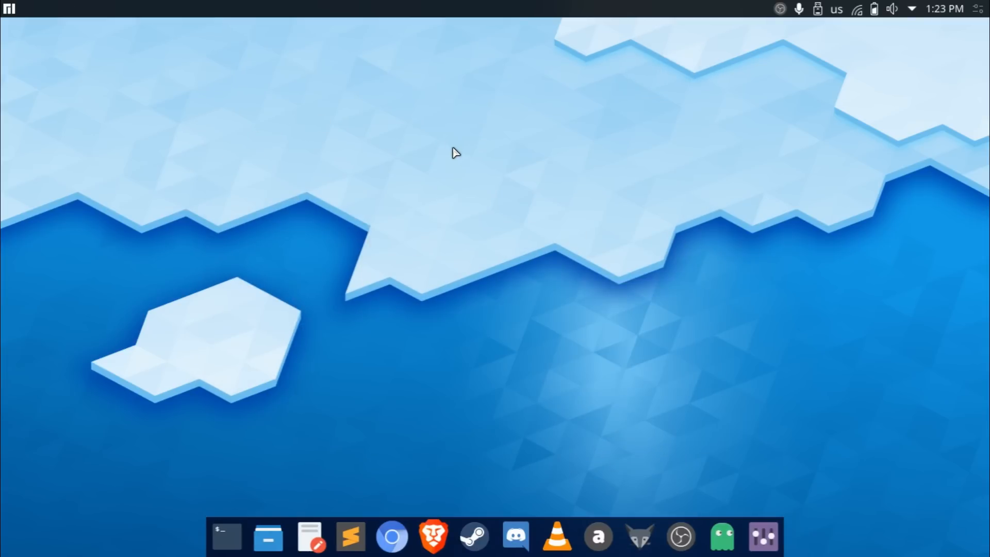
mouse_move(453, 157)
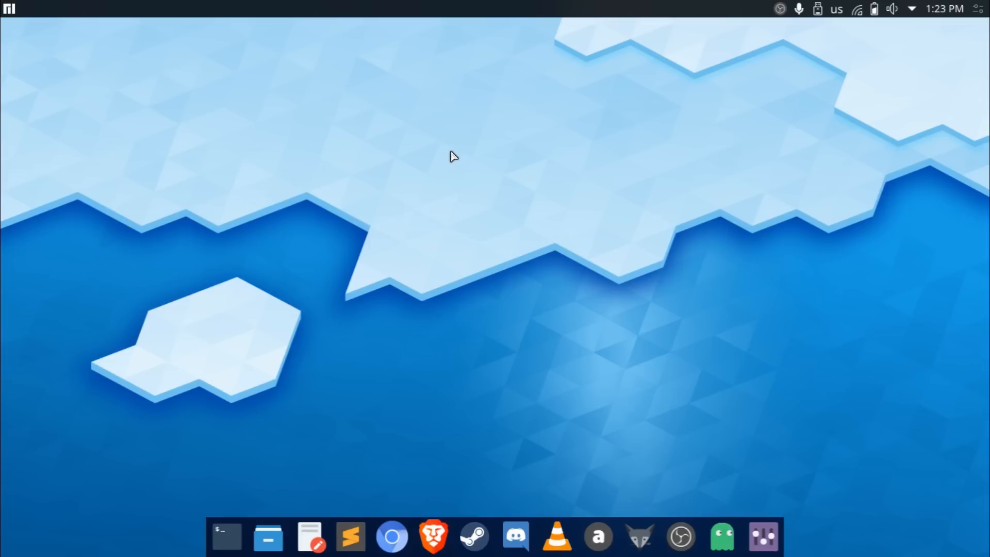